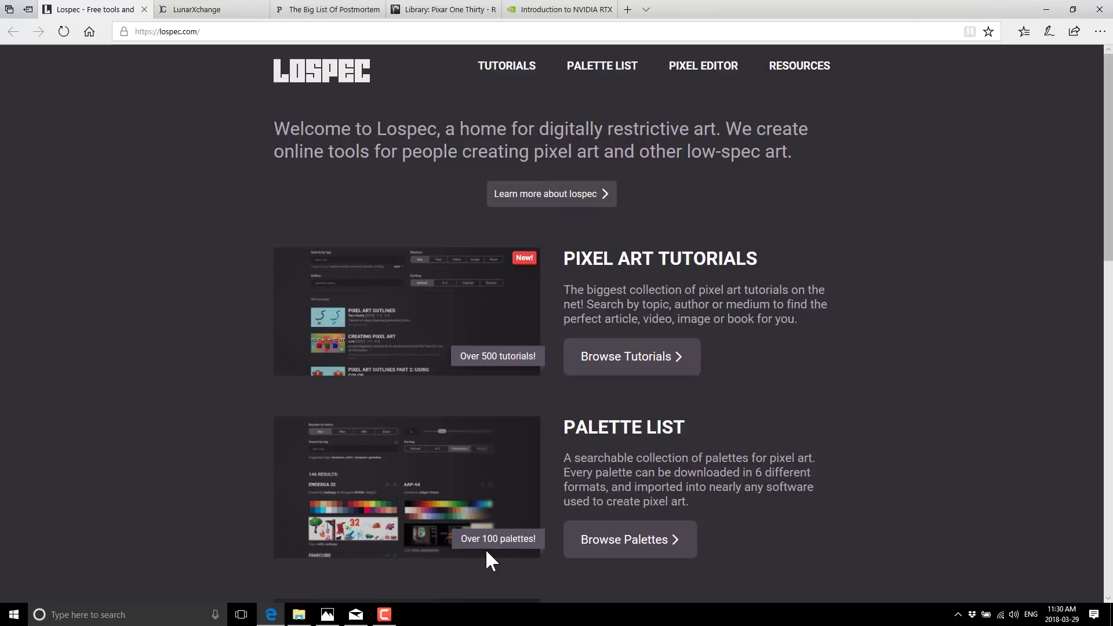
mouse_move(990, 595)
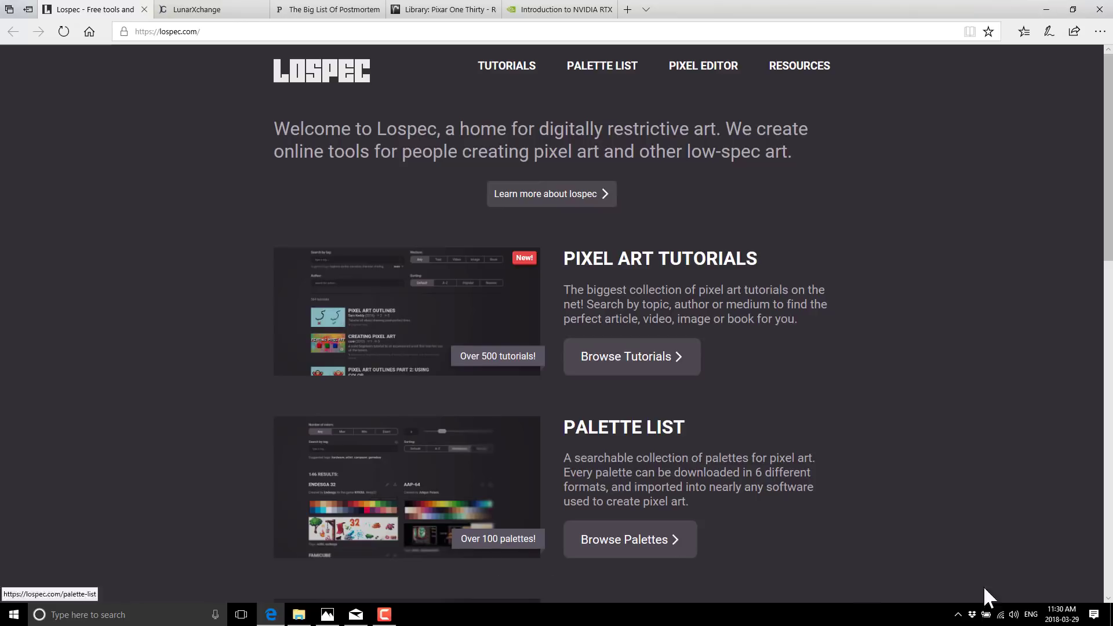
Open Lospec's pixel art tutorials collection and skim through it.
scroll(down, 3)
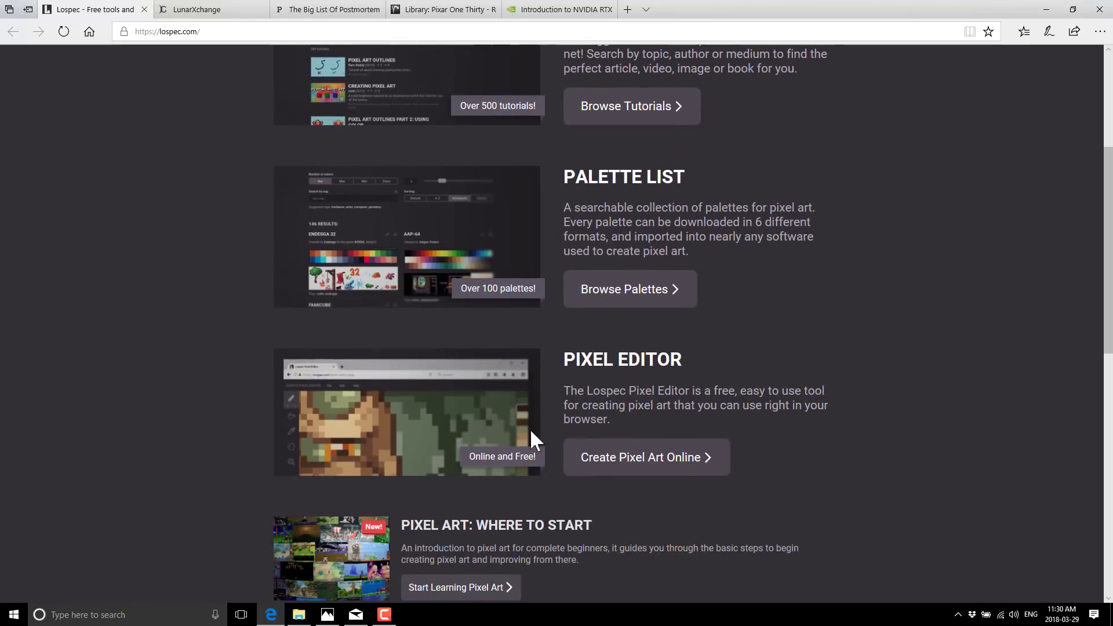
mouse_move(387, 434)
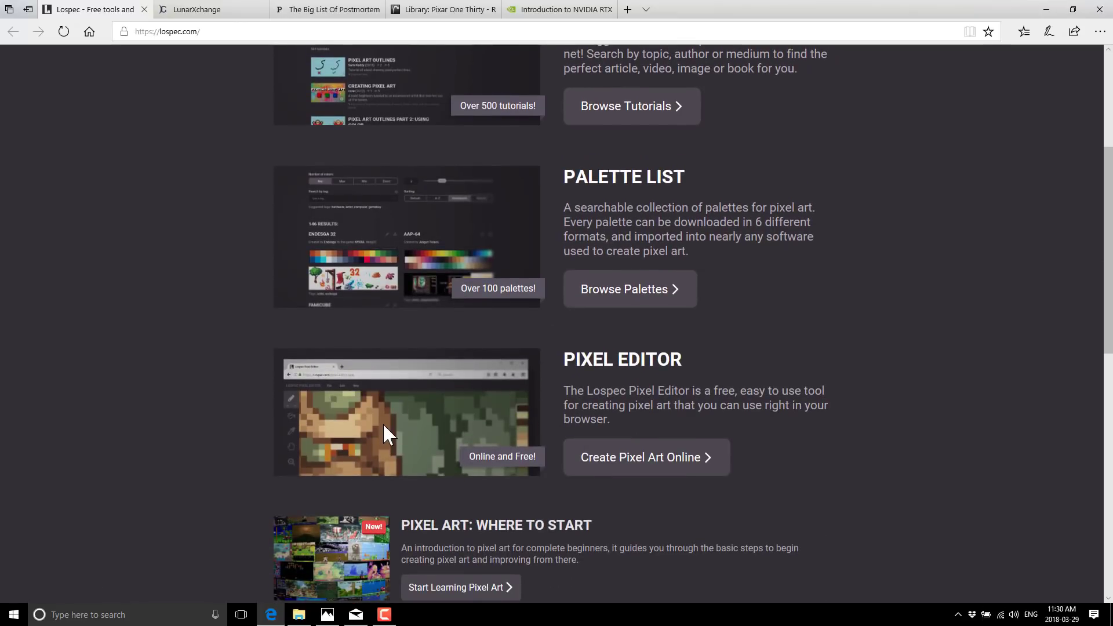
scroll(up, 3)
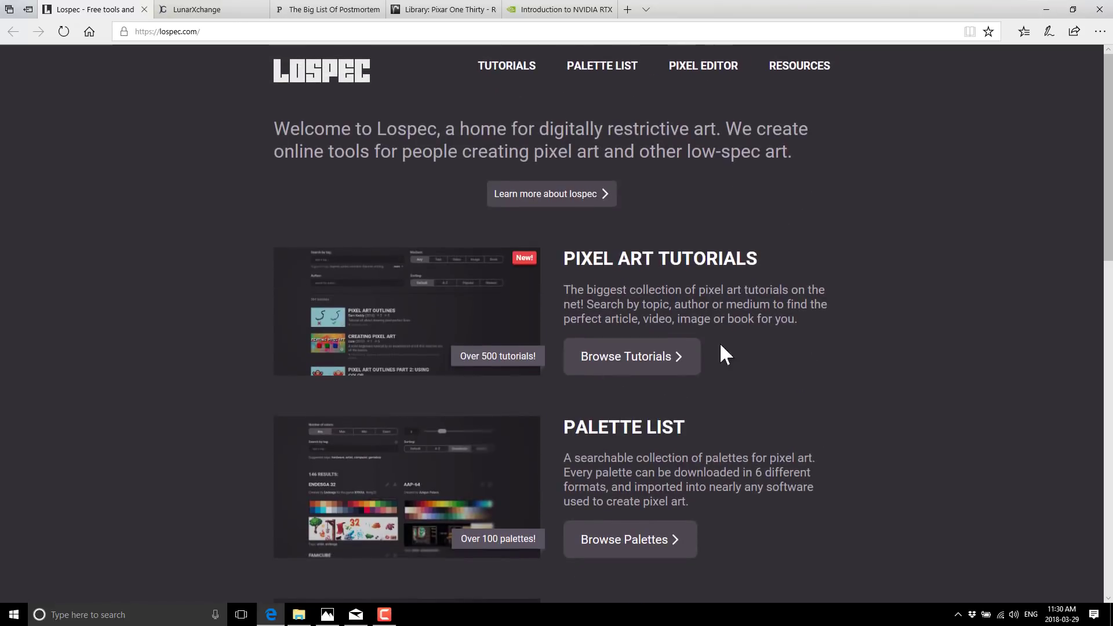
mouse_move(595, 265)
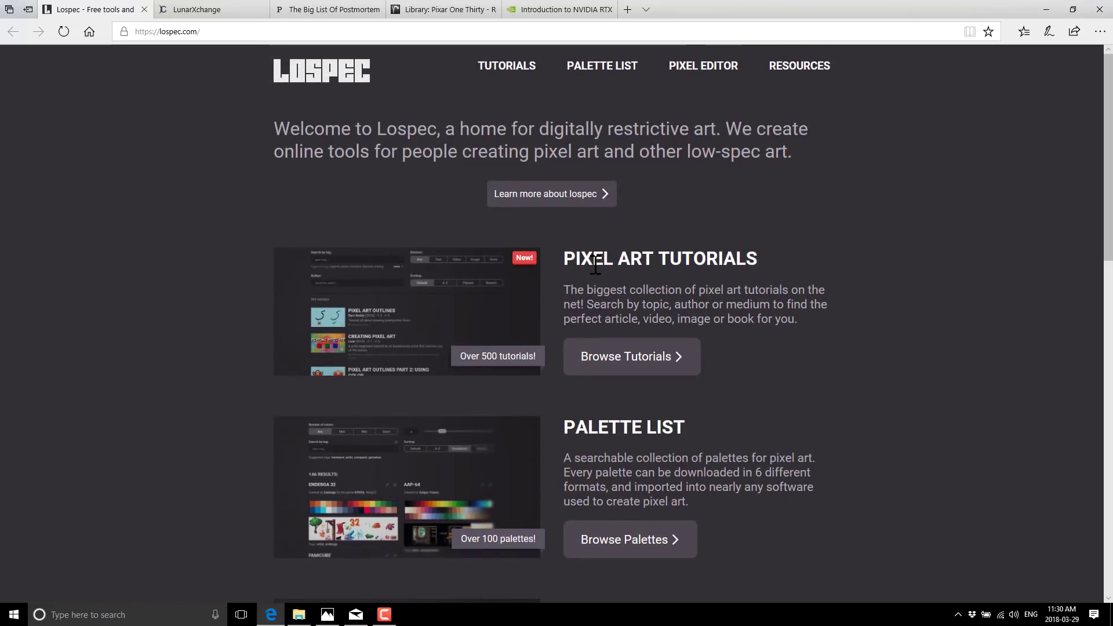
mouse_move(631, 369)
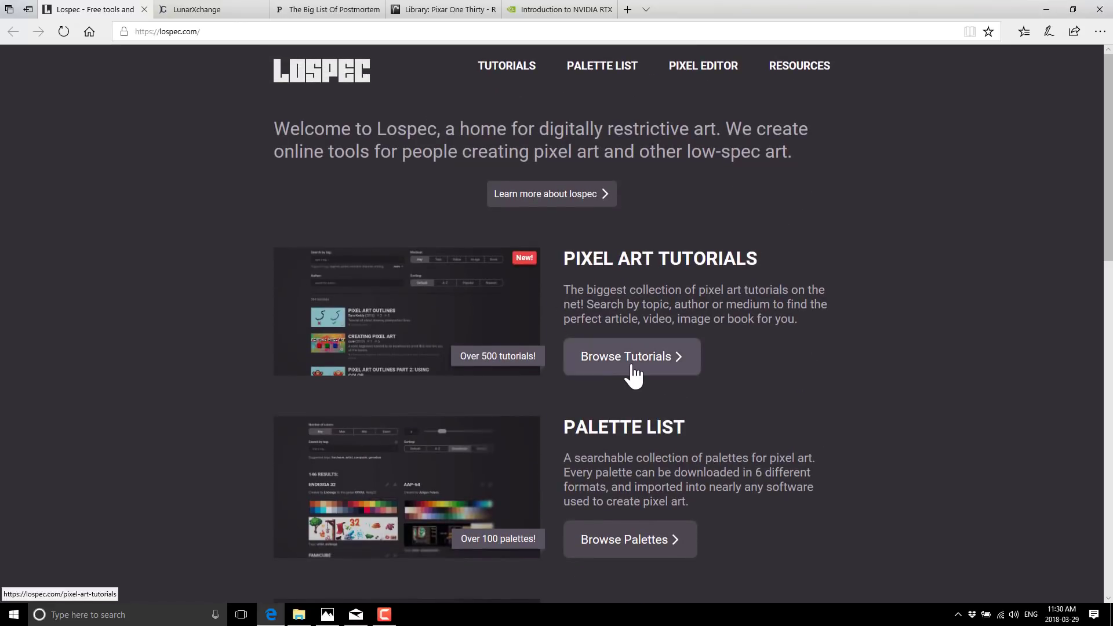
click(631, 355)
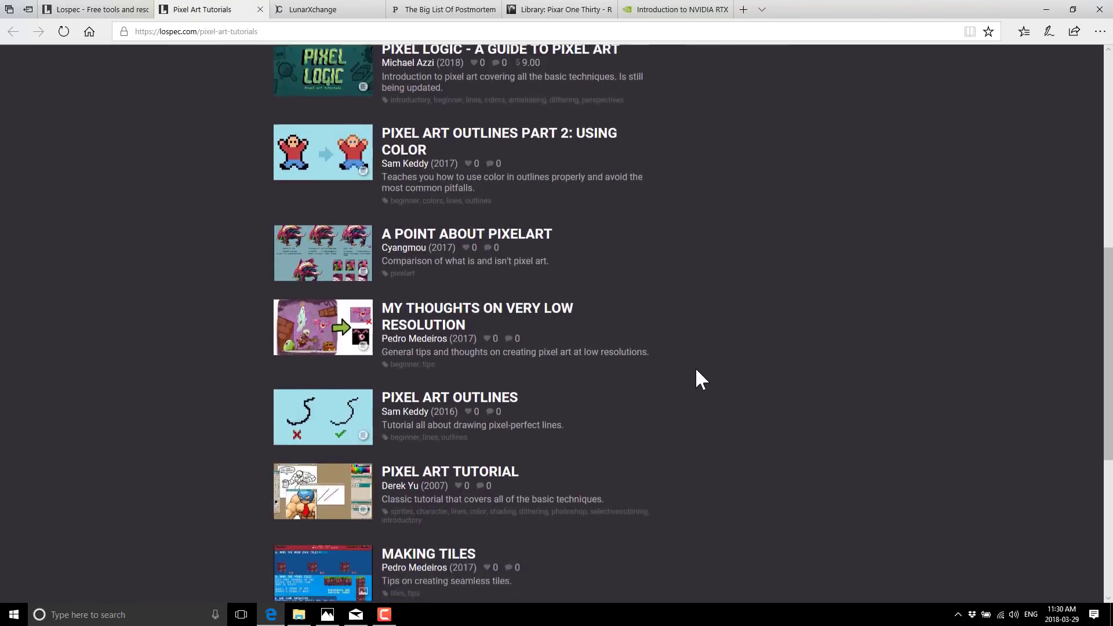
scroll(down, 3)
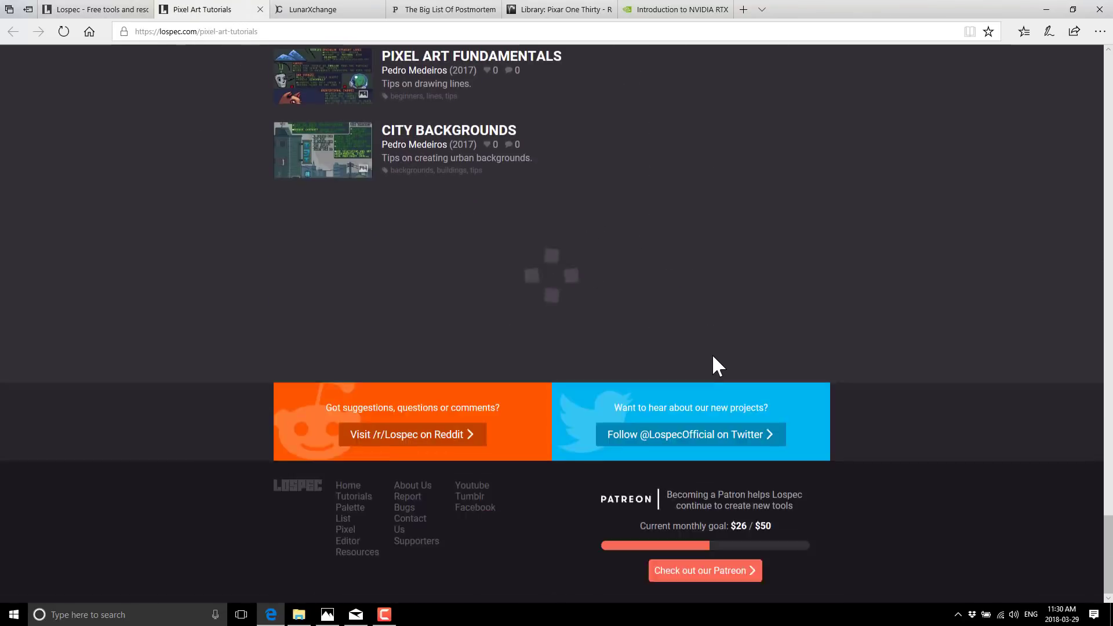
scroll(up, 3)
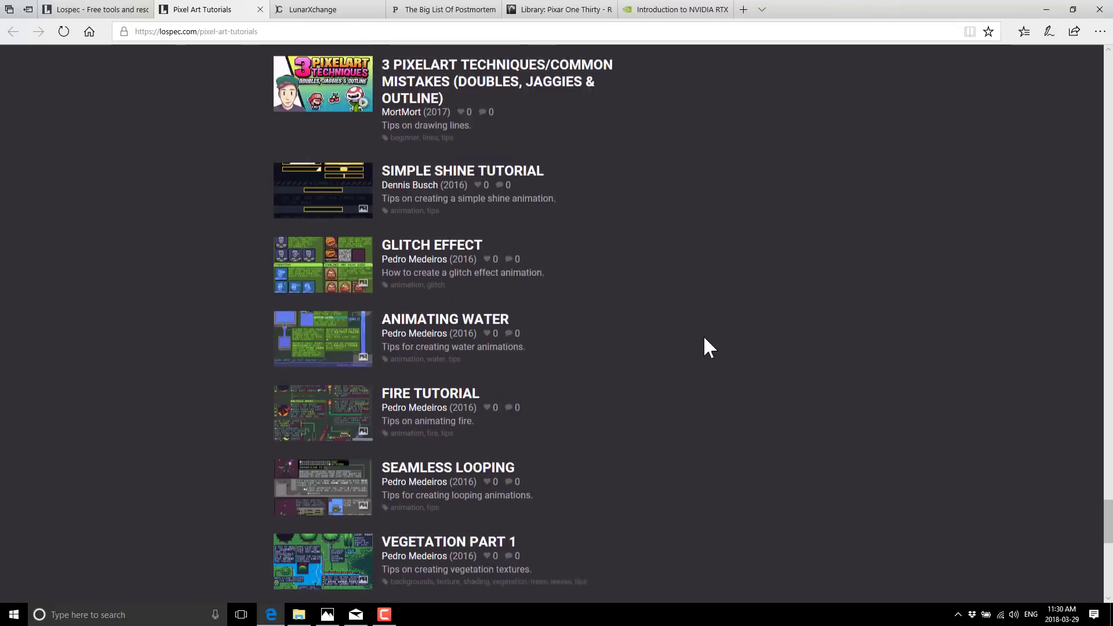
Scroll down and open Browse Palettes, listing 147 palettes with filters.
scroll(down, 3)
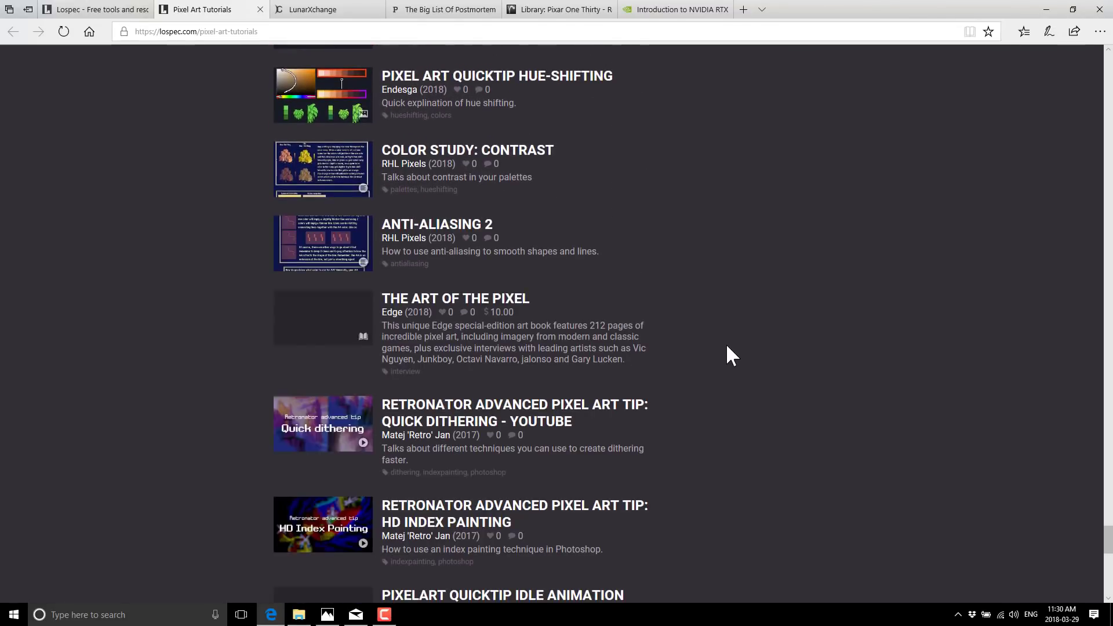
scroll(down, 3)
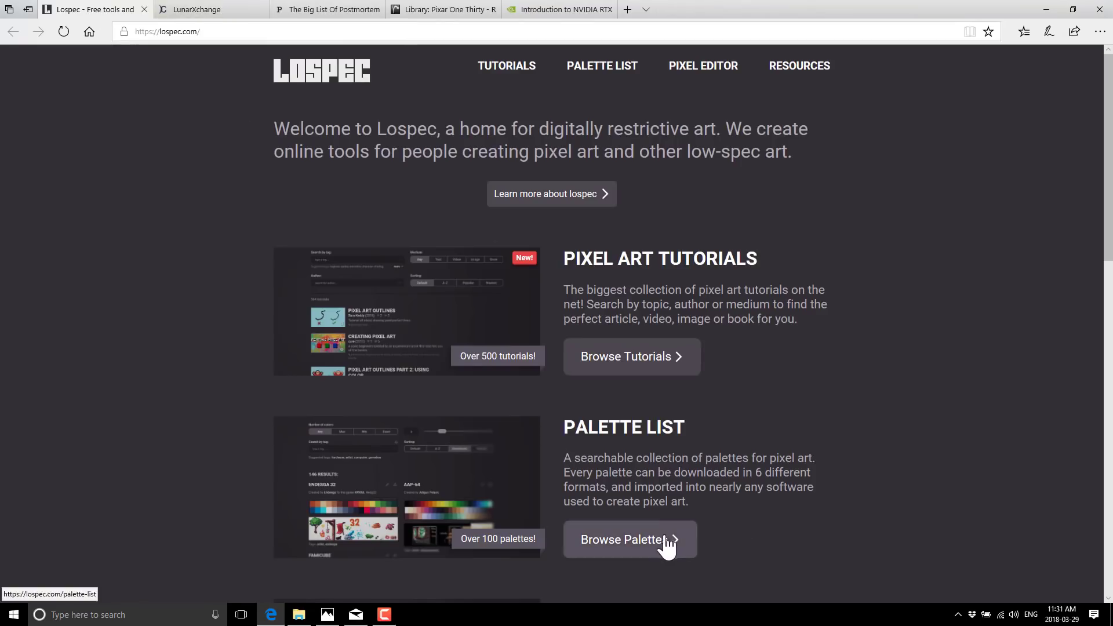
click(627, 540)
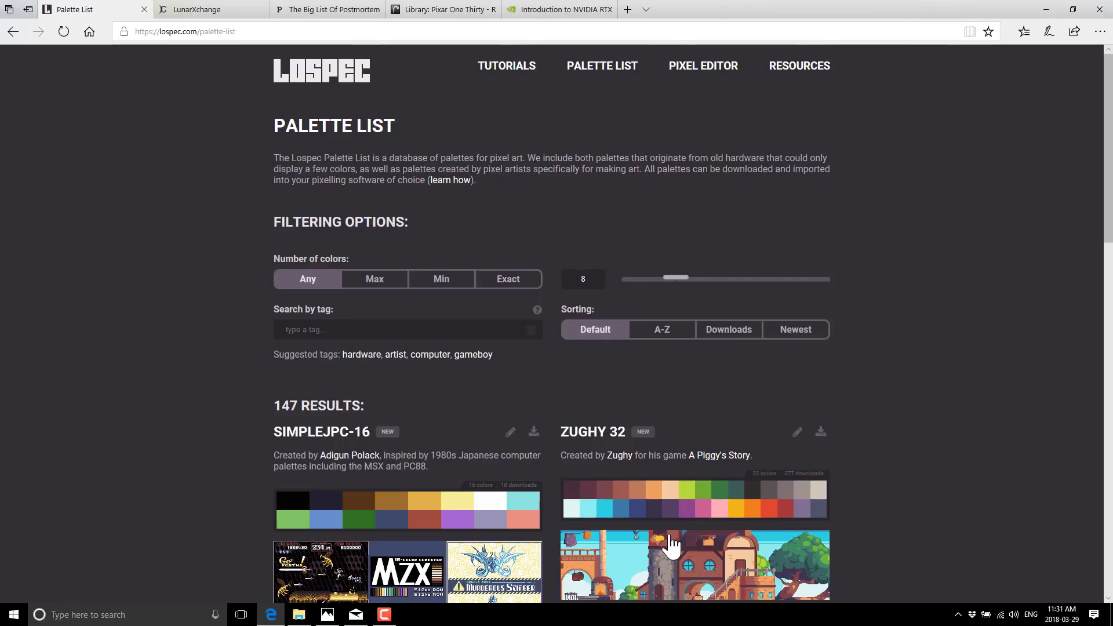
mouse_move(706, 557)
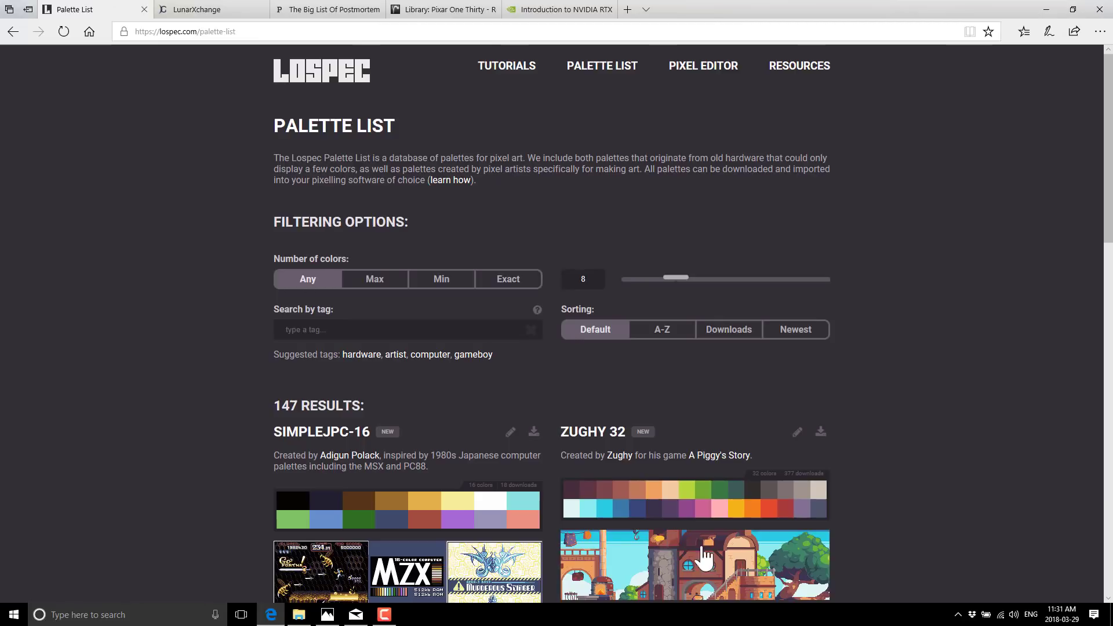
scroll(down, 3)
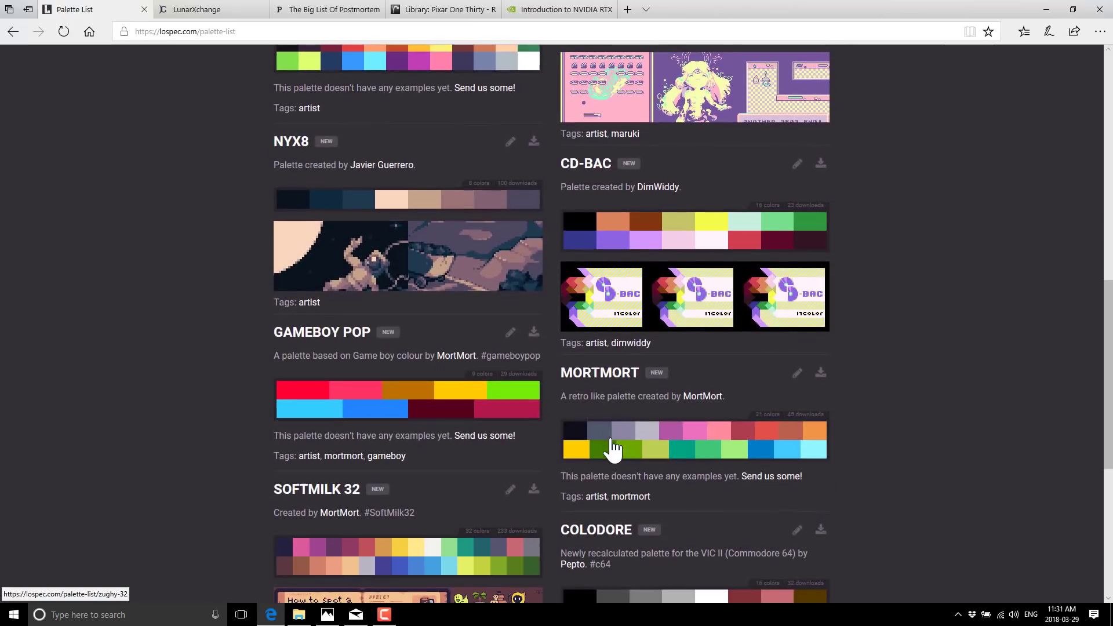
scroll(down, 3)
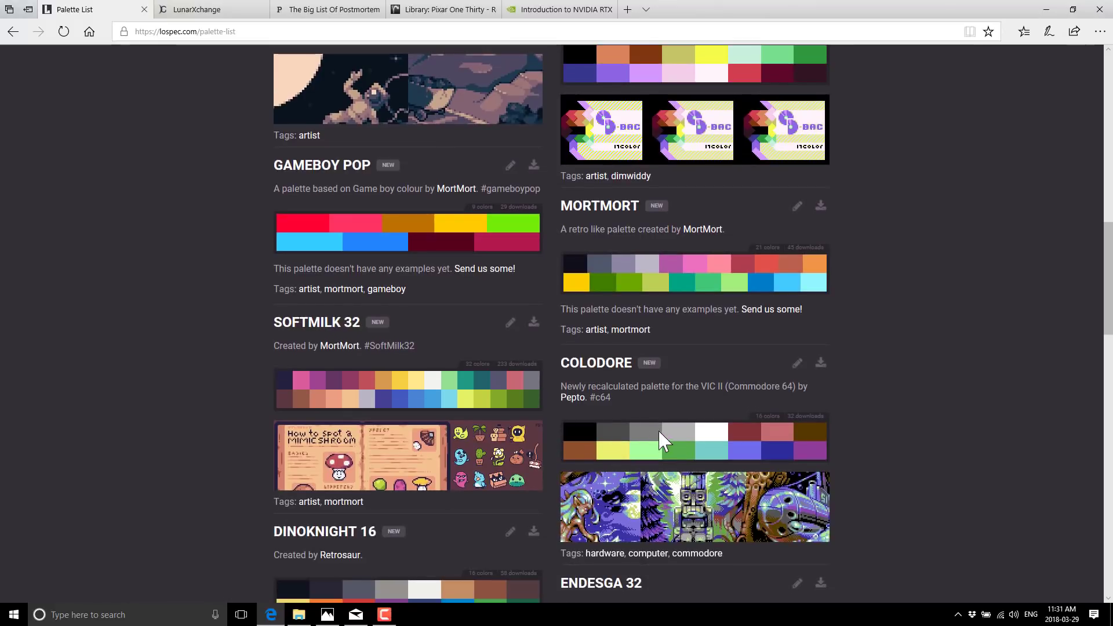
scroll(down, 3)
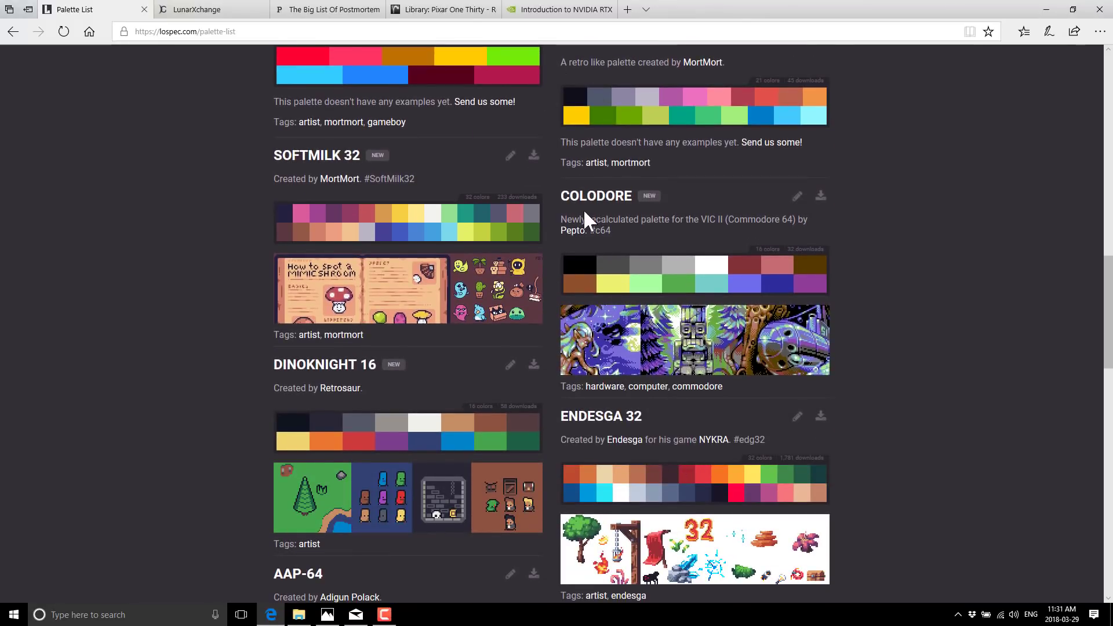
mouse_move(705, 221)
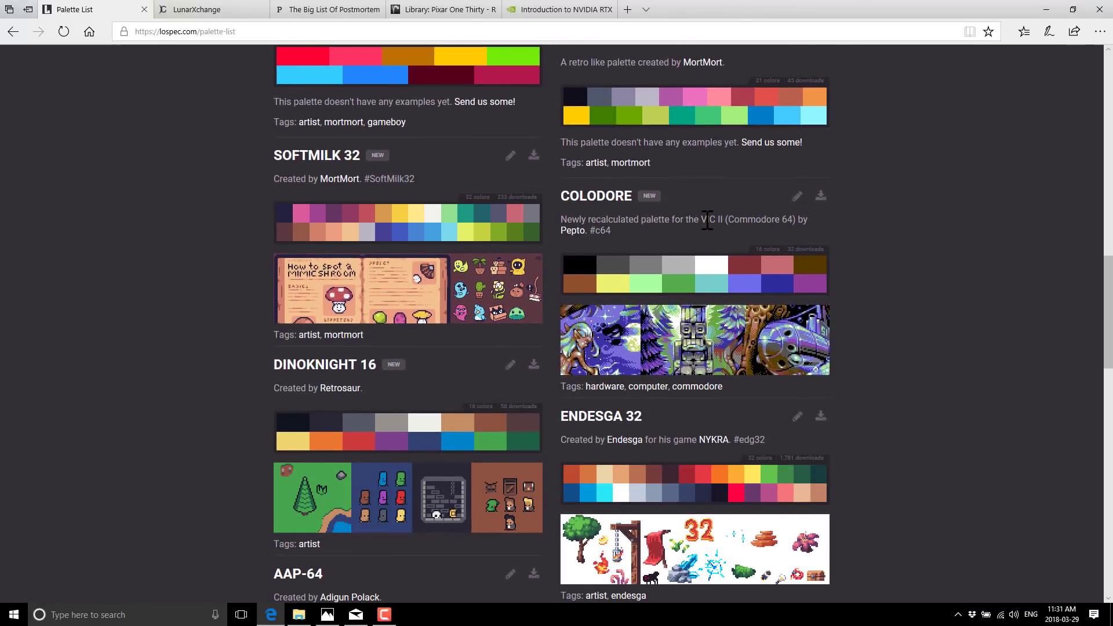
scroll(down, 3)
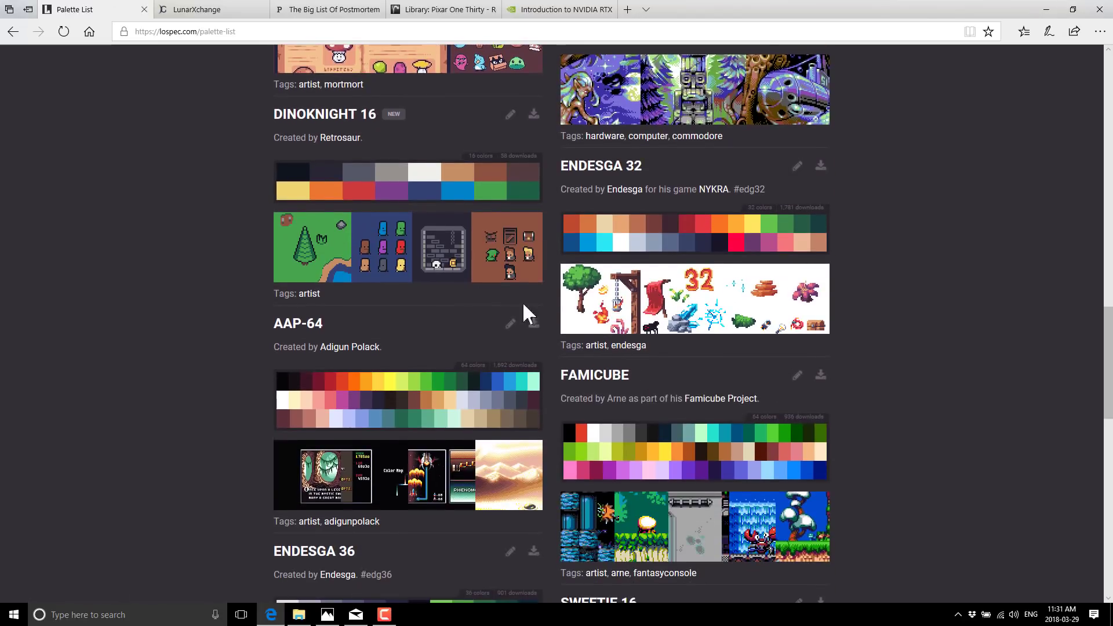
scroll(down, 3)
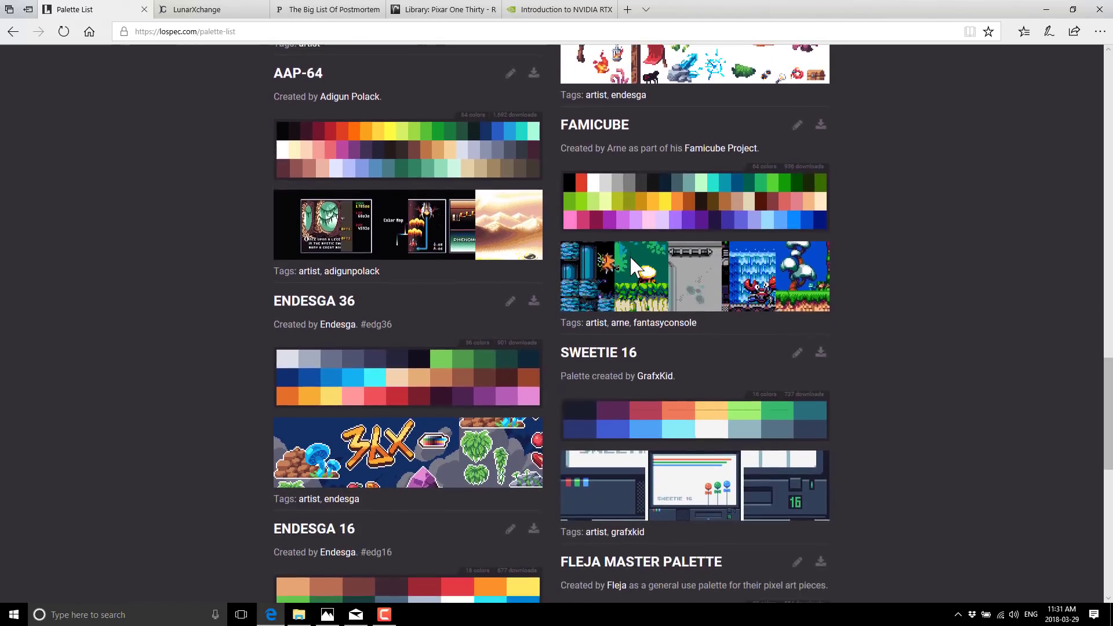
scroll(down, 3)
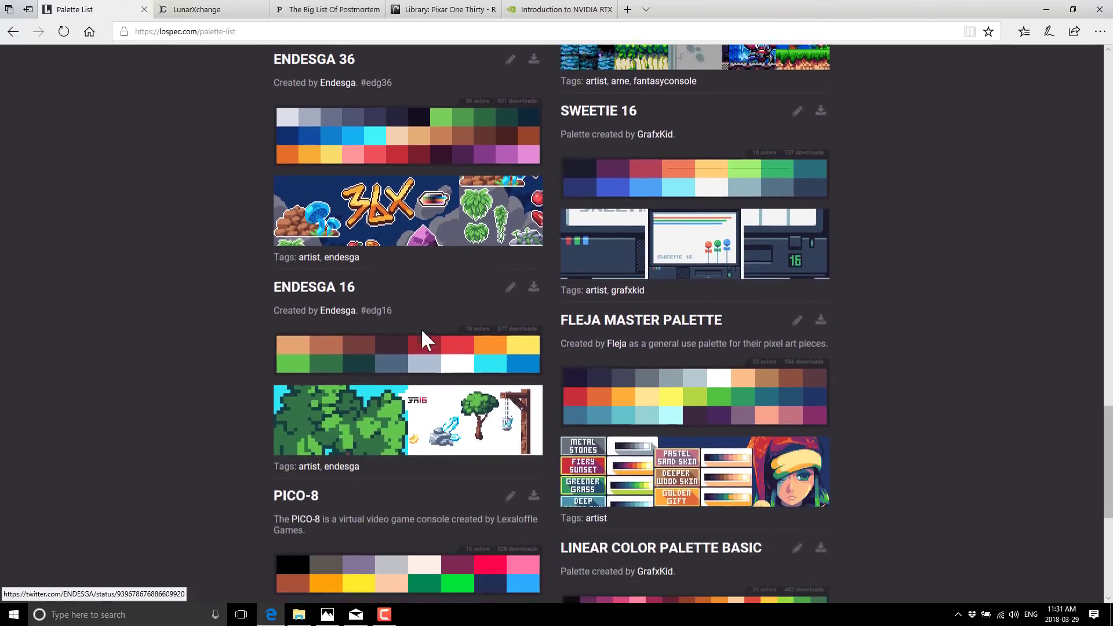
scroll(down, 3)
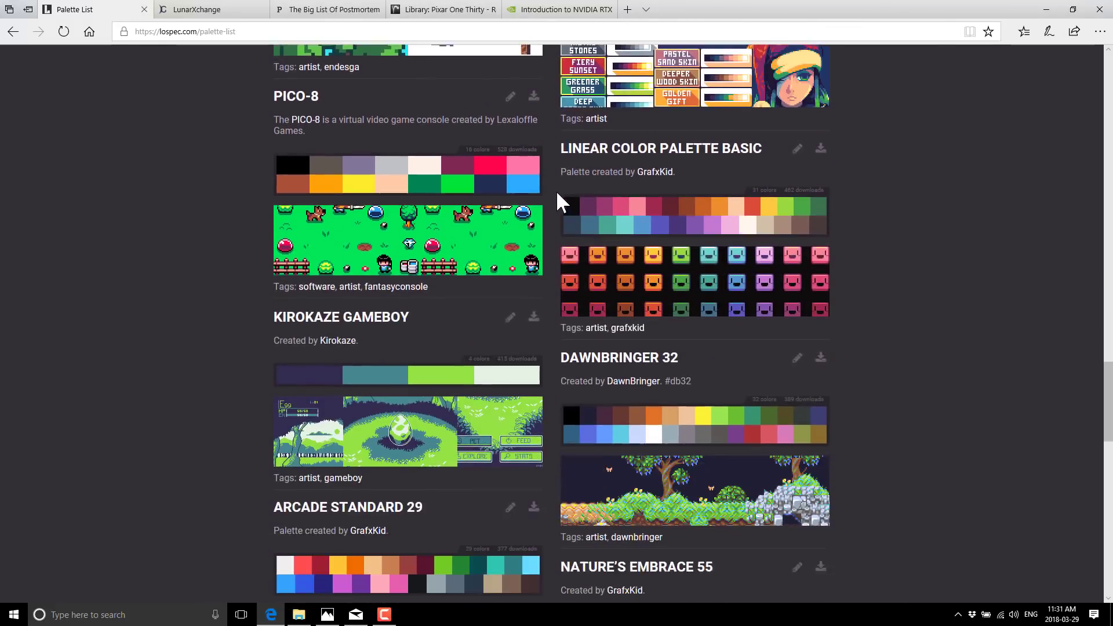
scroll(down, 3)
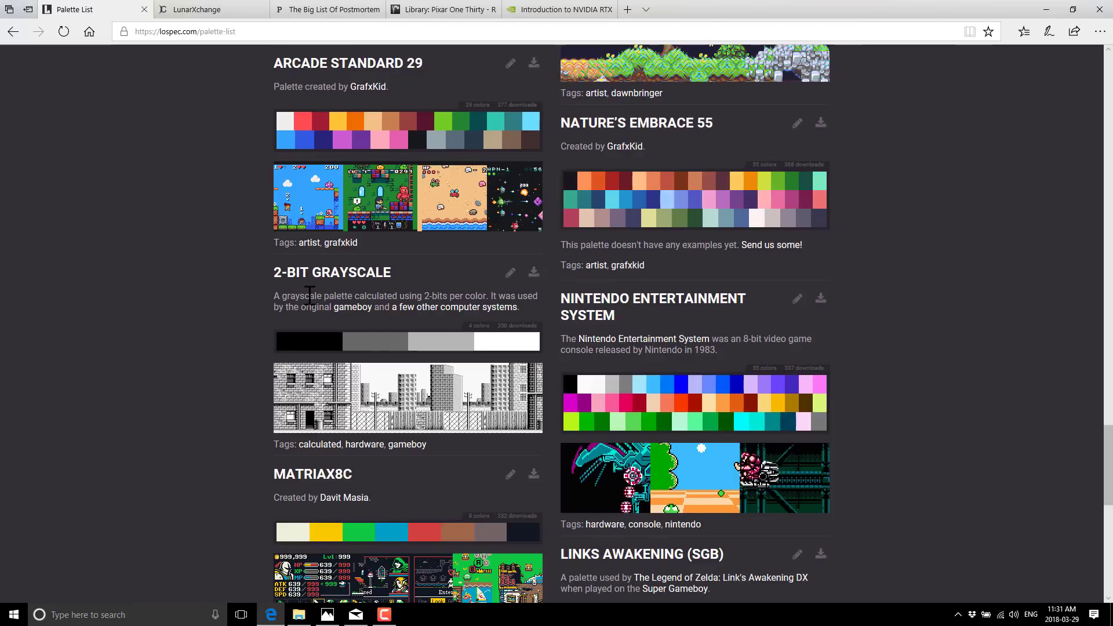
mouse_move(418, 363)
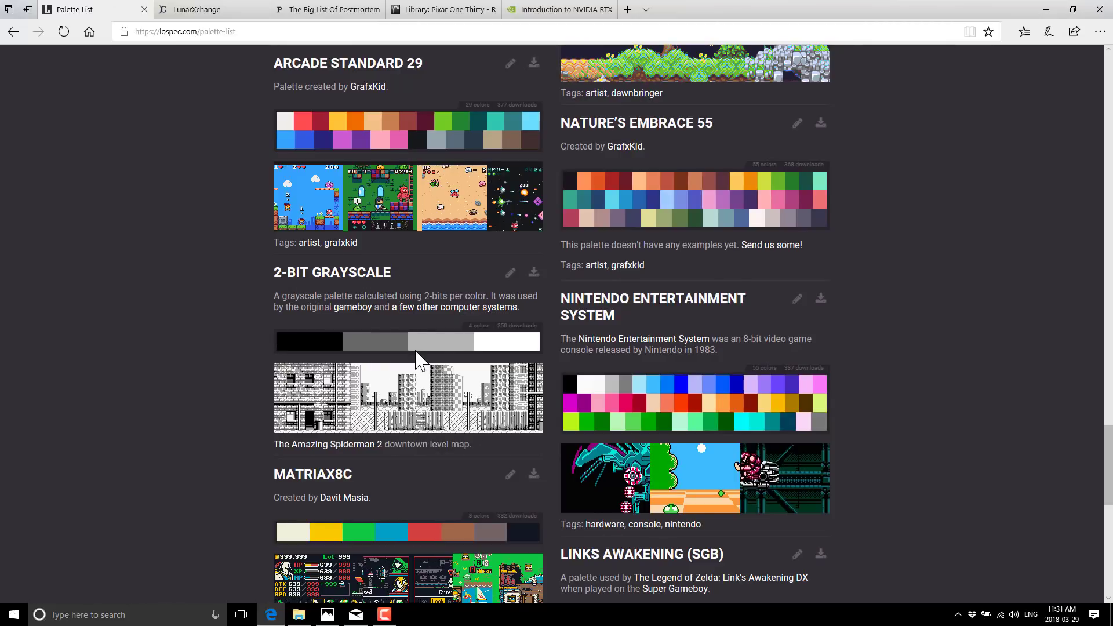
scroll(down, 3)
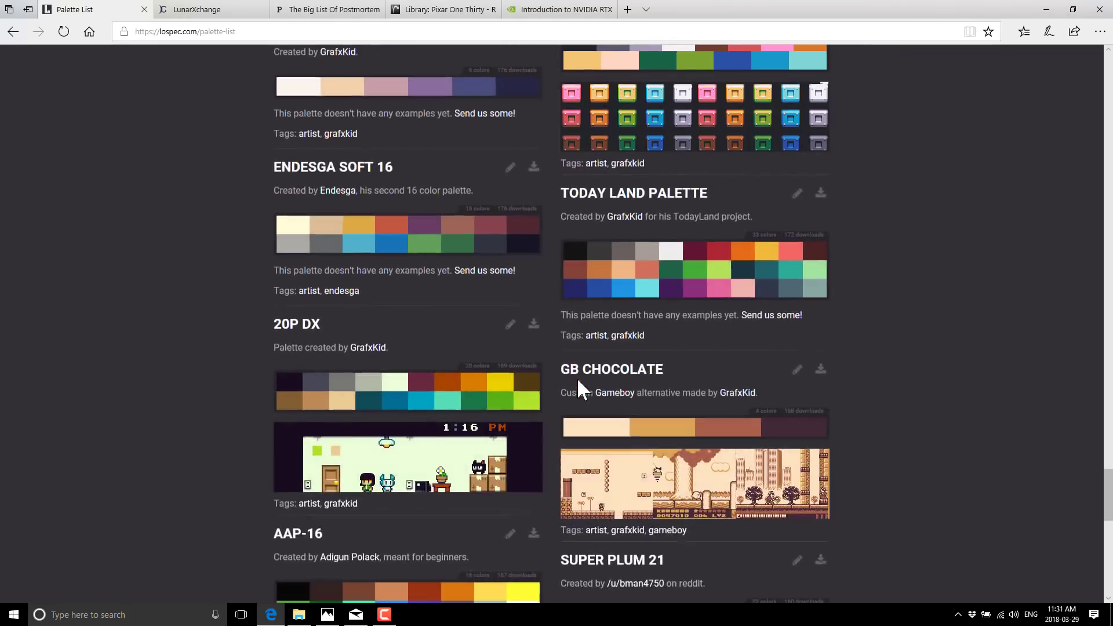
scroll(down, 3)
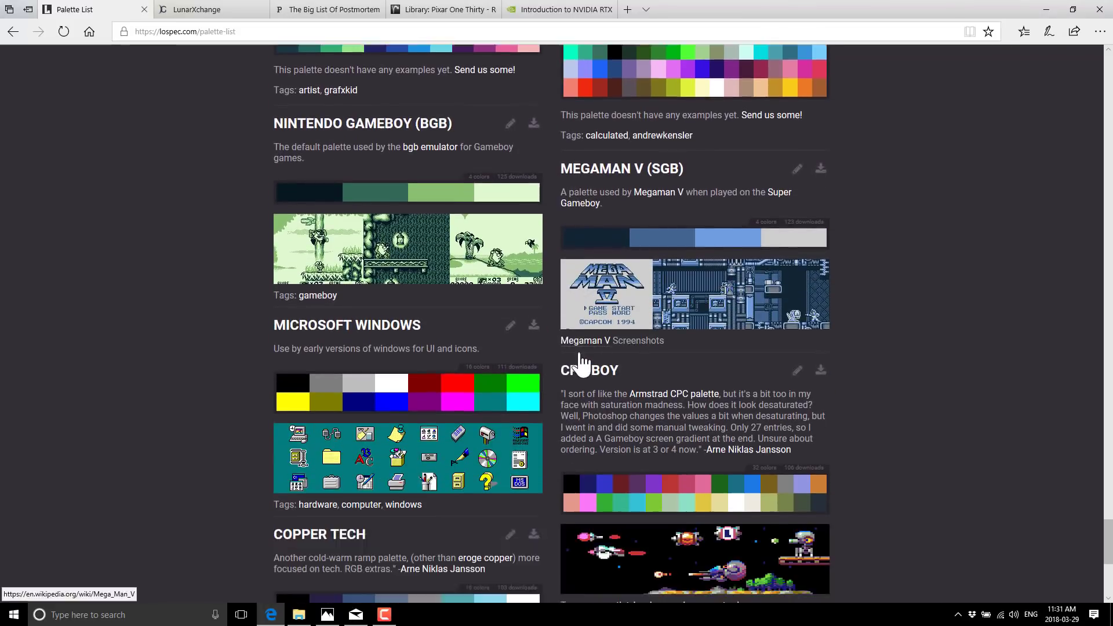
scroll(down, 3)
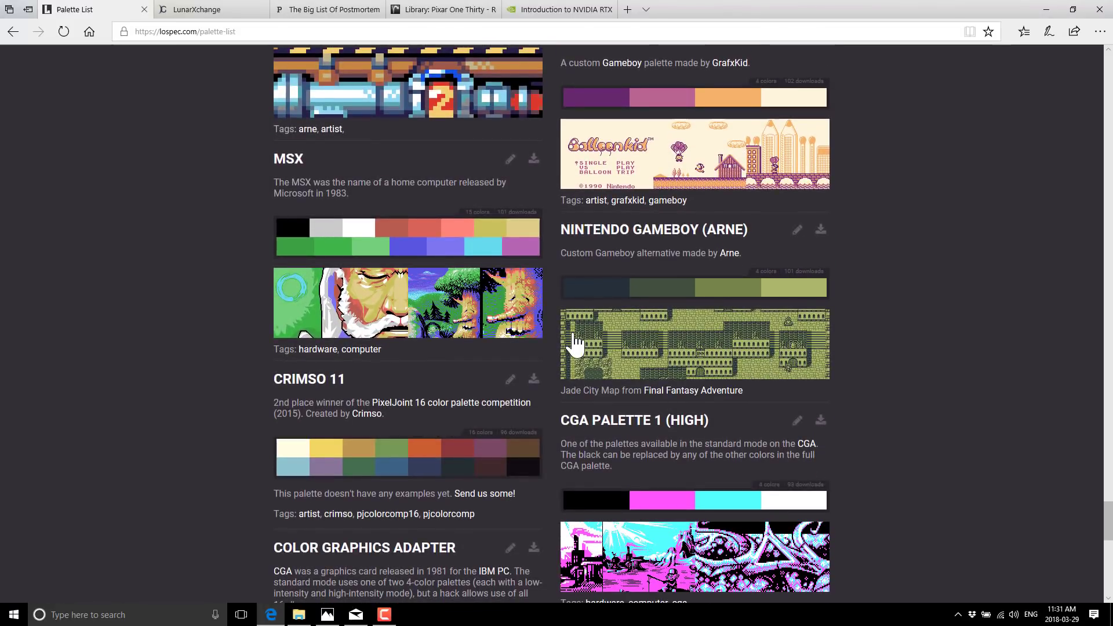
scroll(down, 3)
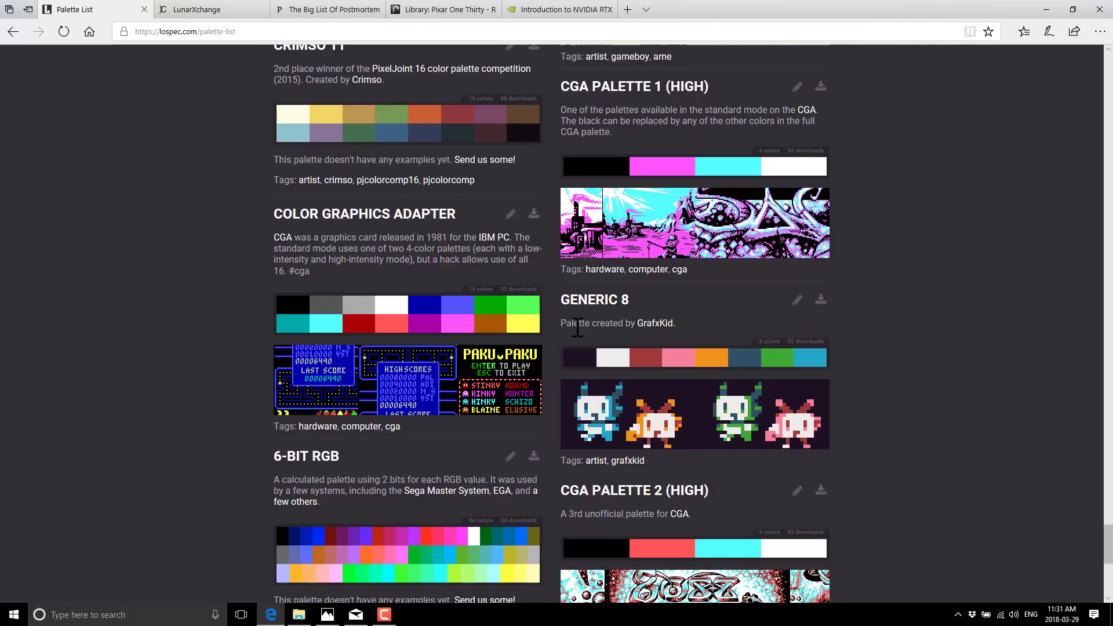
scroll(down, 3)
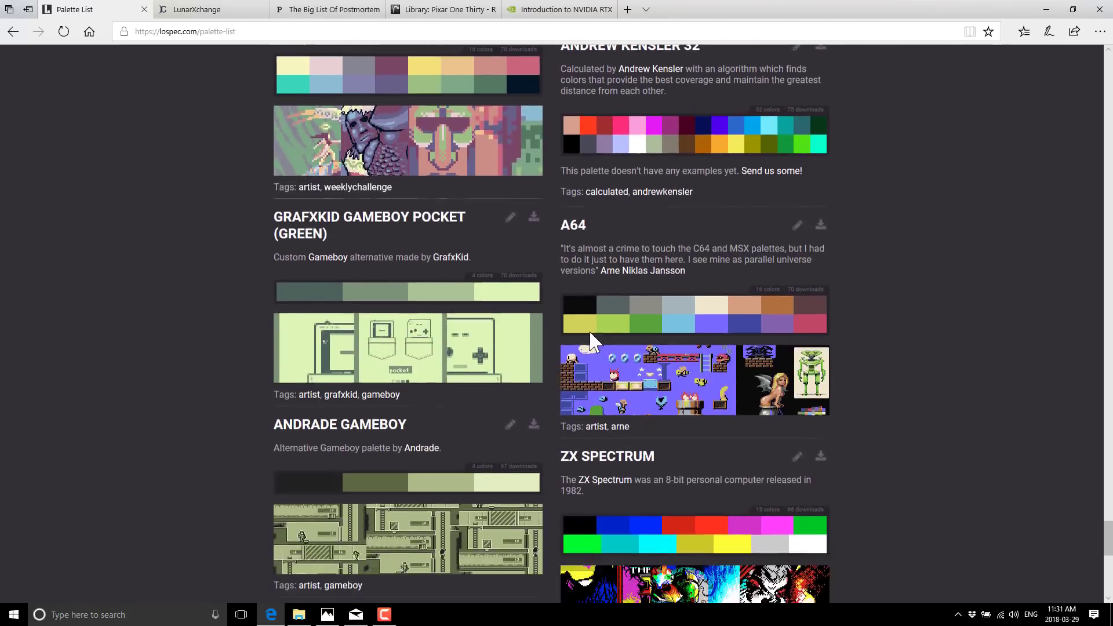
scroll(down, 3)
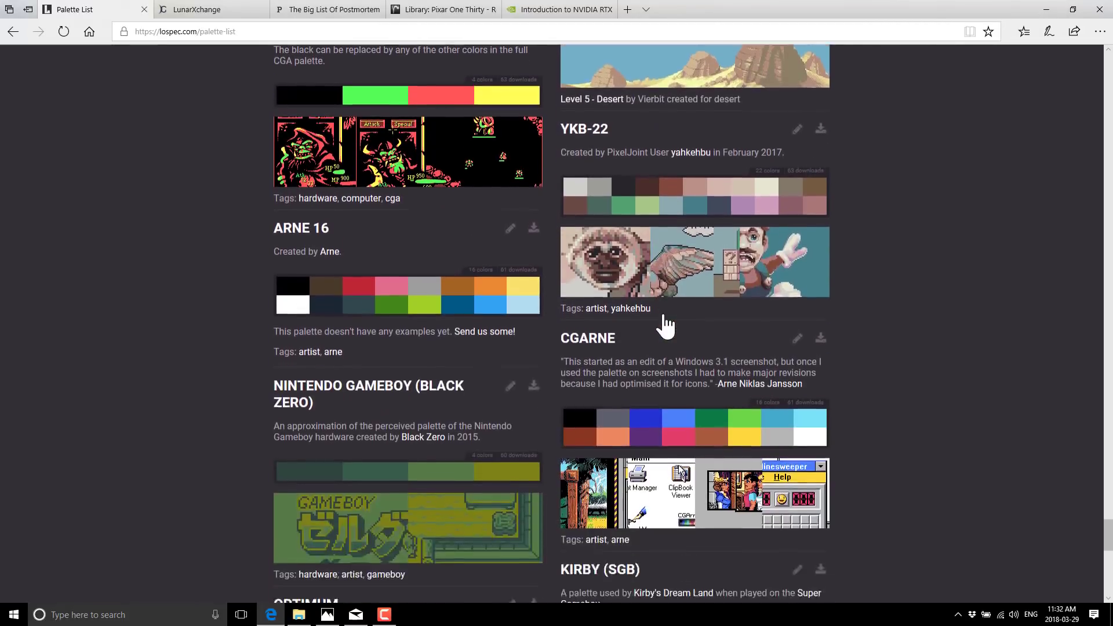
scroll(down, 3)
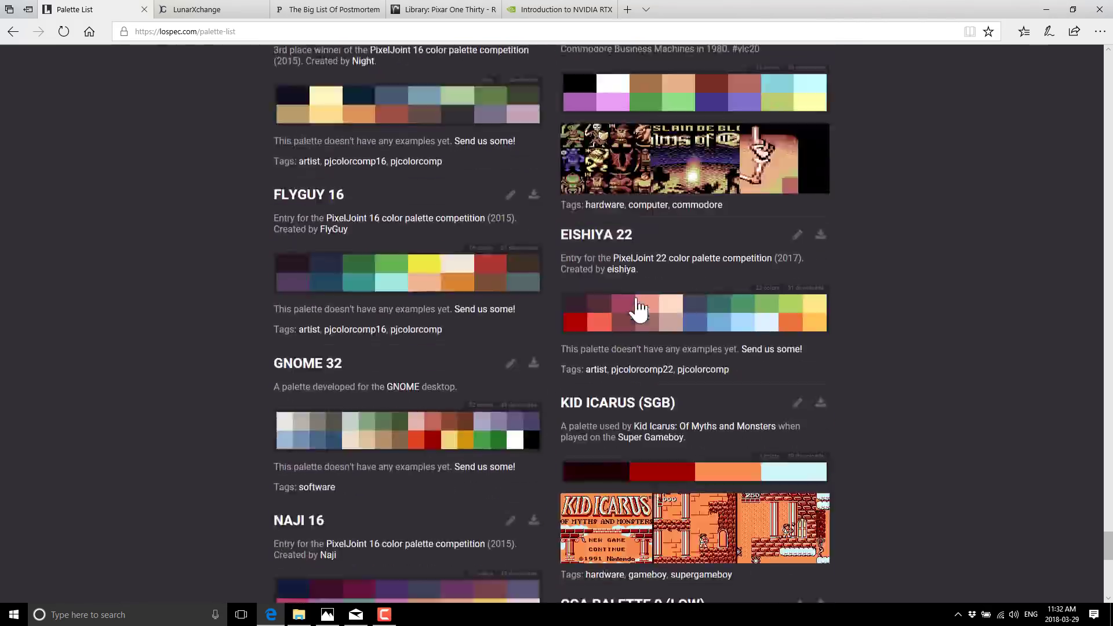
scroll(down, 3)
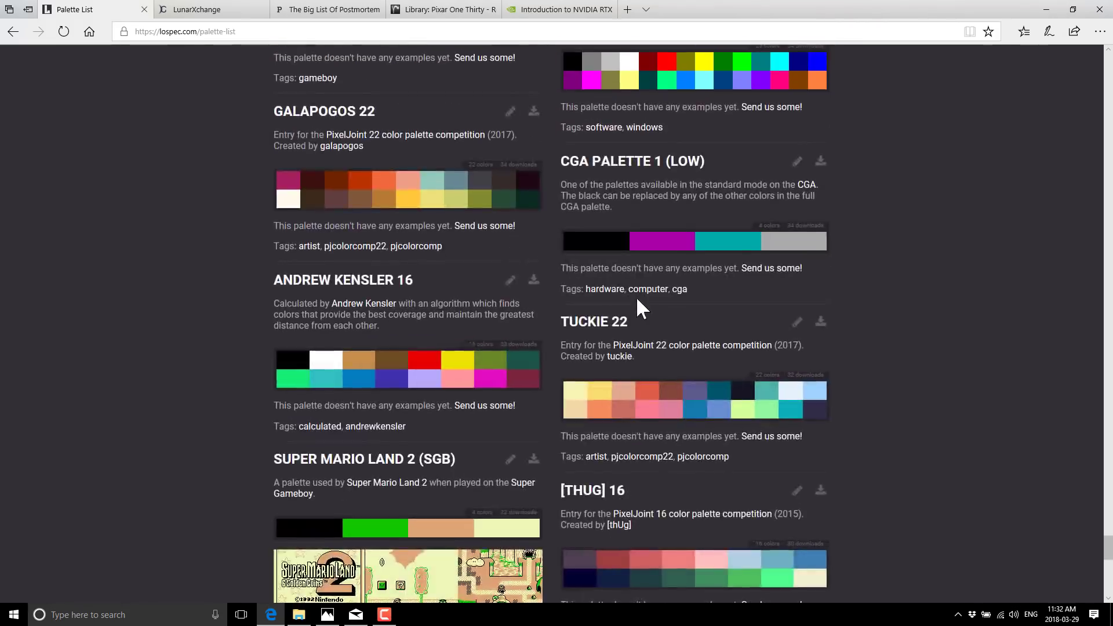
scroll(down, 3)
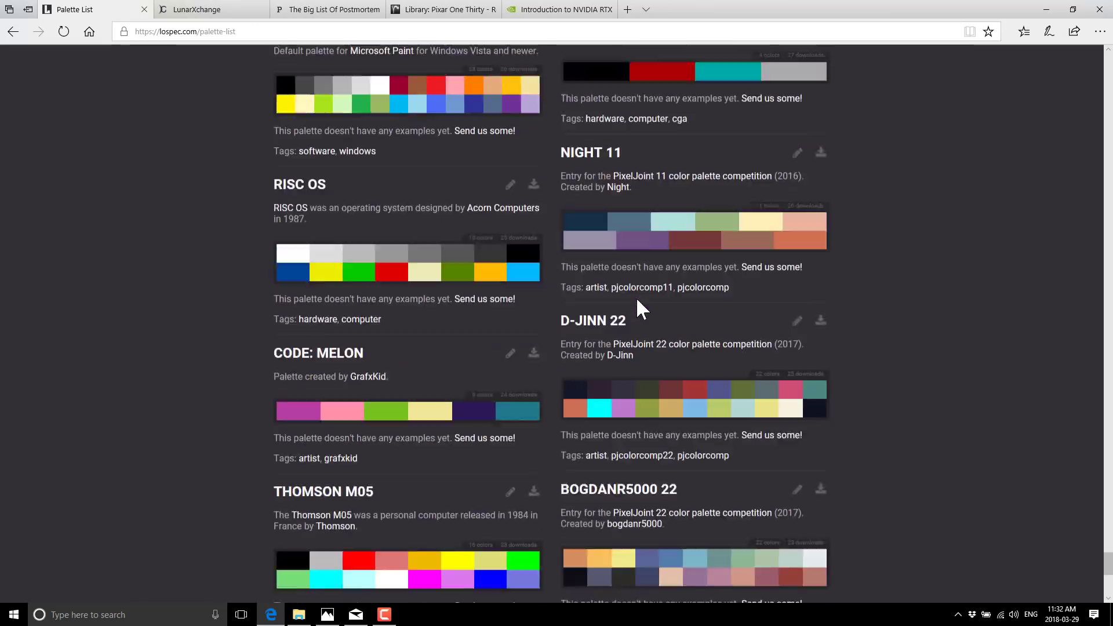
scroll(down, 3)
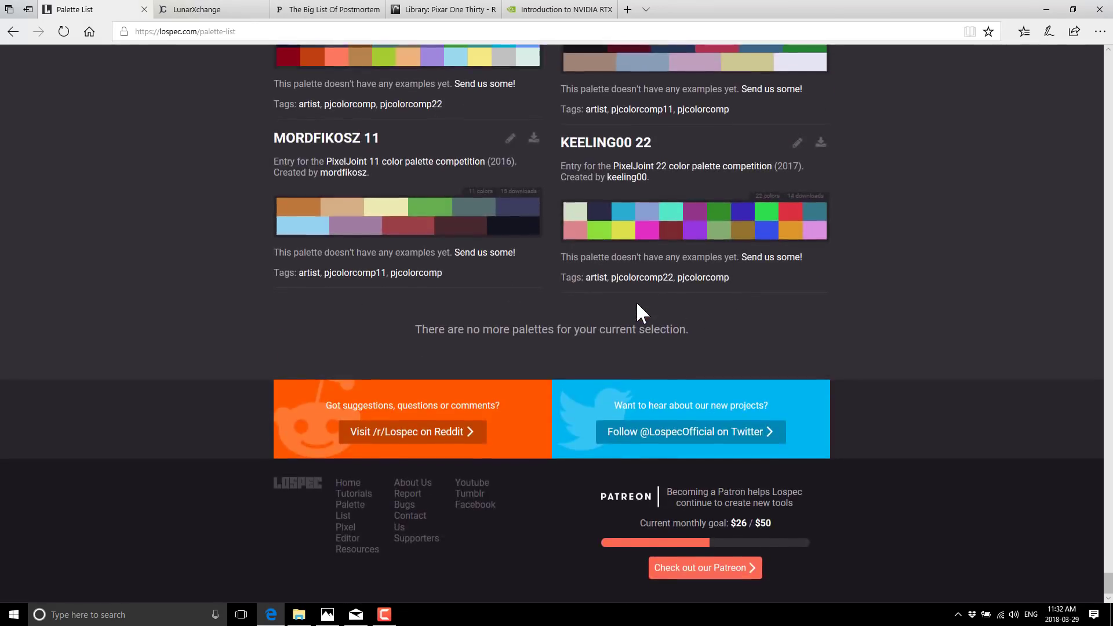
scroll(up, 3)
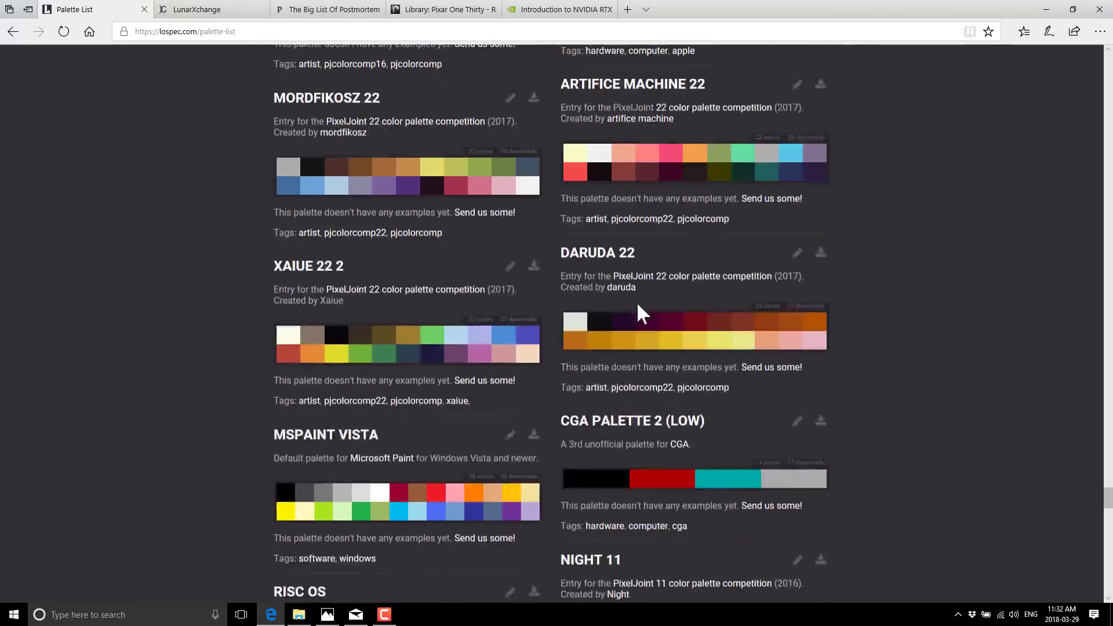
scroll(down, 3)
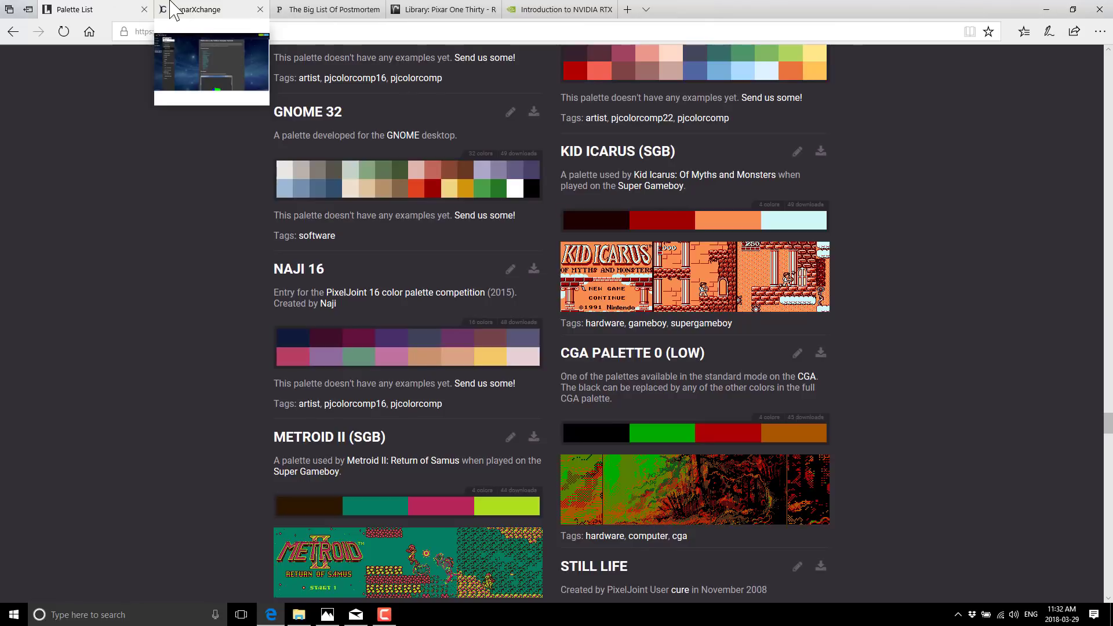
Show the LunarXchange Vulkan Samples Tutorial page with its tutorial index.
click(206, 9)
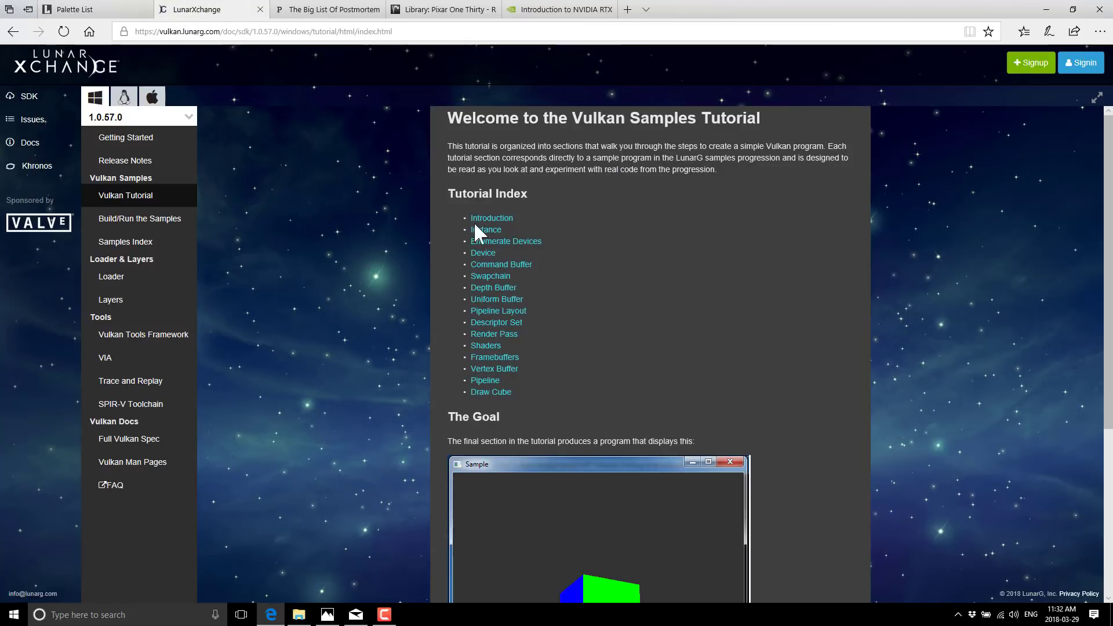
mouse_move(572, 297)
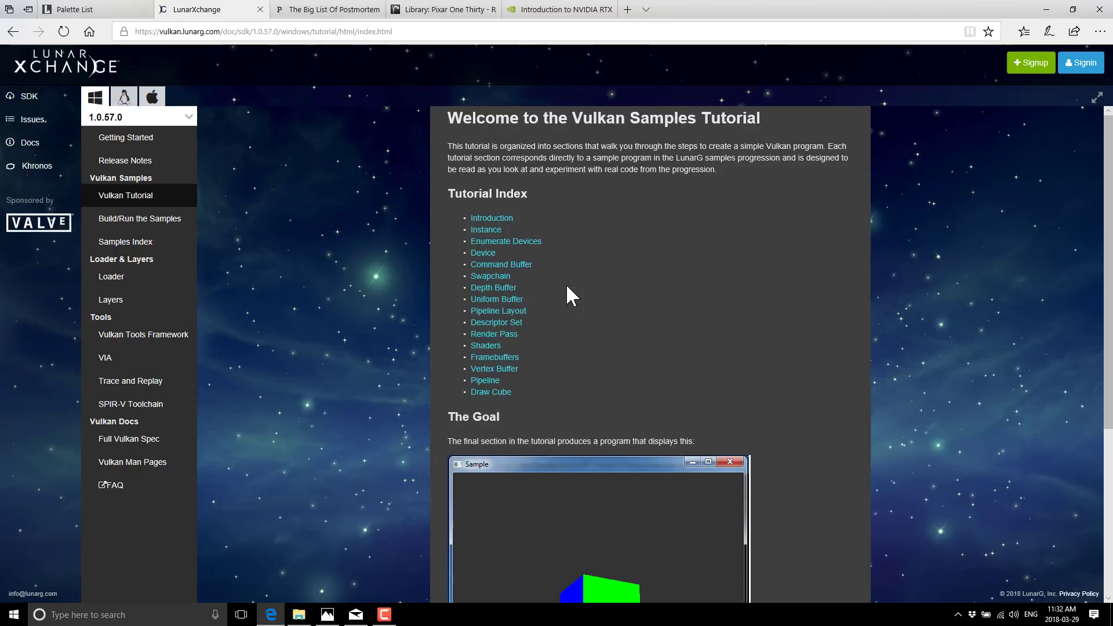
scroll(down, 3)
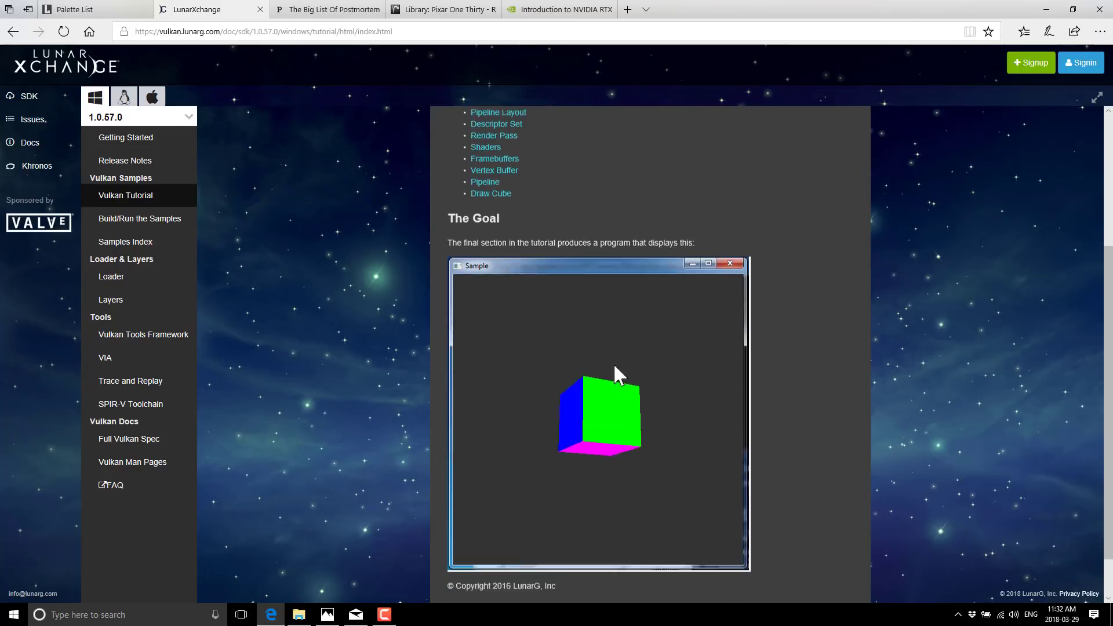
scroll(down, 3)
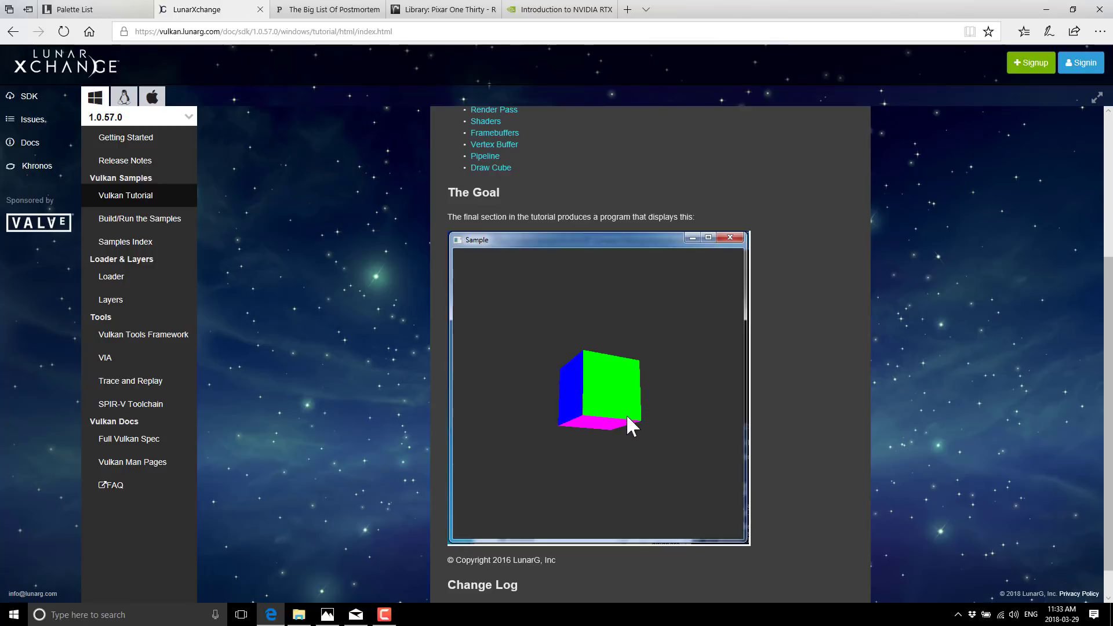
mouse_move(824, 433)
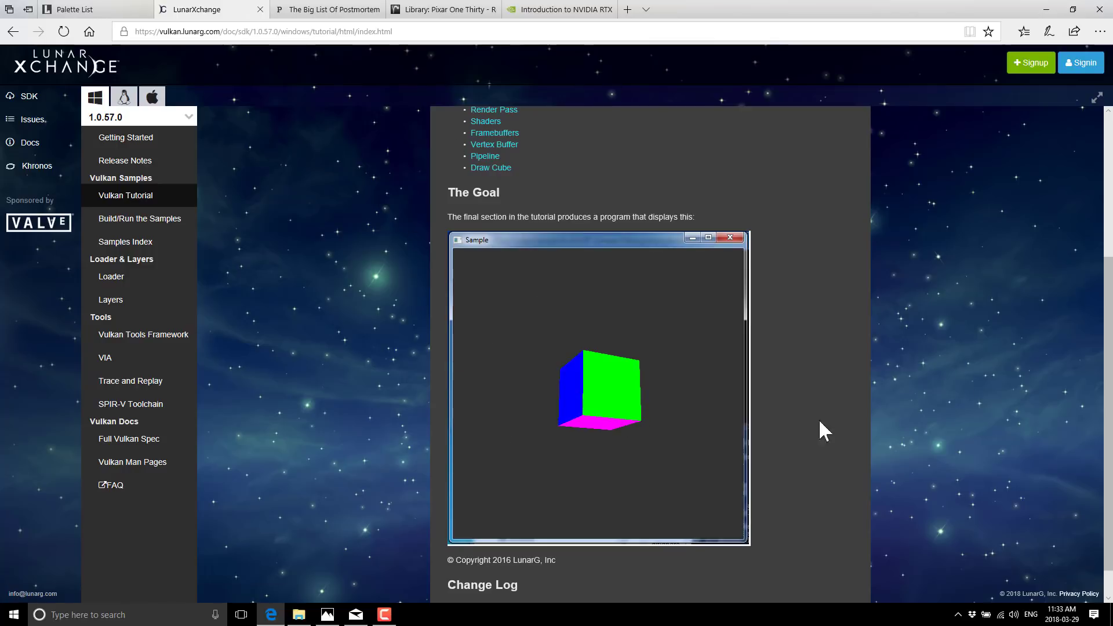
scroll(up, 3)
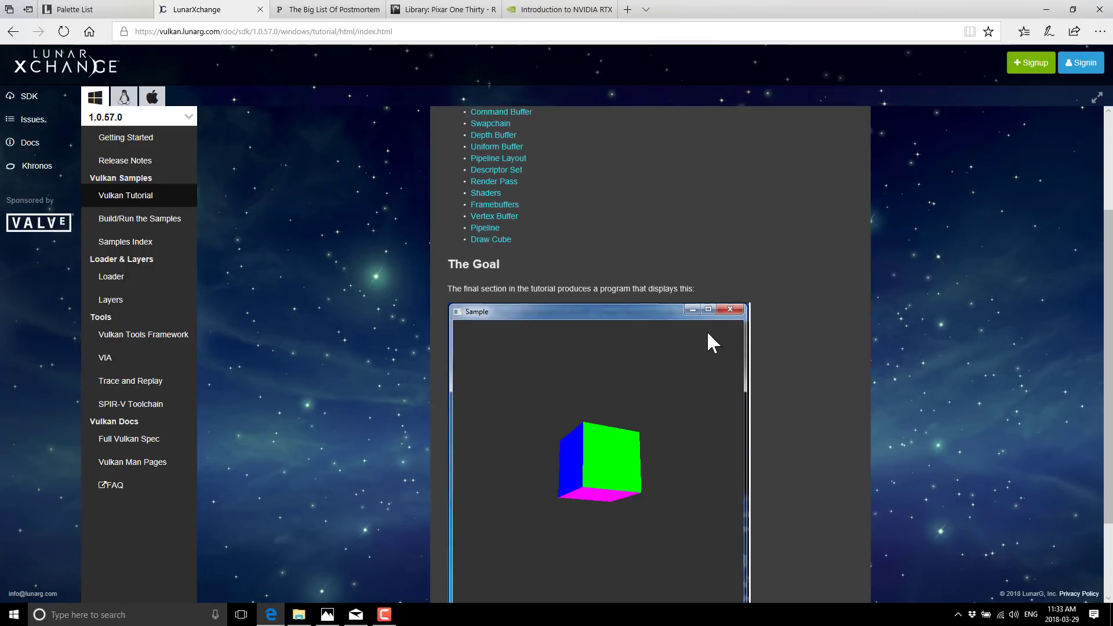
scroll(up, 3)
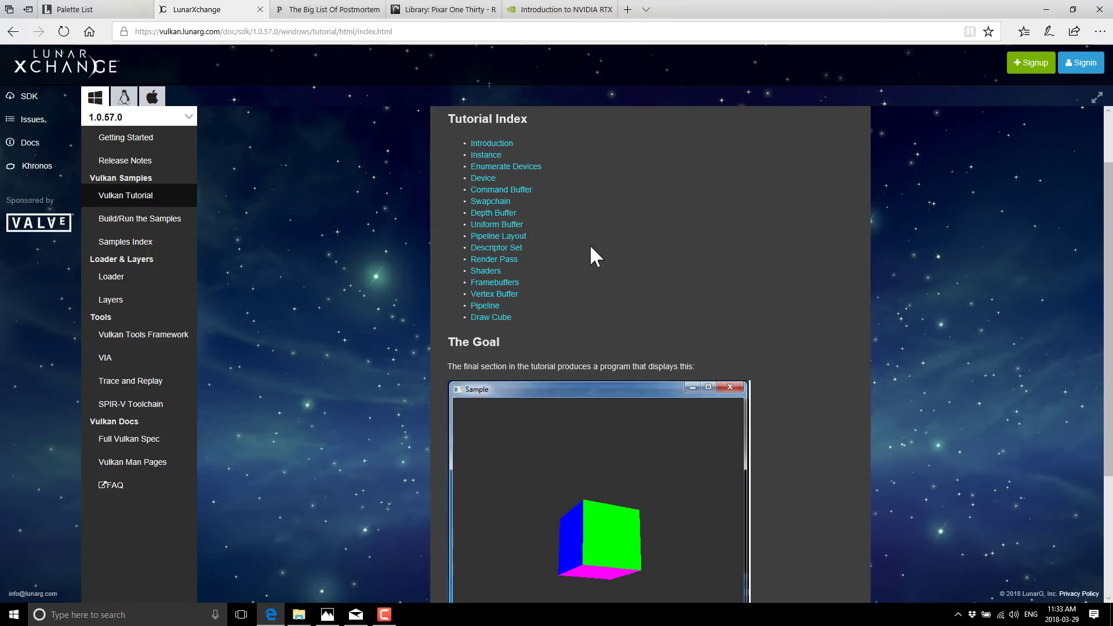
mouse_move(486, 142)
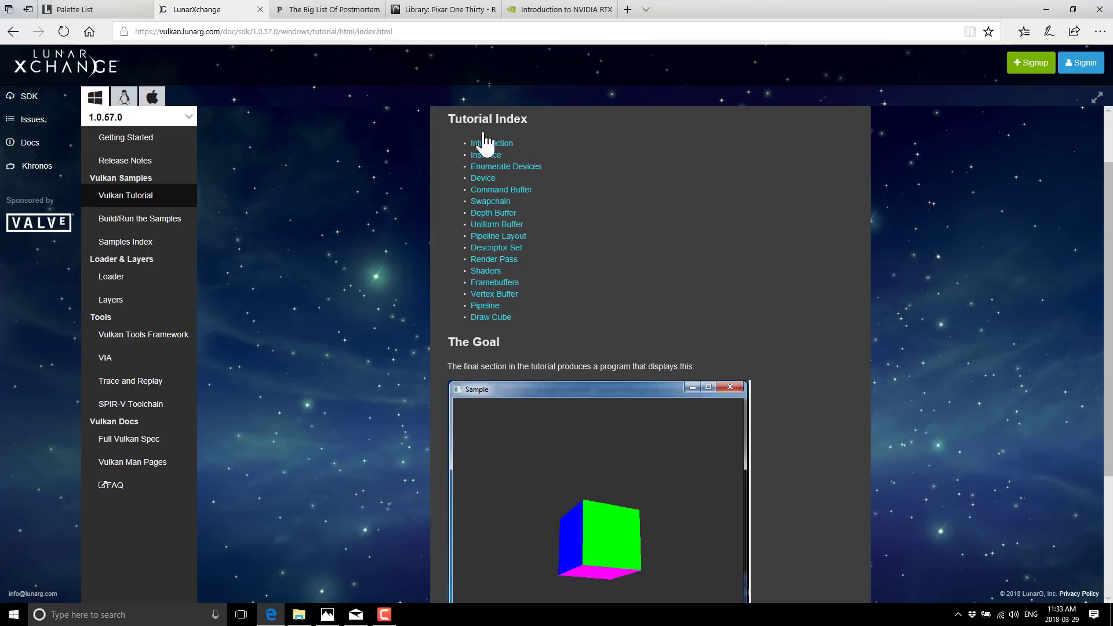
mouse_move(480, 171)
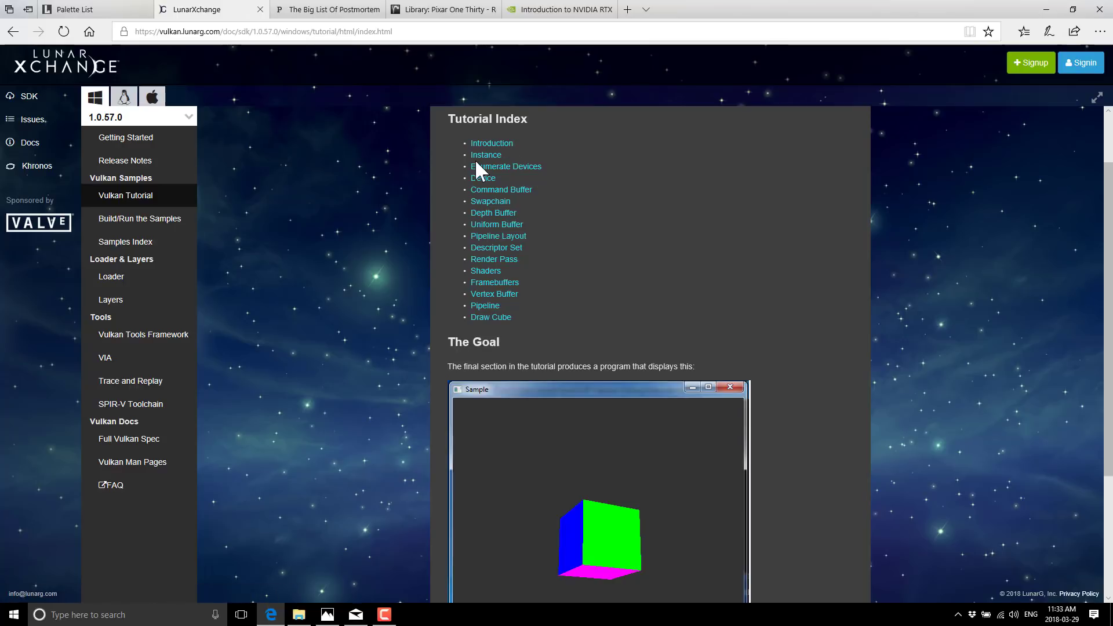
mouse_move(497, 220)
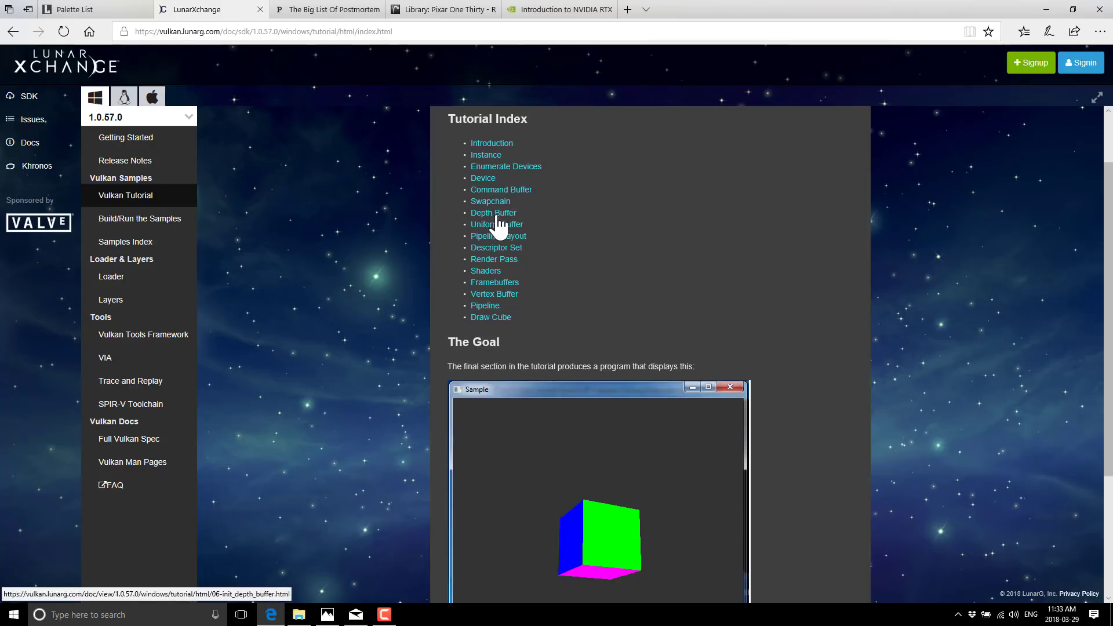
mouse_move(506, 294)
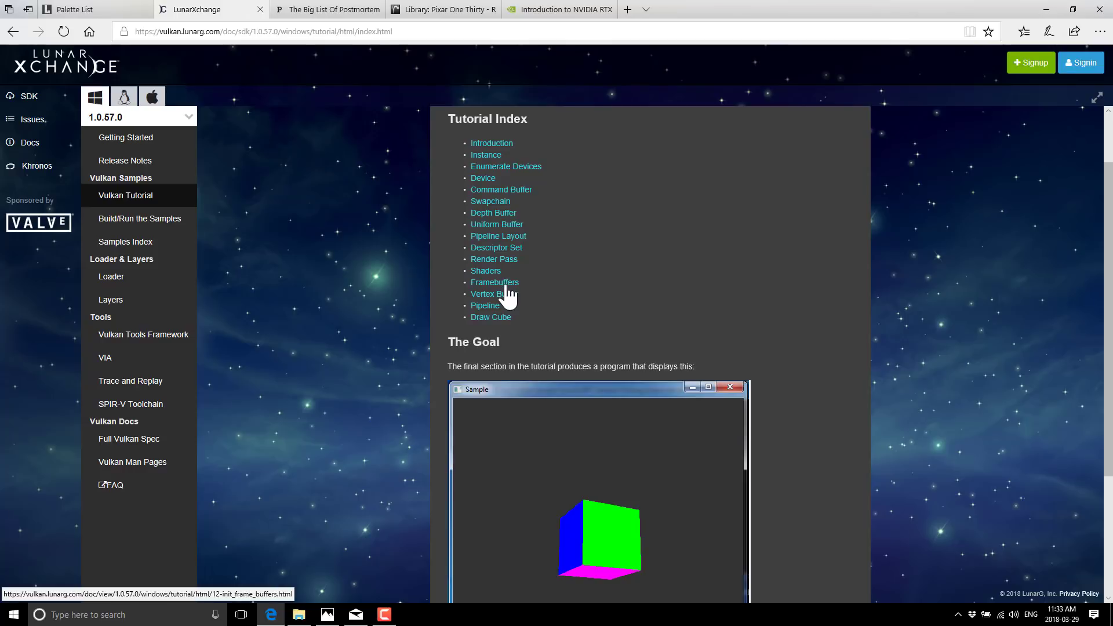
mouse_move(604, 300)
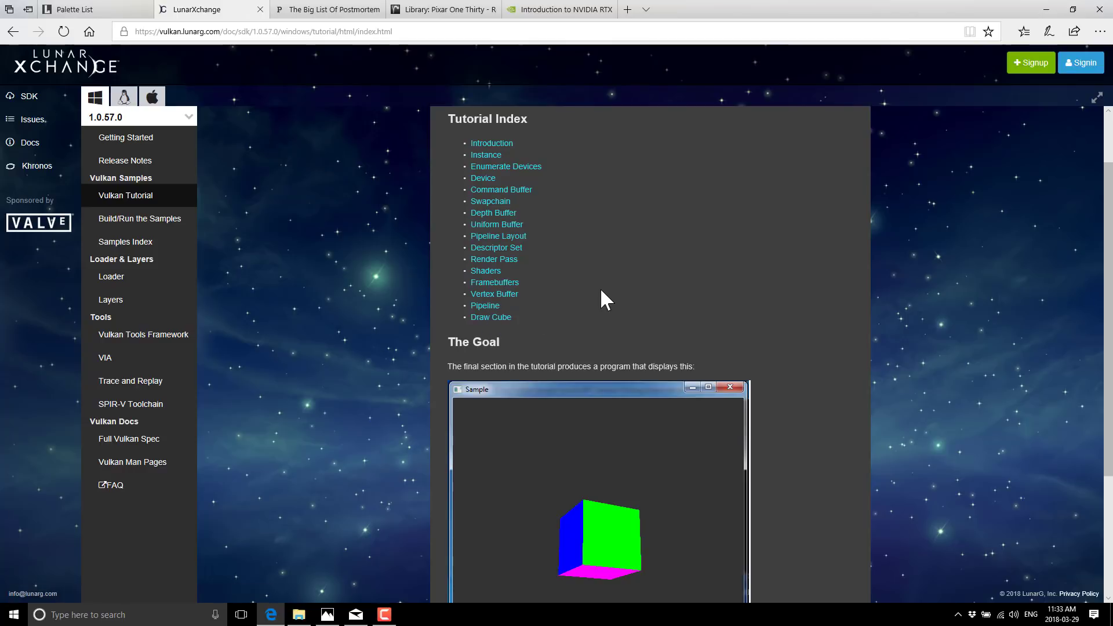
mouse_move(692, 561)
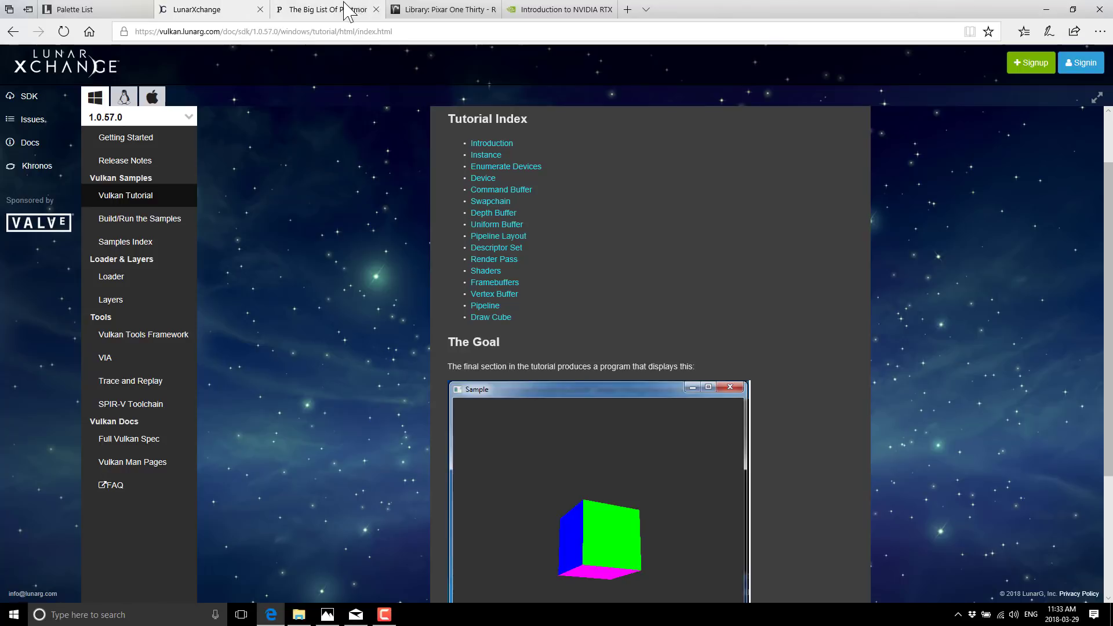
Switch to Pixel Prospector's Big List of Postmortems, down to Indie Postmortems.
click(323, 9)
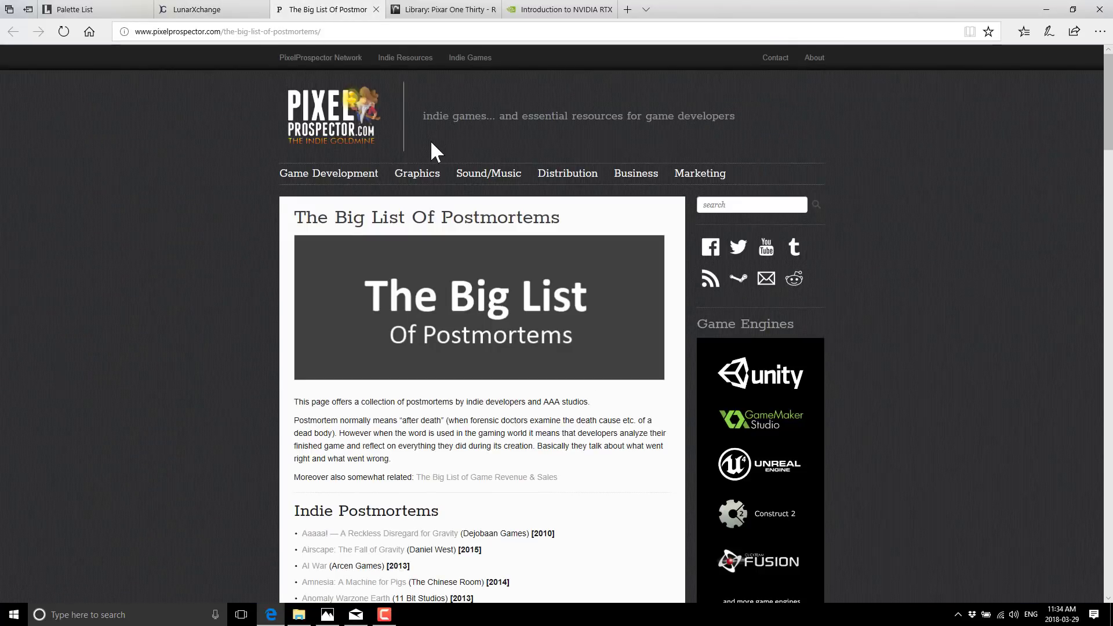
scroll(down, 3)
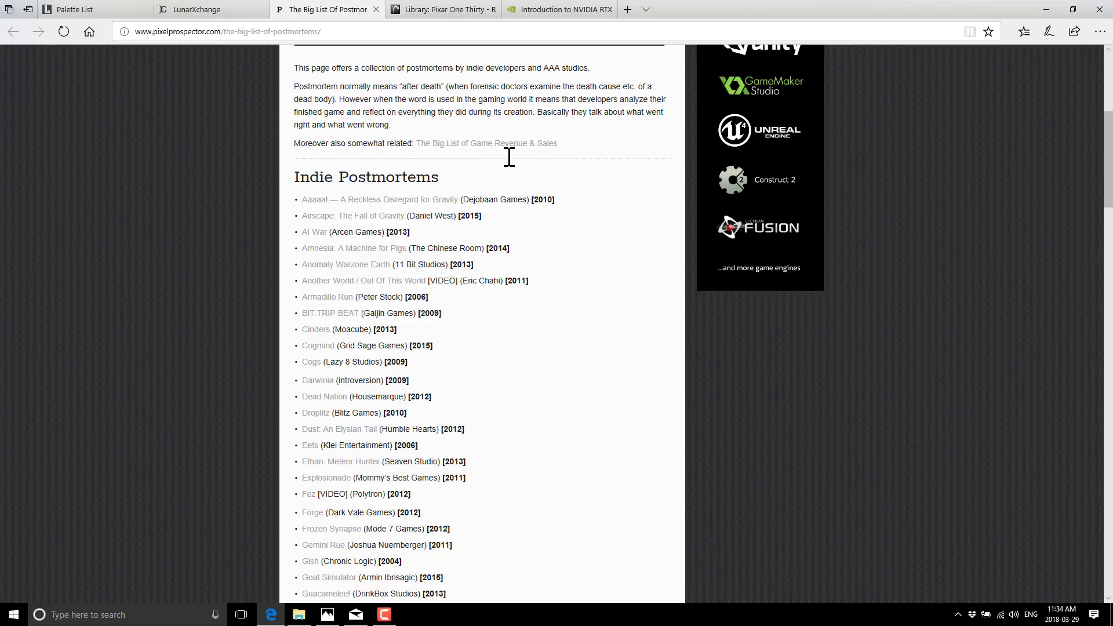
mouse_move(338, 292)
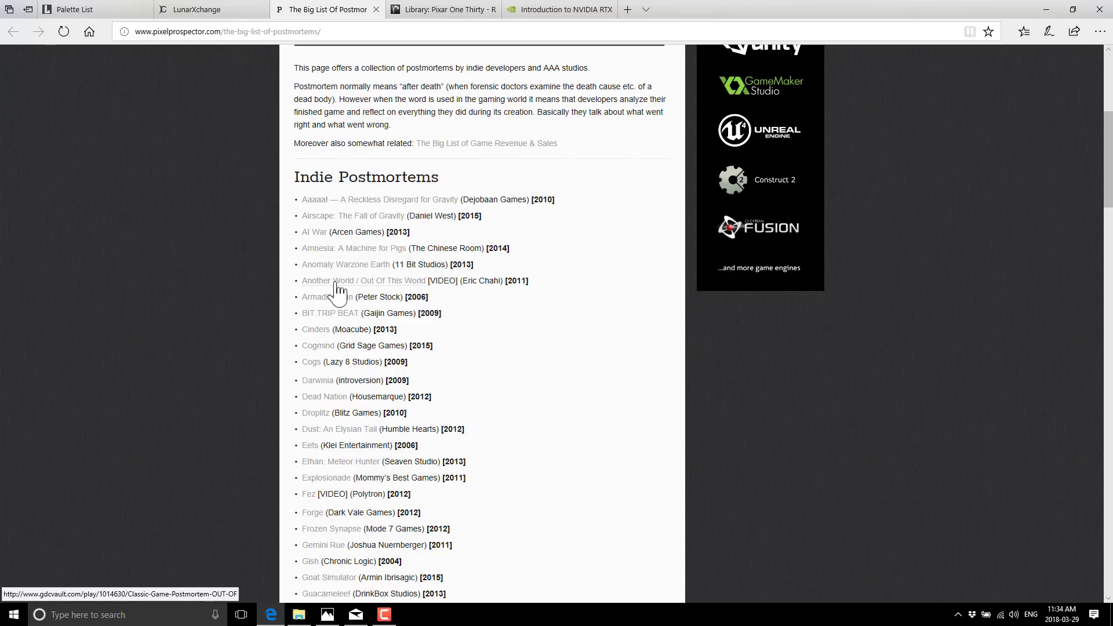
mouse_move(316, 334)
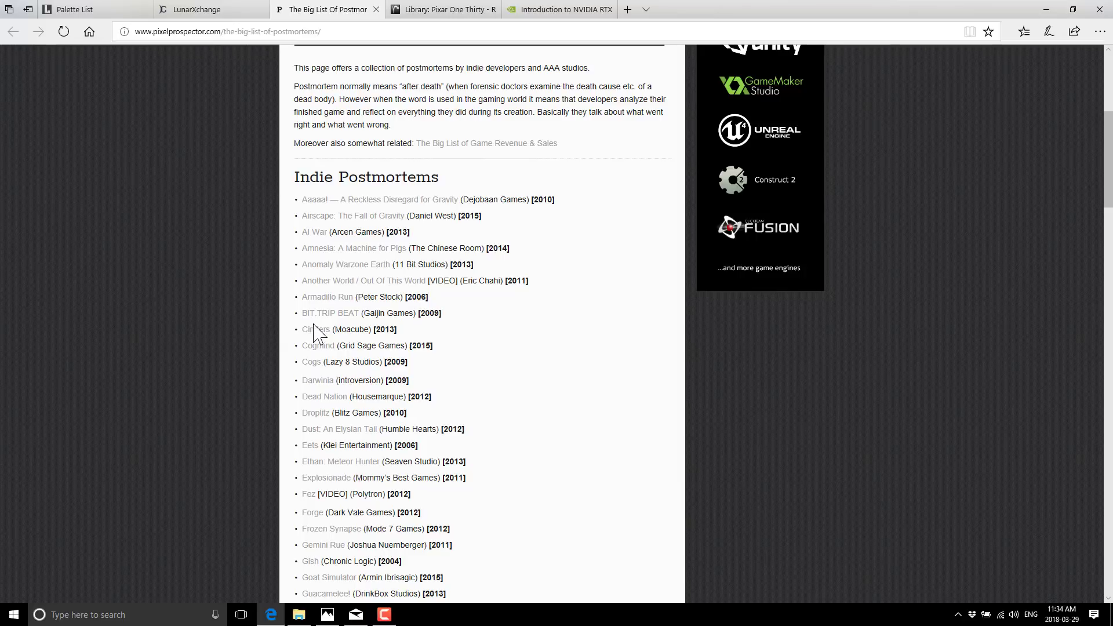
Read past Ludum Dare to the end of AAA Studios Postmortems, beyond Uncharted.
scroll(down, 3)
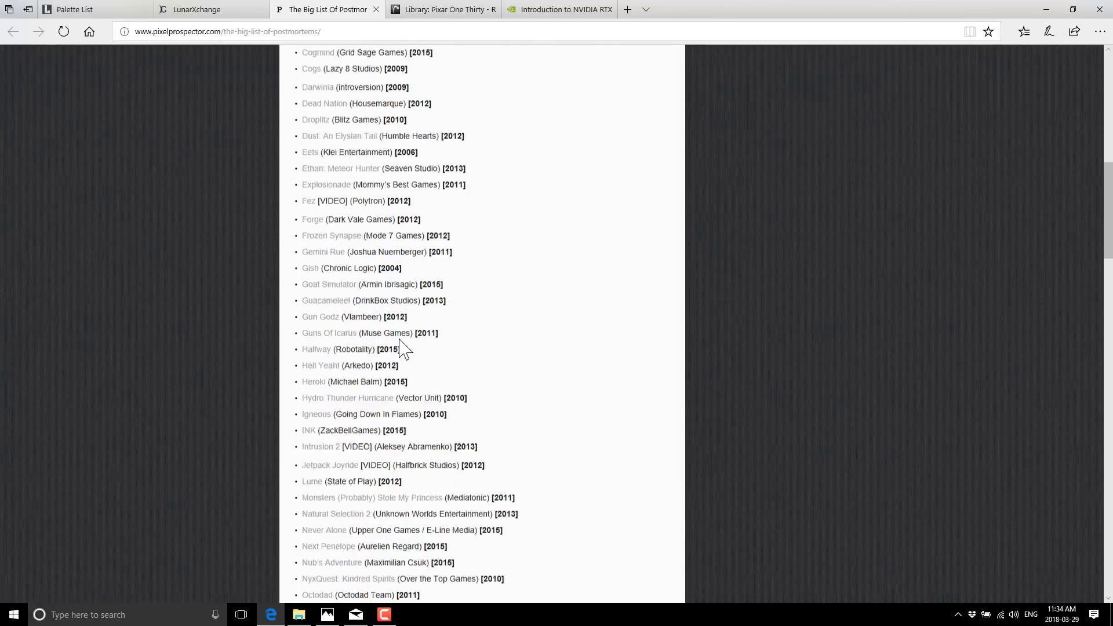
scroll(down, 3)
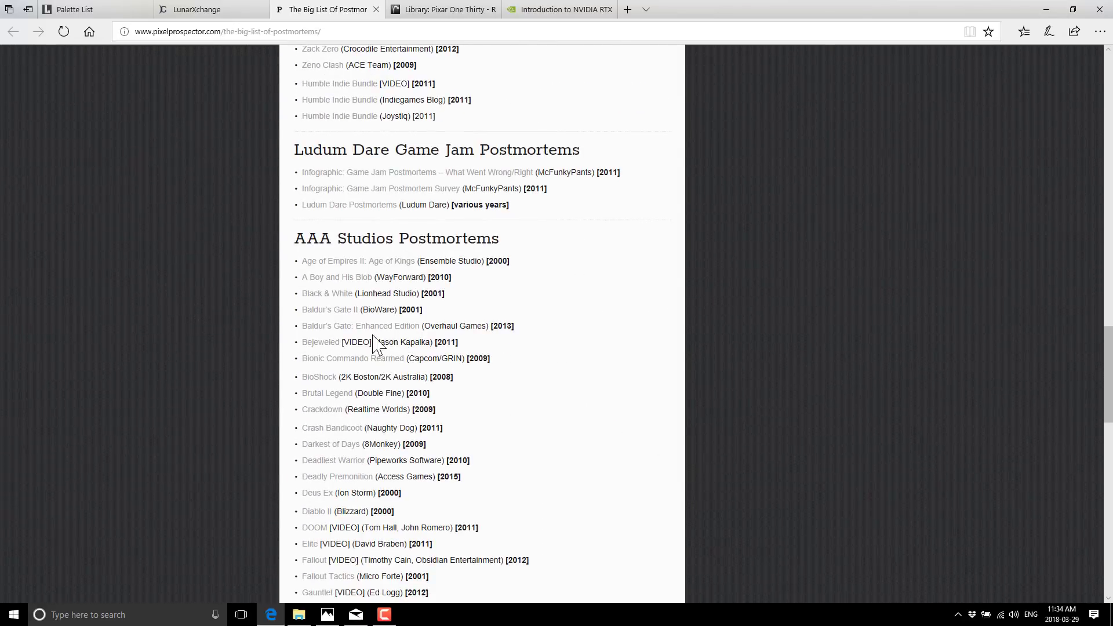
scroll(up, 3)
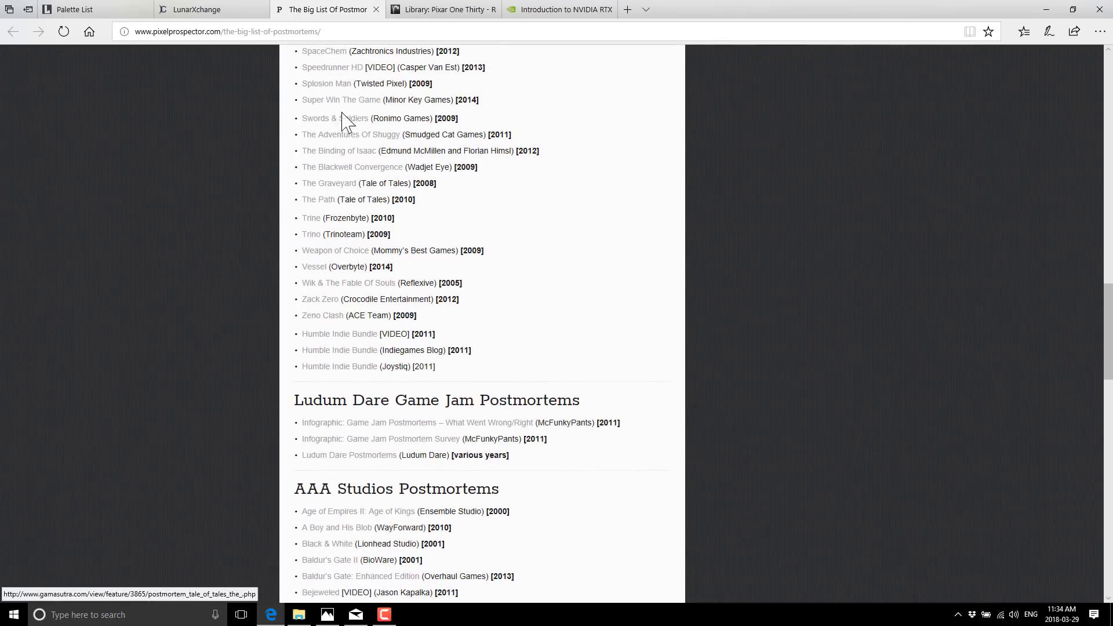
scroll(down, 3)
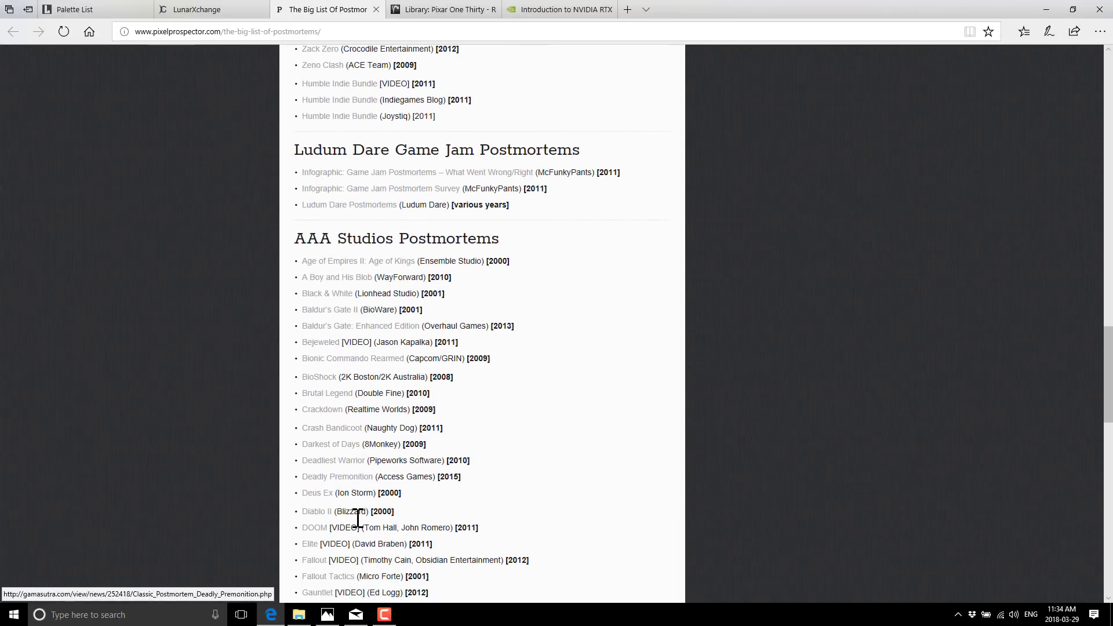
scroll(down, 3)
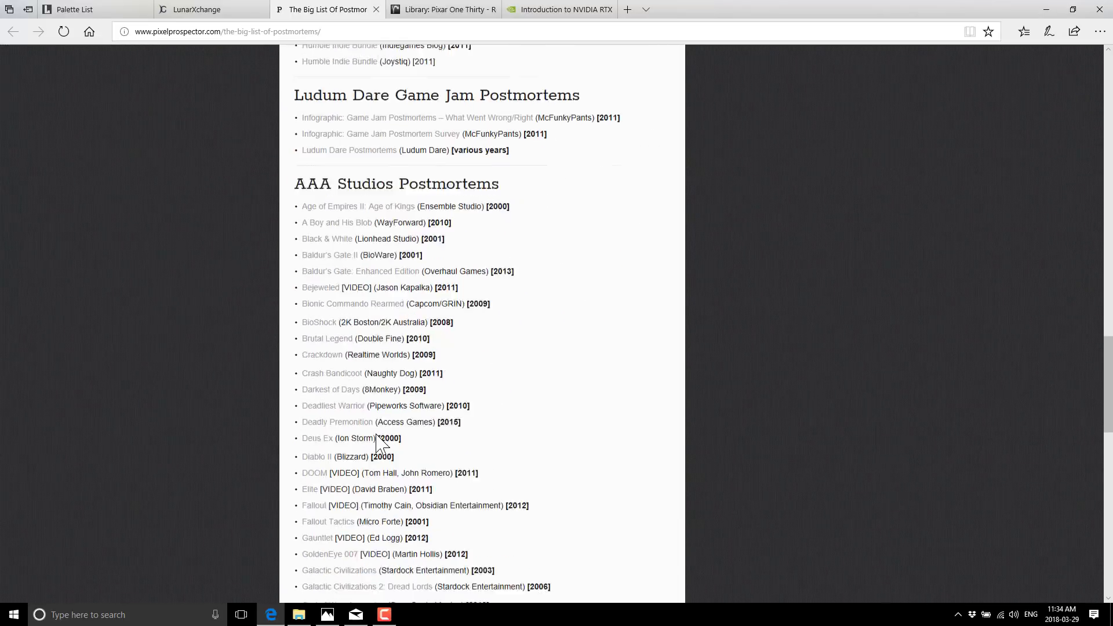
scroll(up, 3)
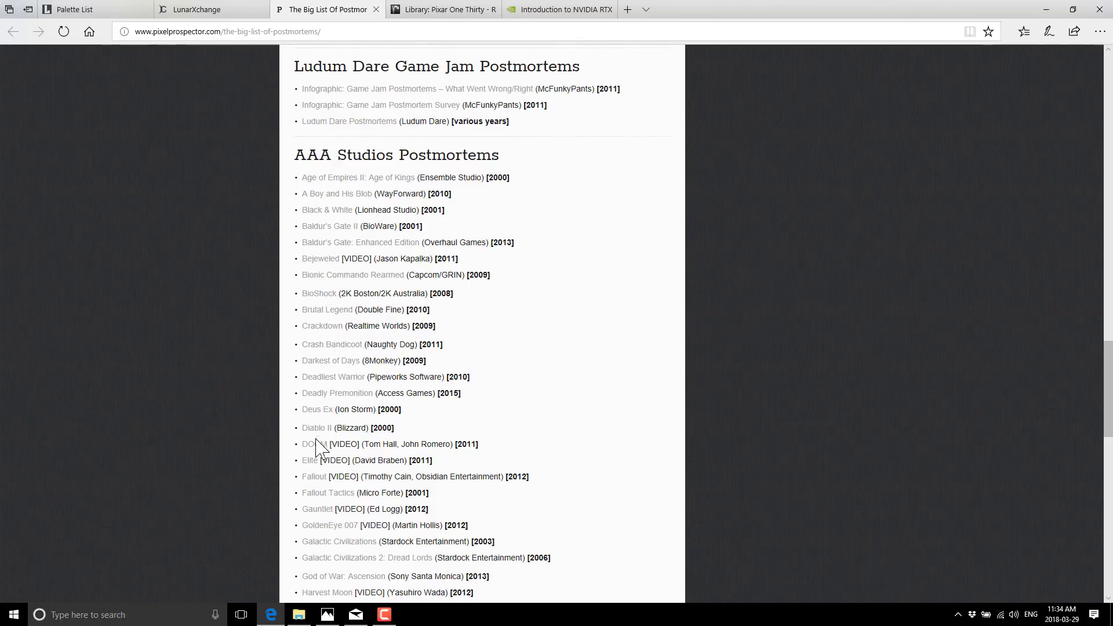
scroll(down, 3)
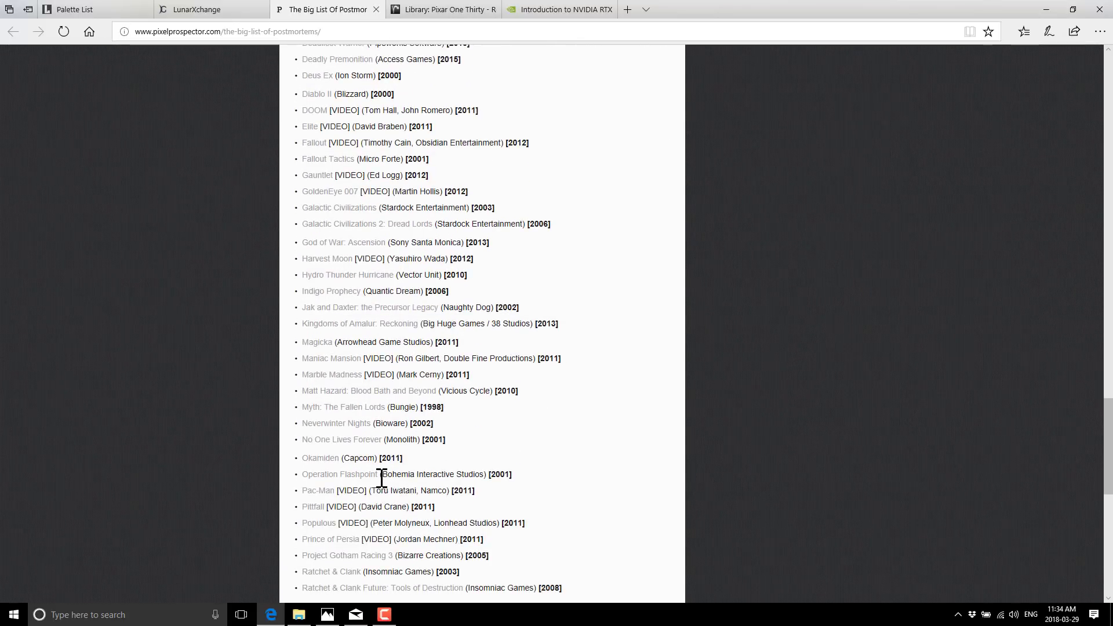
scroll(down, 3)
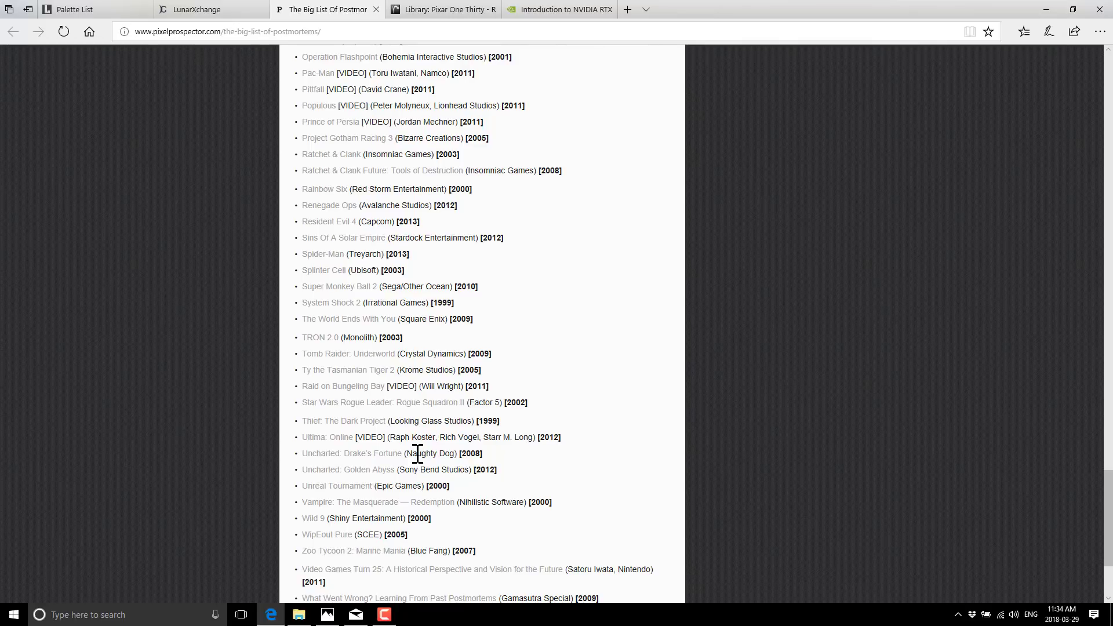
mouse_move(660, 415)
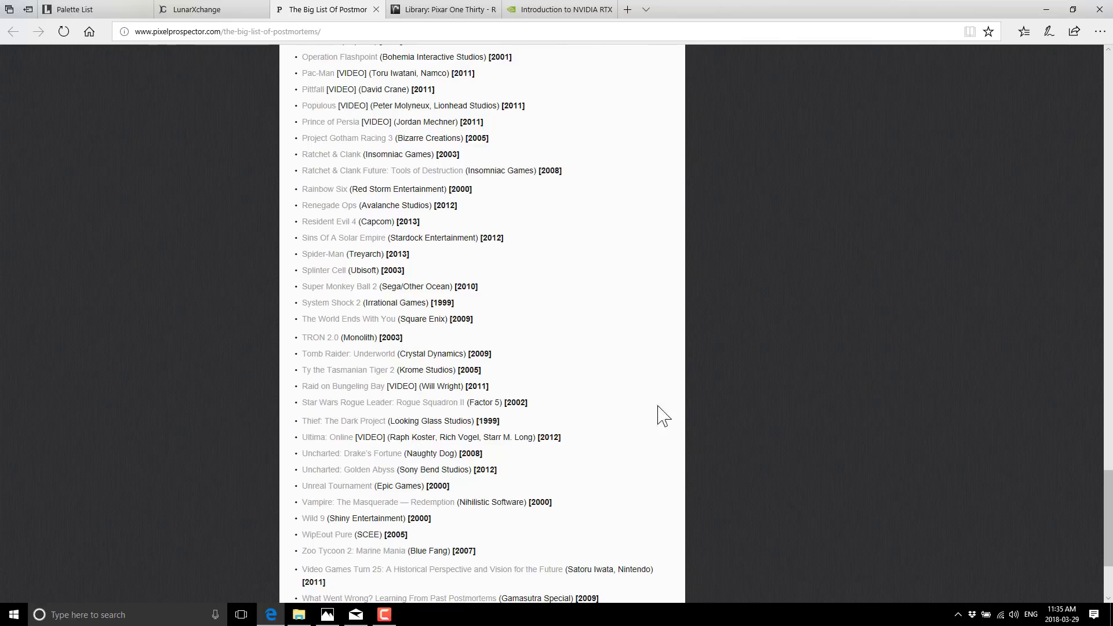
Bring up RenderMan Community's 'Library: Pixar One Thirty' classic textures page.
click(442, 9)
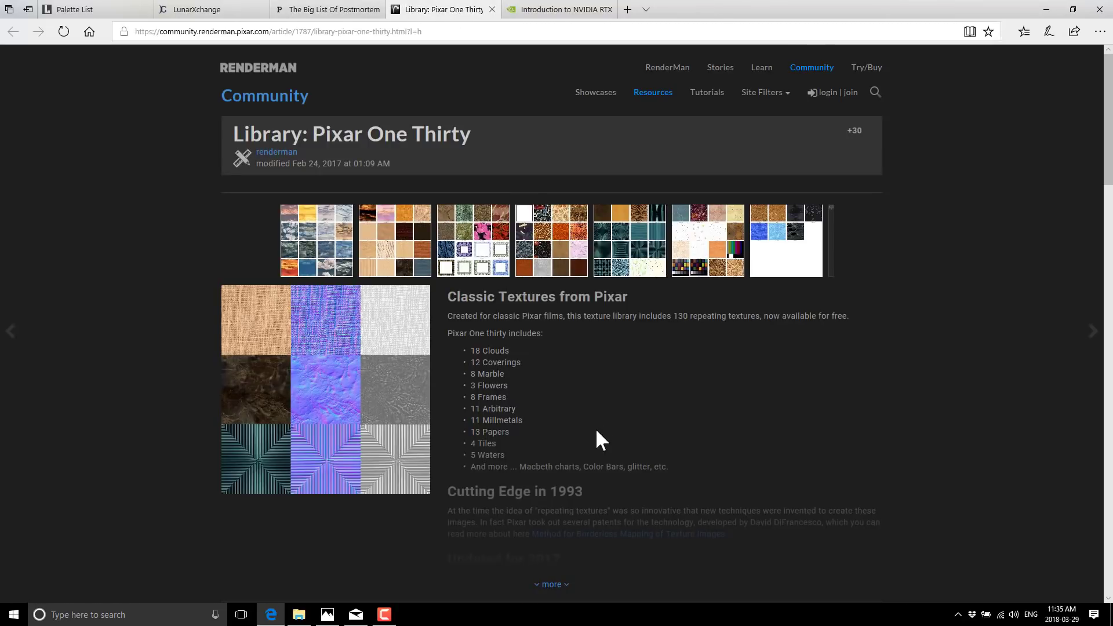
mouse_move(317, 161)
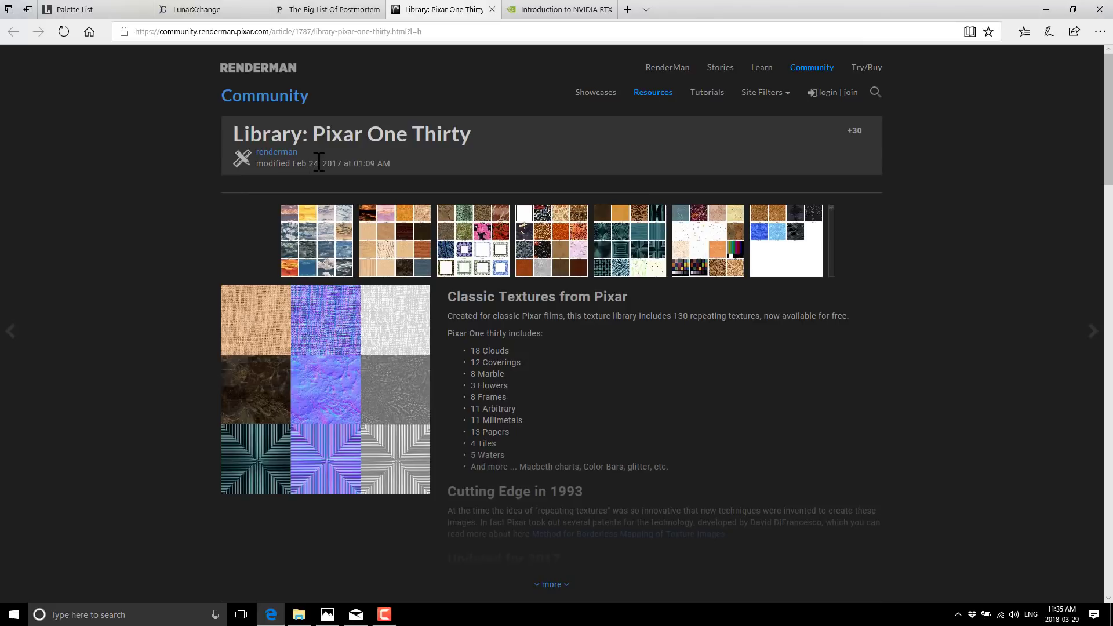
mouse_move(609, 440)
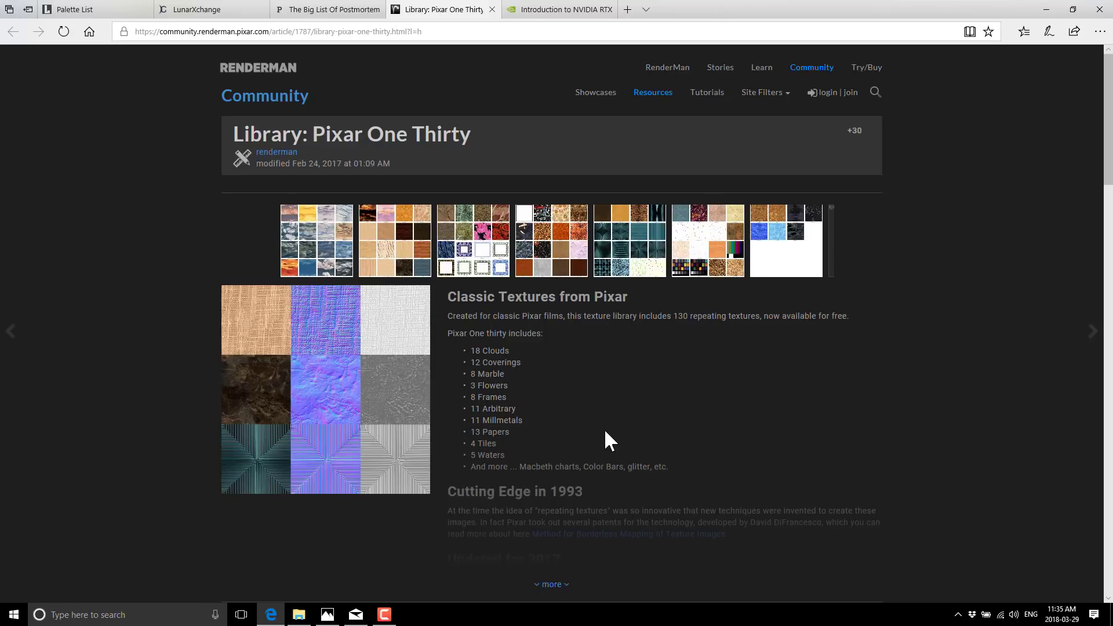
mouse_move(348, 139)
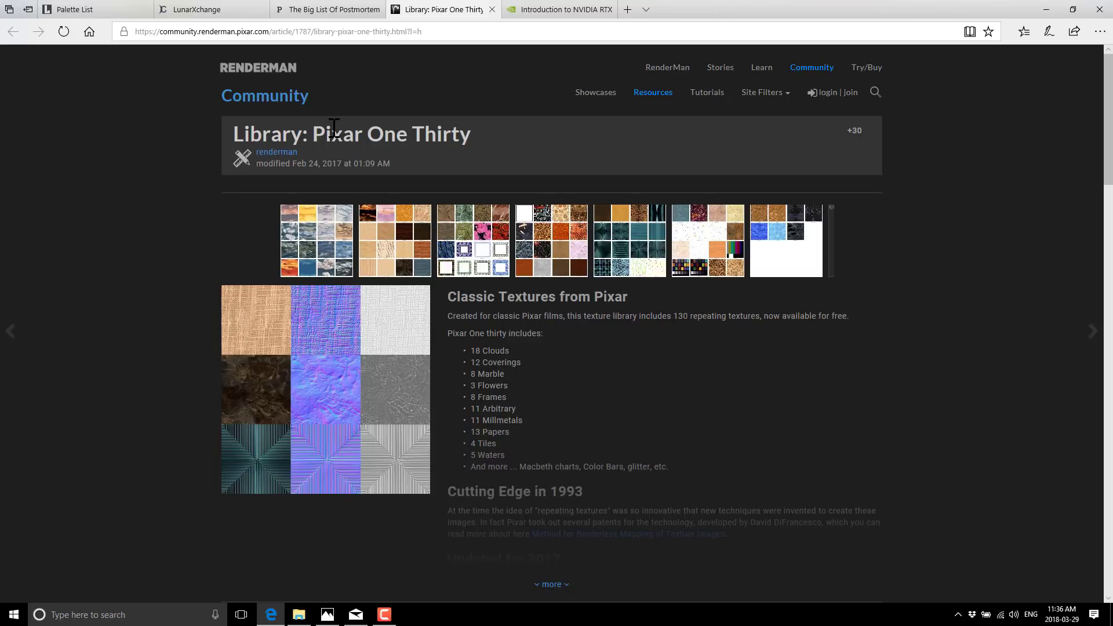
Scroll to Project Assets with the pixar-130-library.zip download, tags and comments.
scroll(down, 3)
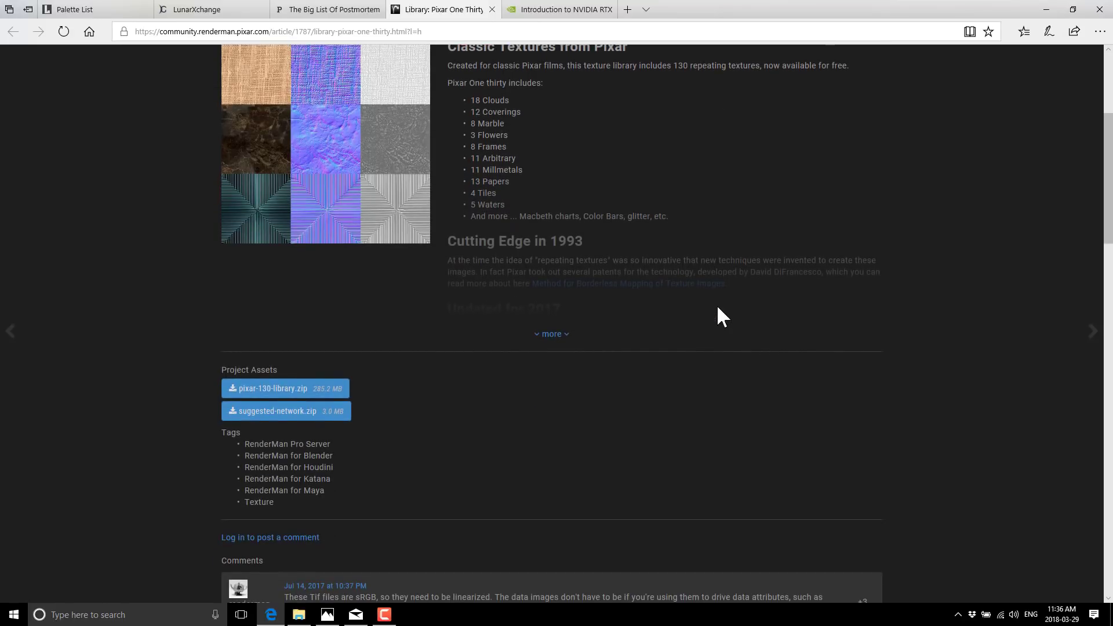
mouse_move(556, 364)
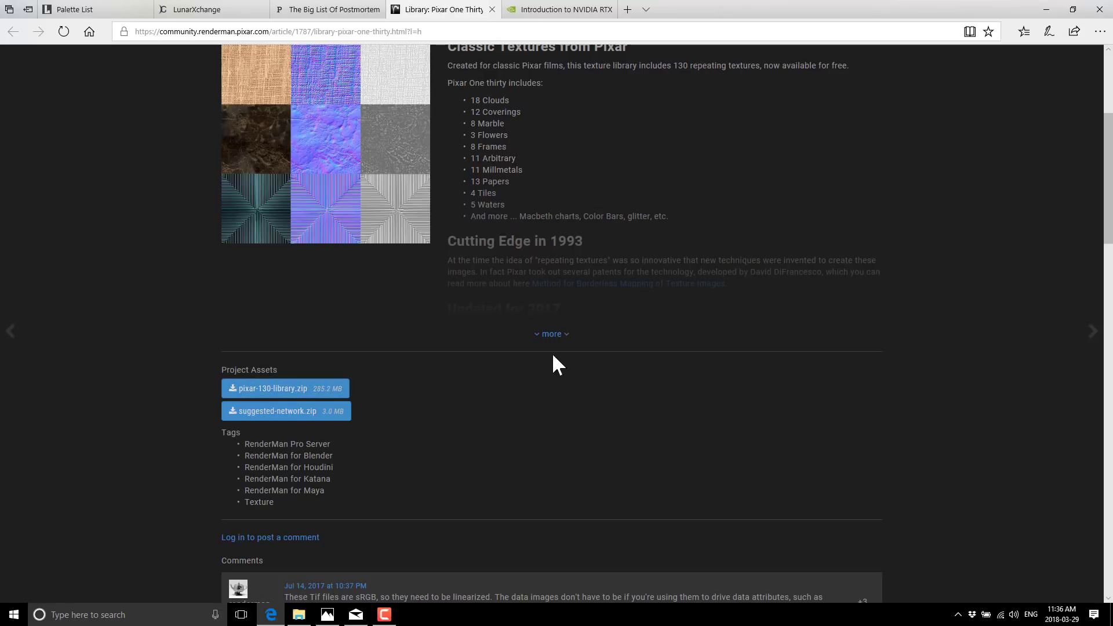
mouse_move(313, 410)
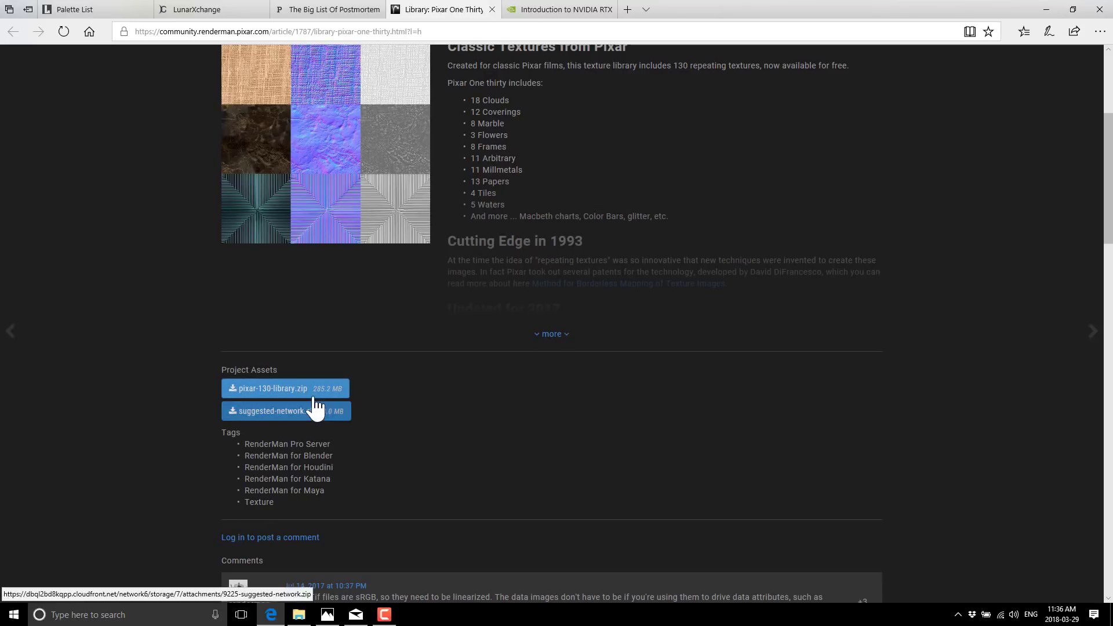
mouse_move(287, 389)
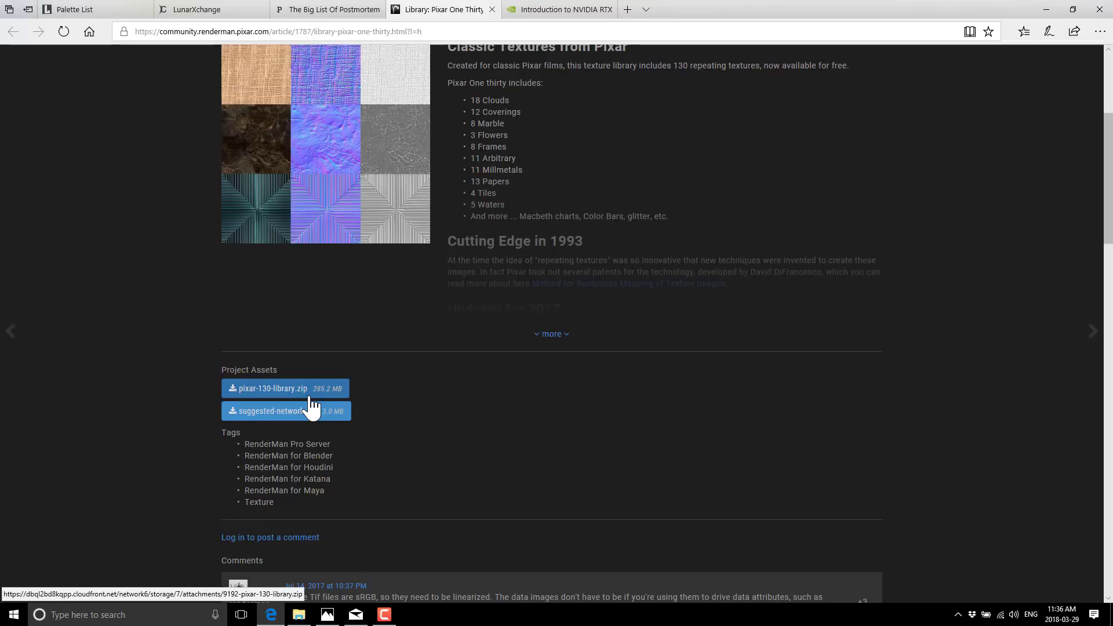
mouse_move(301, 397)
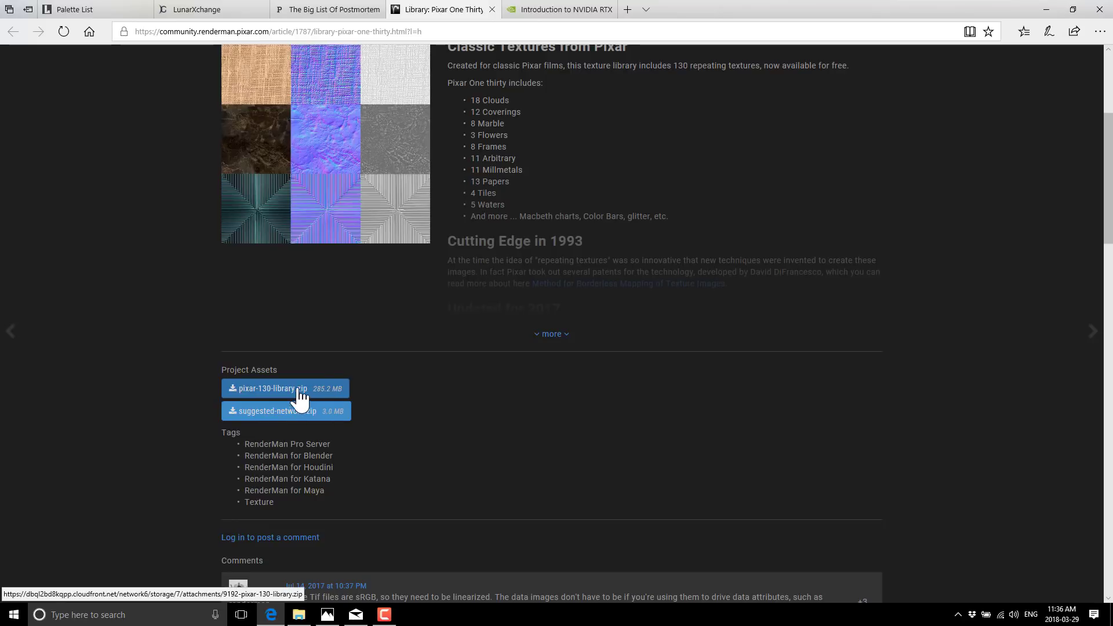
mouse_move(283, 447)
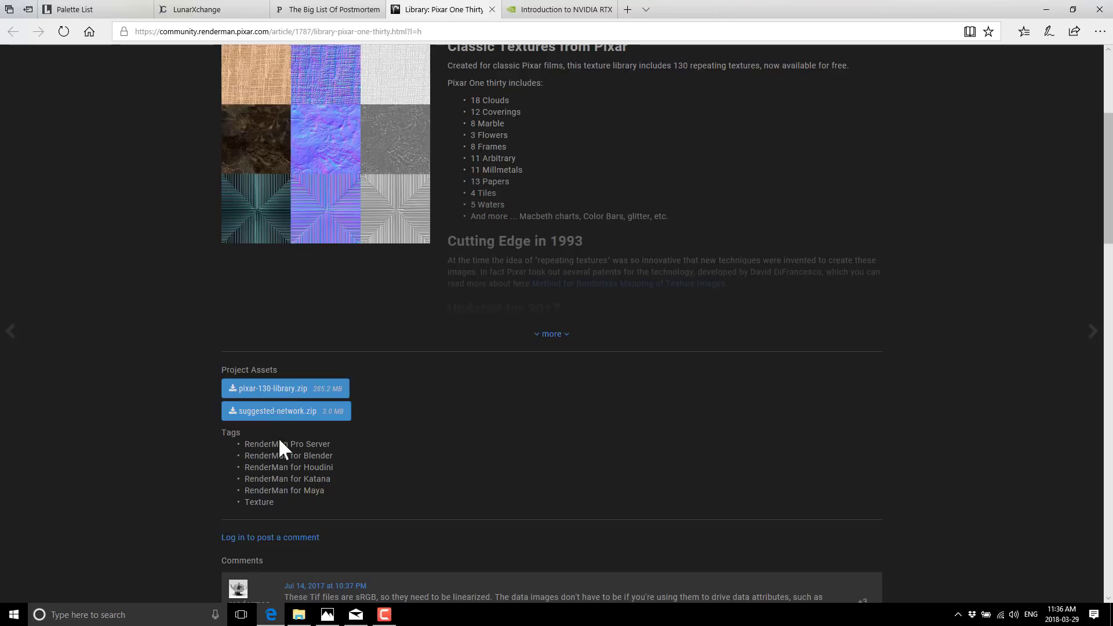
Scroll back up to the library title, texture sheet previews and contents list.
scroll(up, 3)
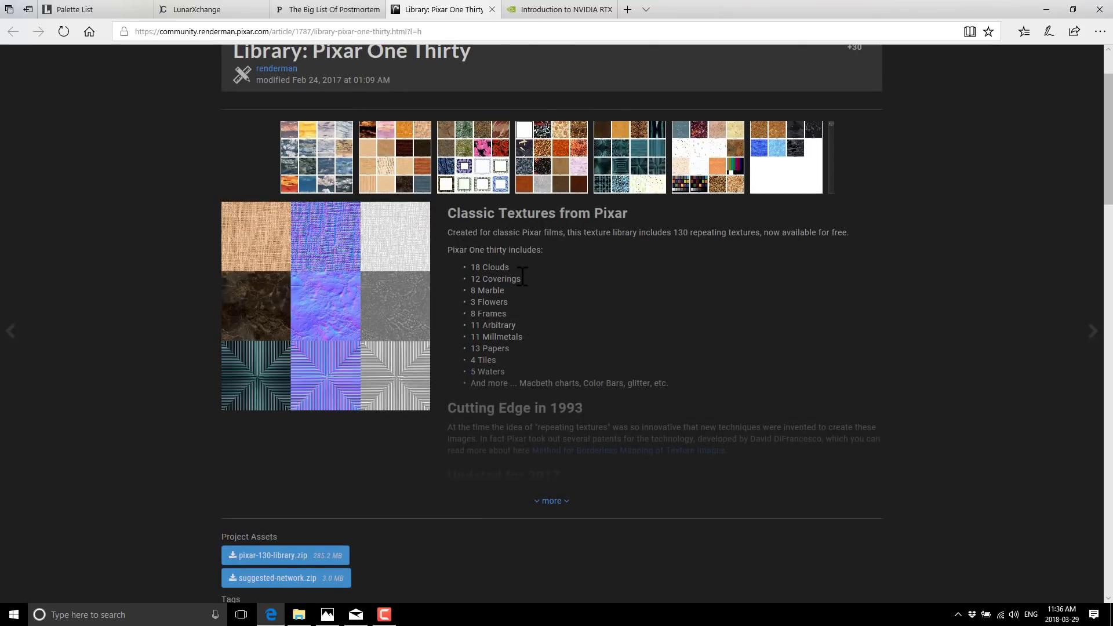
mouse_move(532, 335)
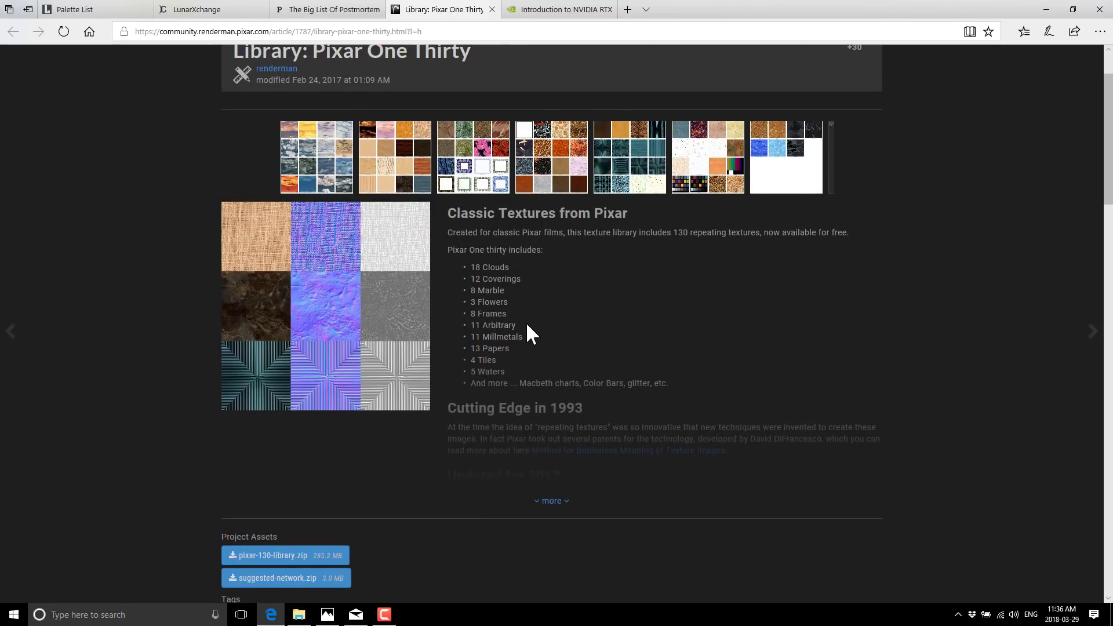
mouse_move(551, 347)
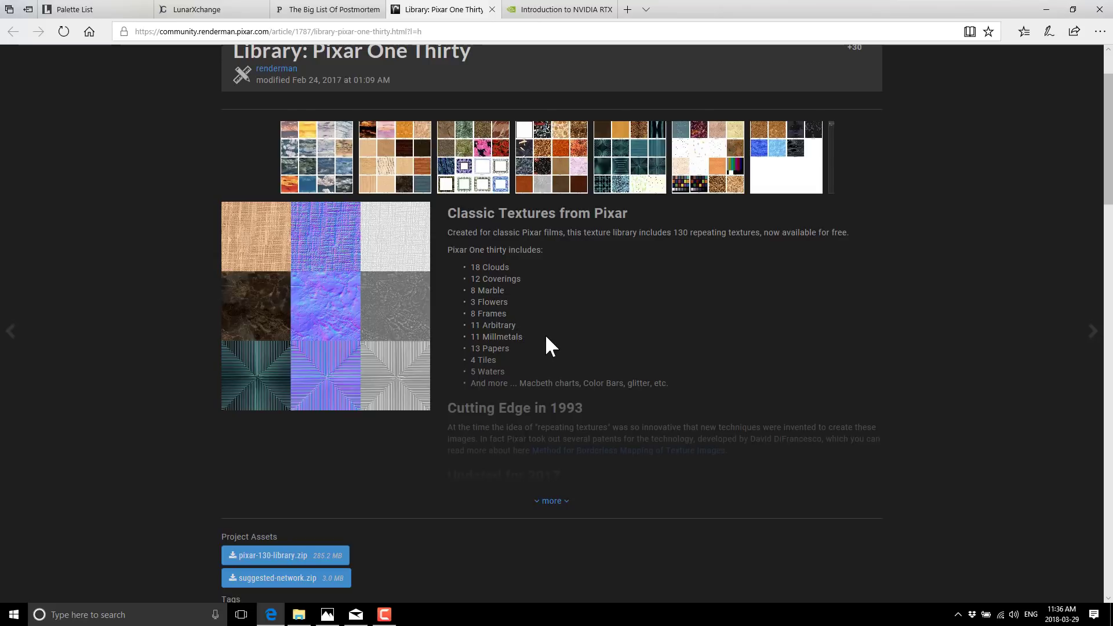
mouse_move(570, 355)
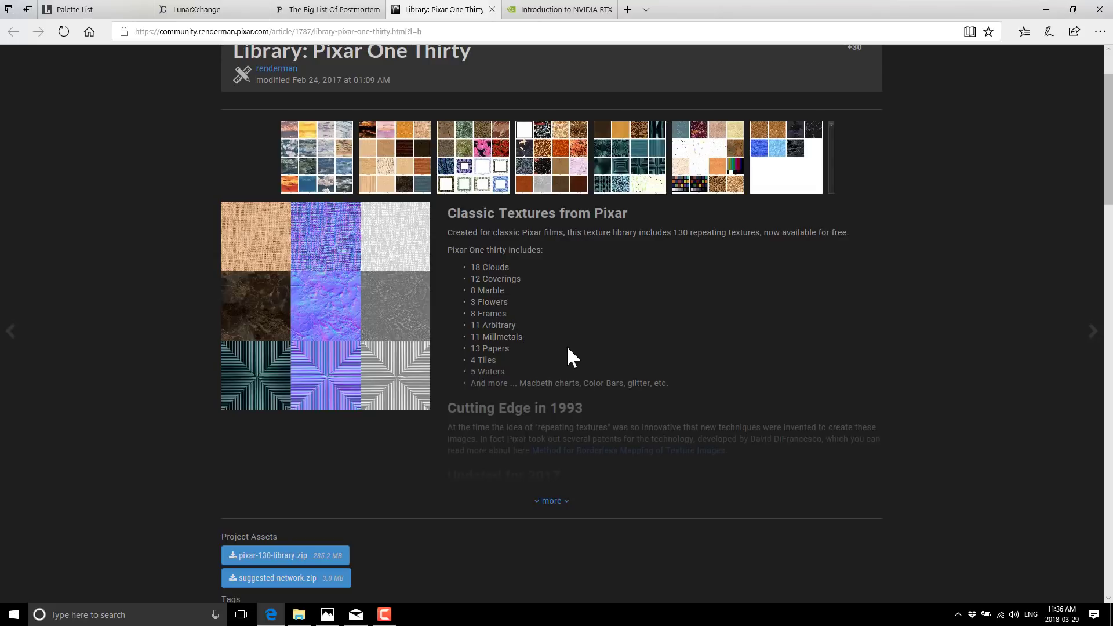
mouse_move(510, 388)
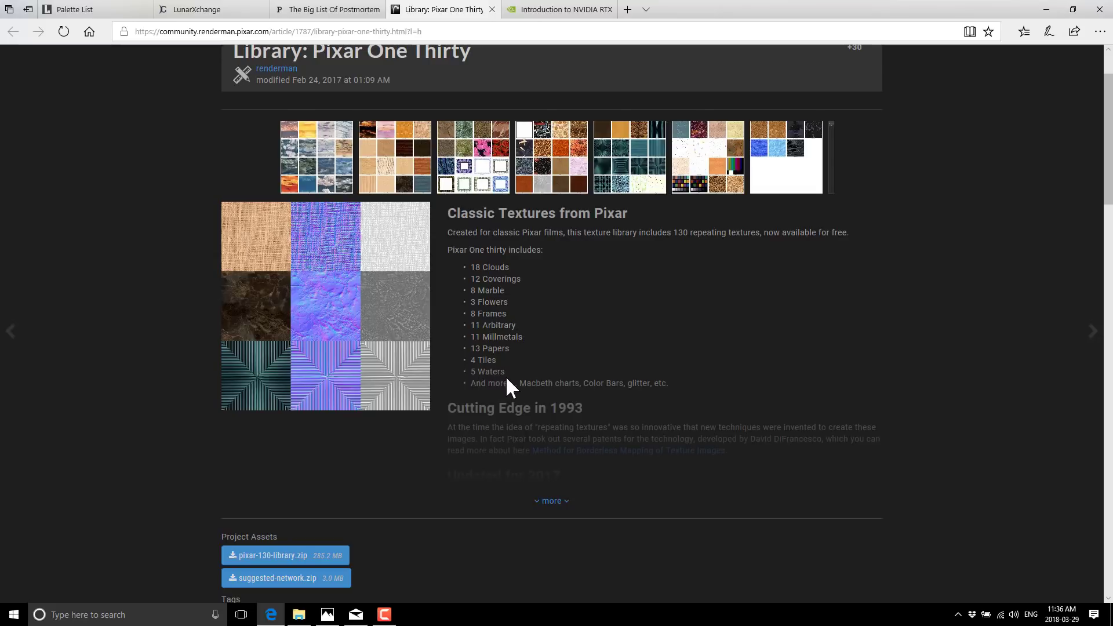
mouse_move(616, 376)
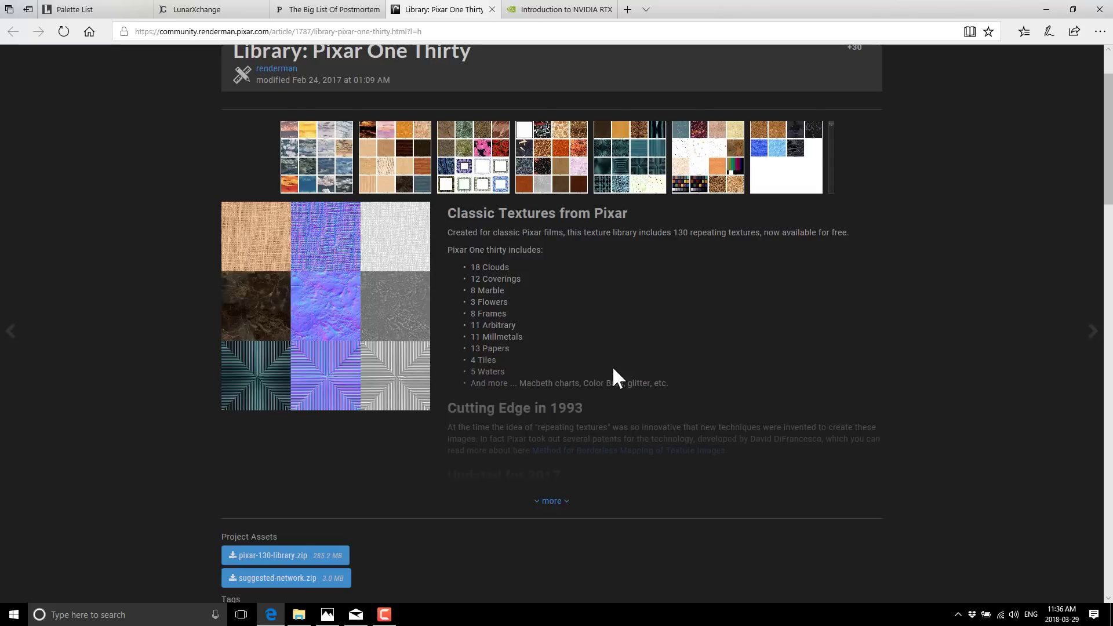
mouse_move(390, 341)
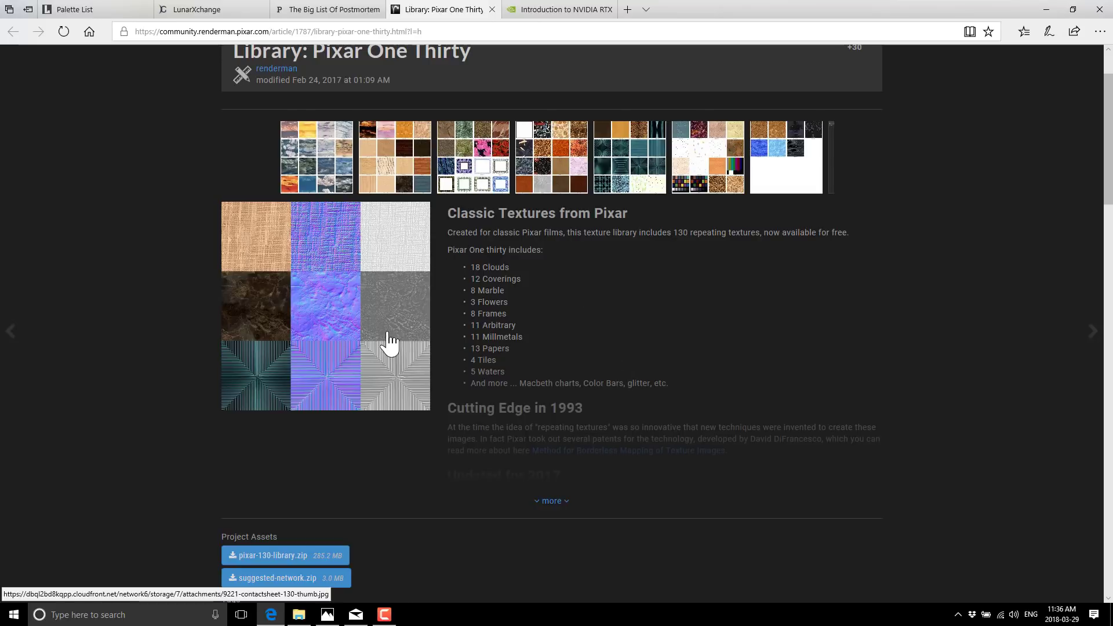
mouse_move(345, 355)
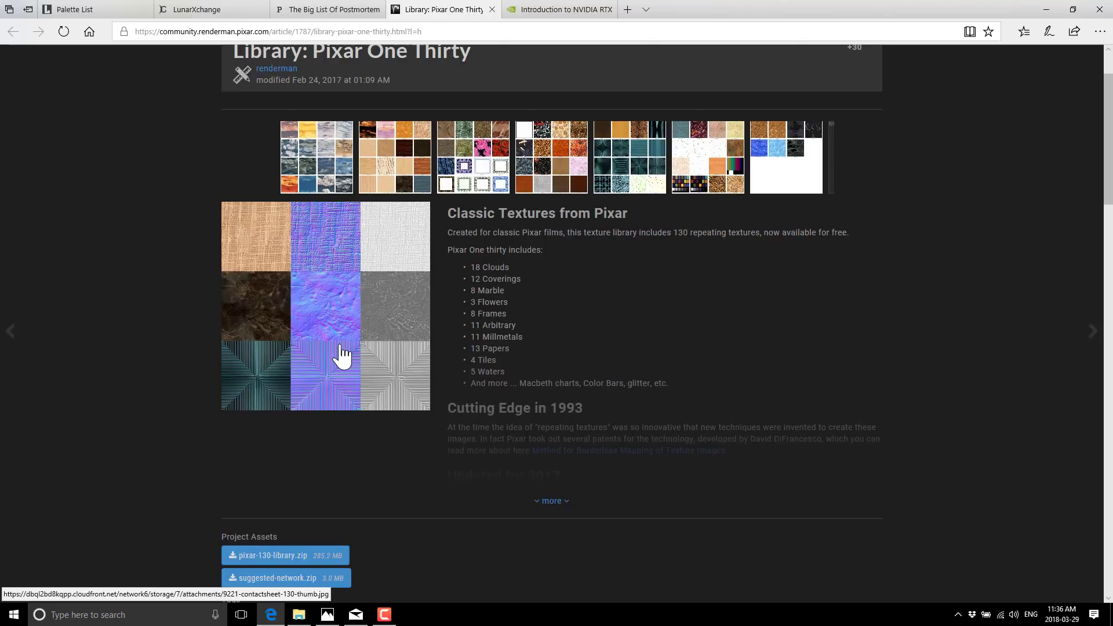
mouse_move(553, 9)
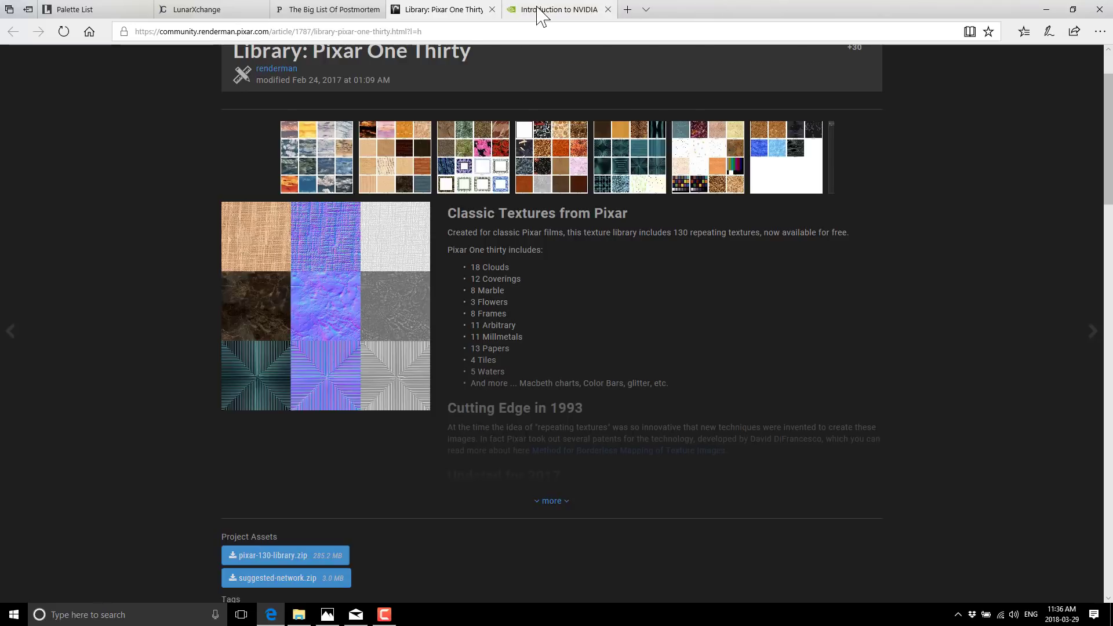
Show the NVIDIA RTX and DirectX Raytracing article, reading down to Diving in.
click(560, 10)
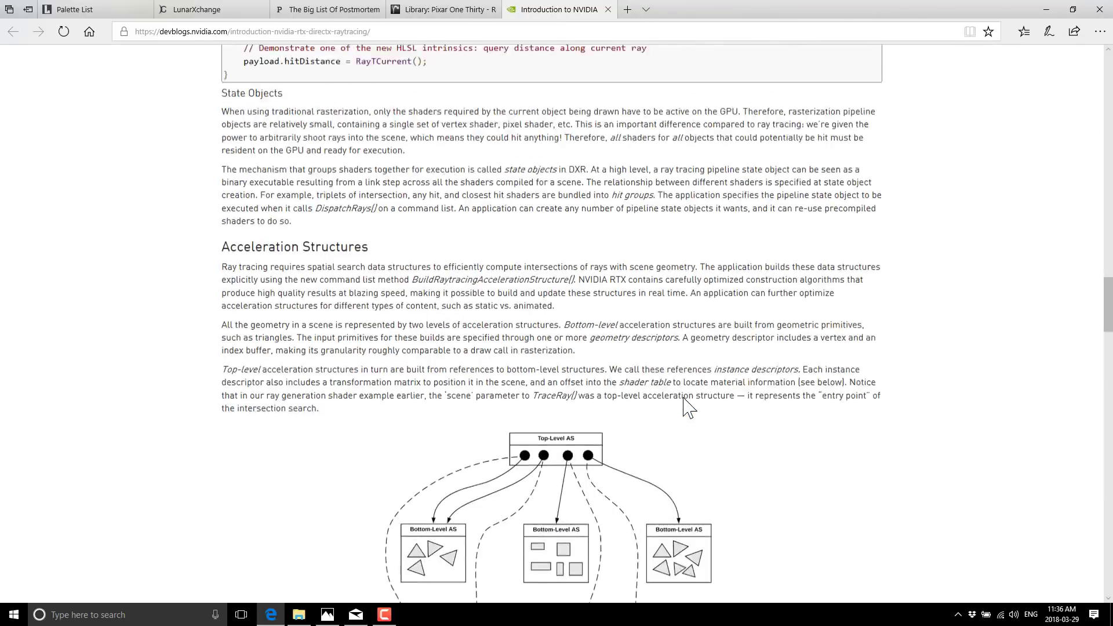
scroll(up, 3)
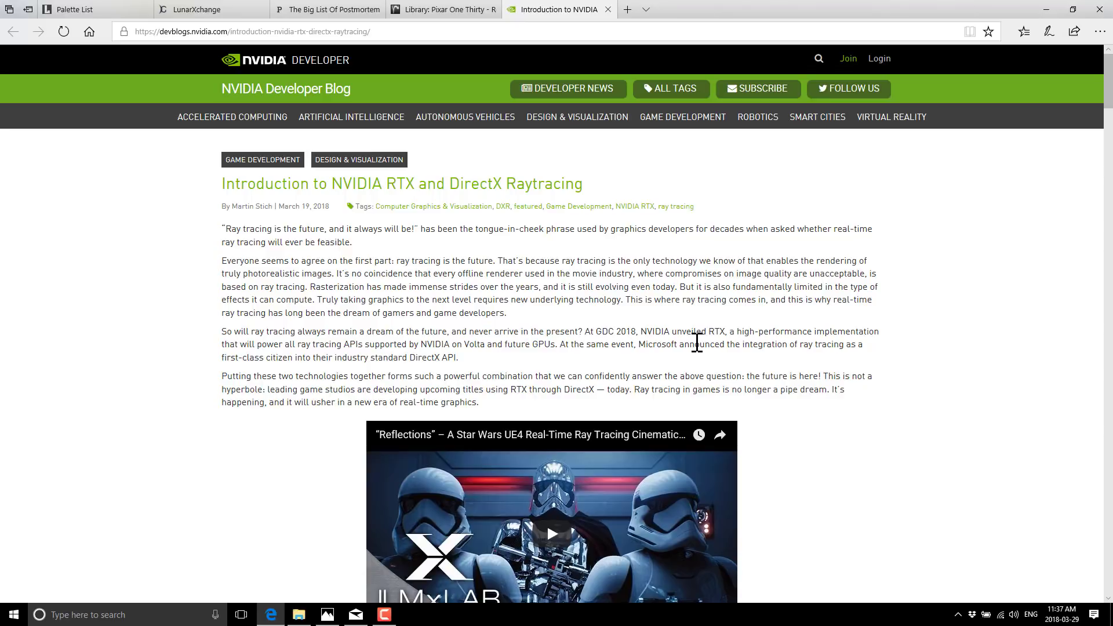
scroll(down, 3)
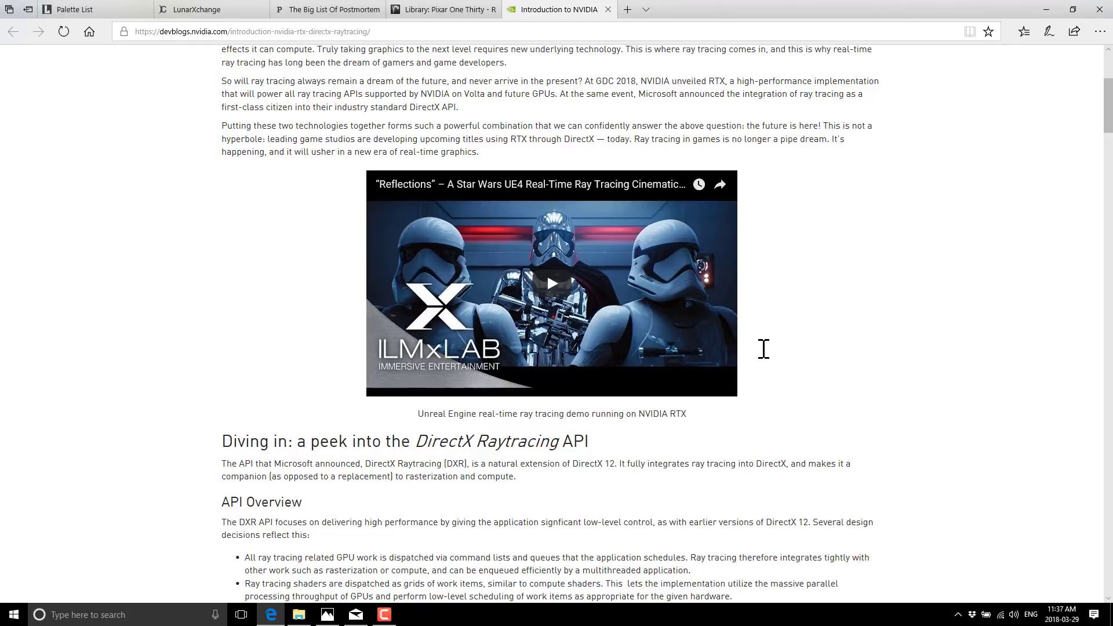
mouse_move(762, 353)
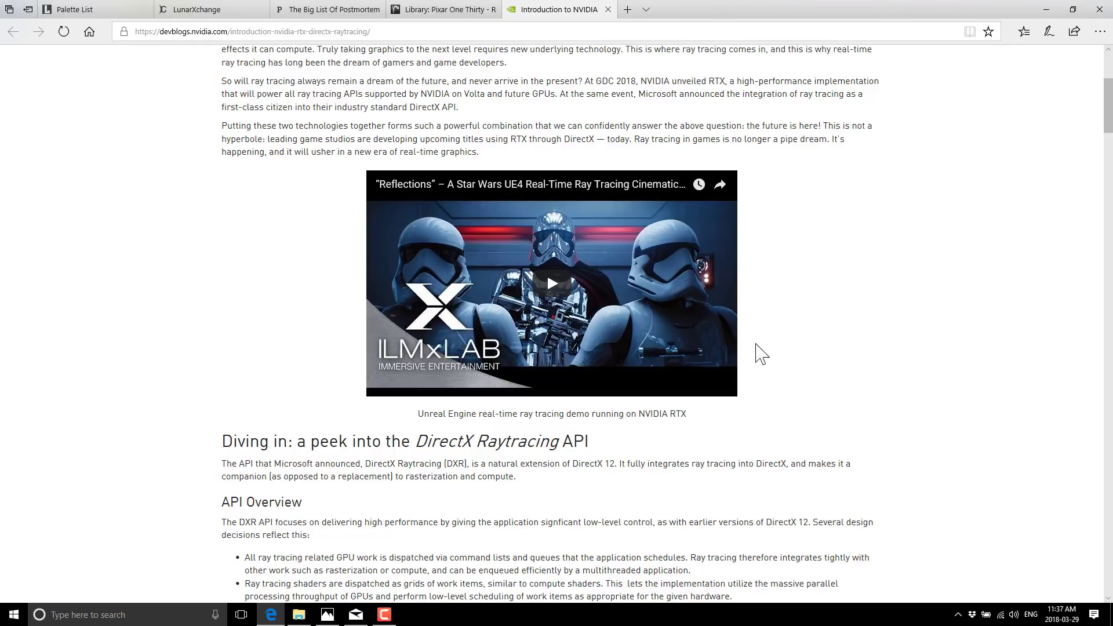
Scroll past pipeline diagram, shader code and acceleration structures to development setup.
scroll(down, 3)
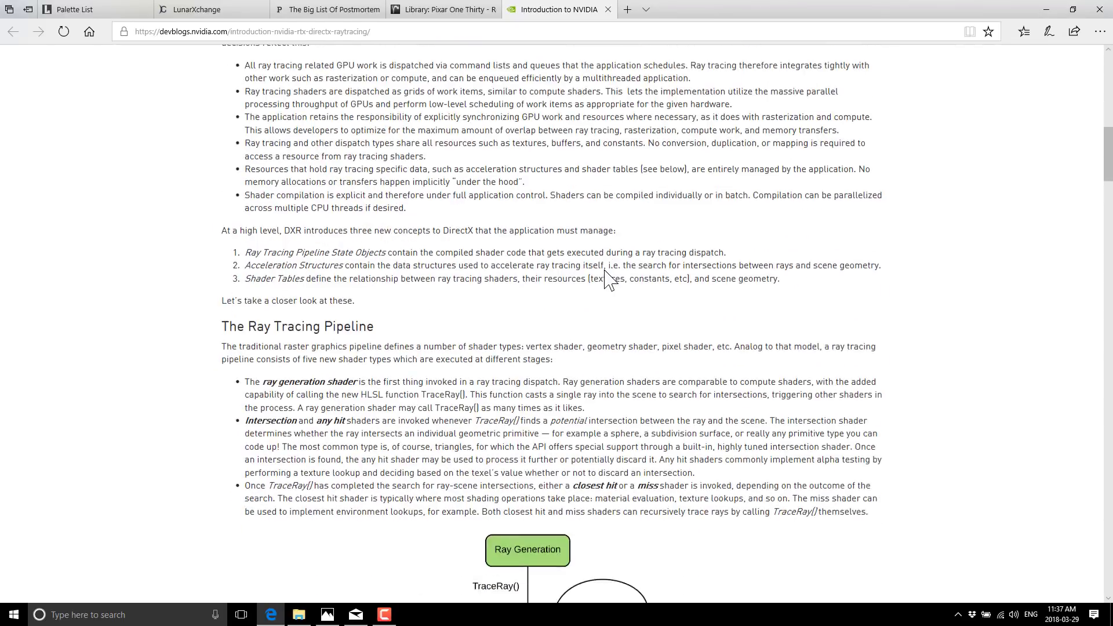
scroll(down, 3)
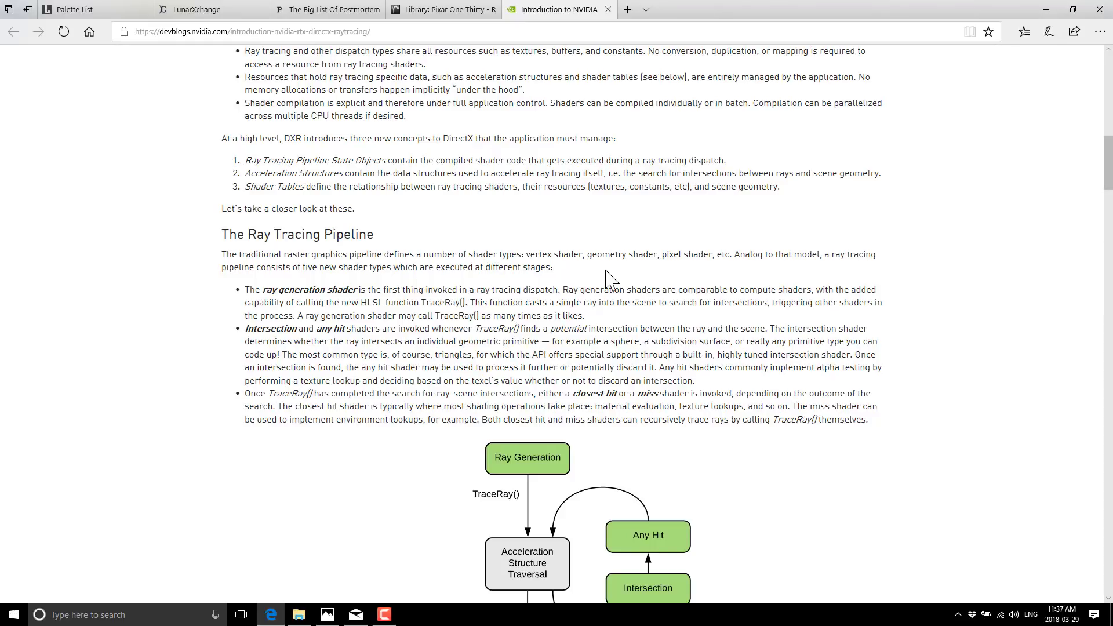
scroll(down, 3)
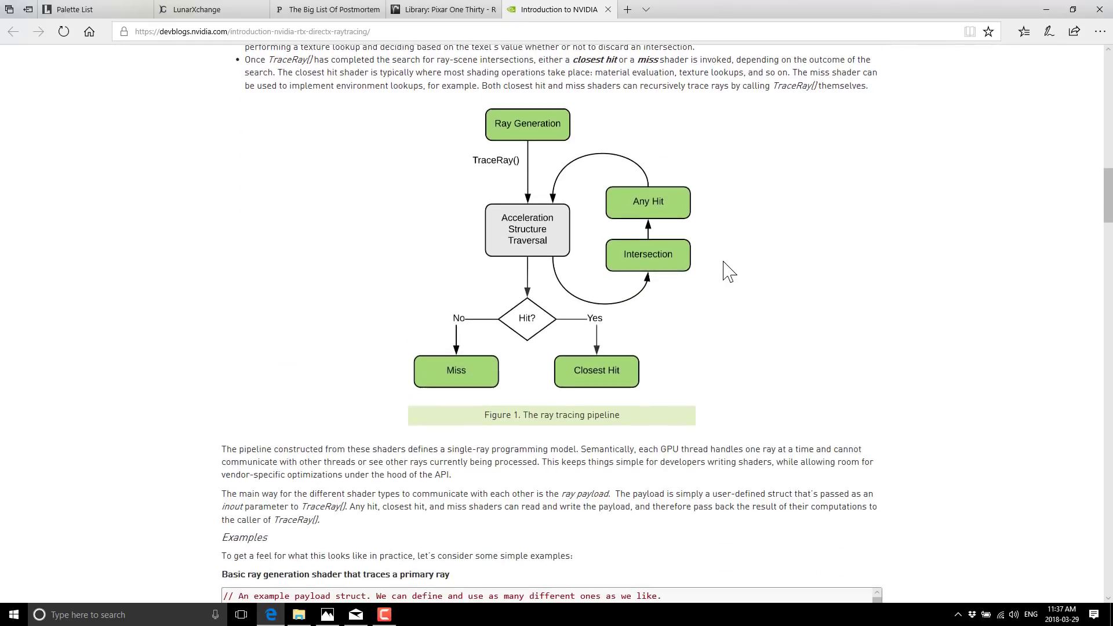
mouse_move(776, 299)
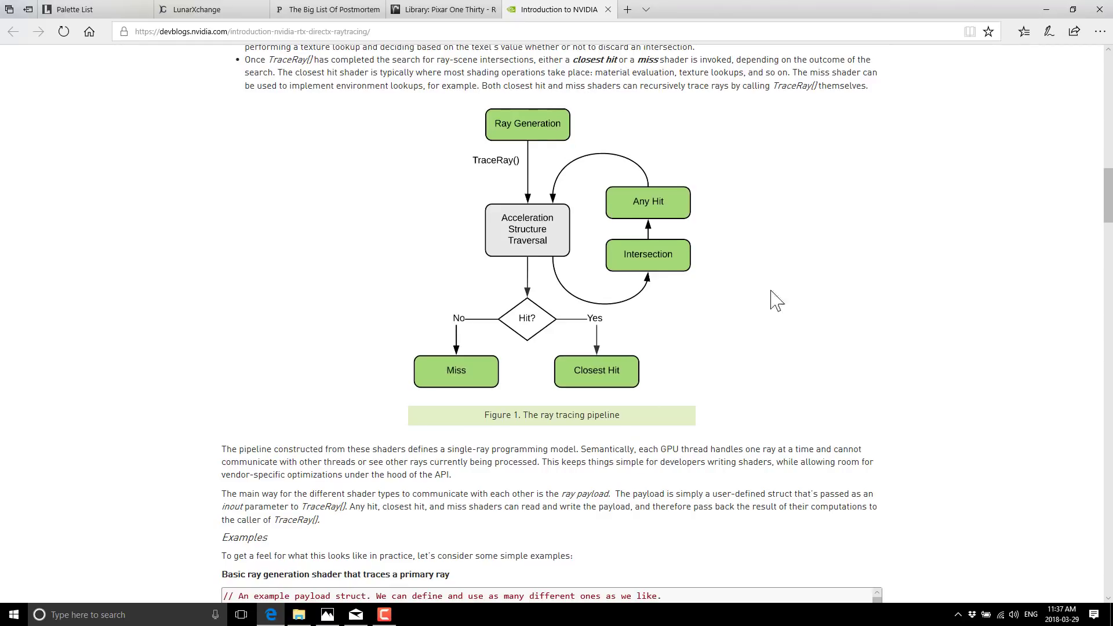
scroll(down, 3)
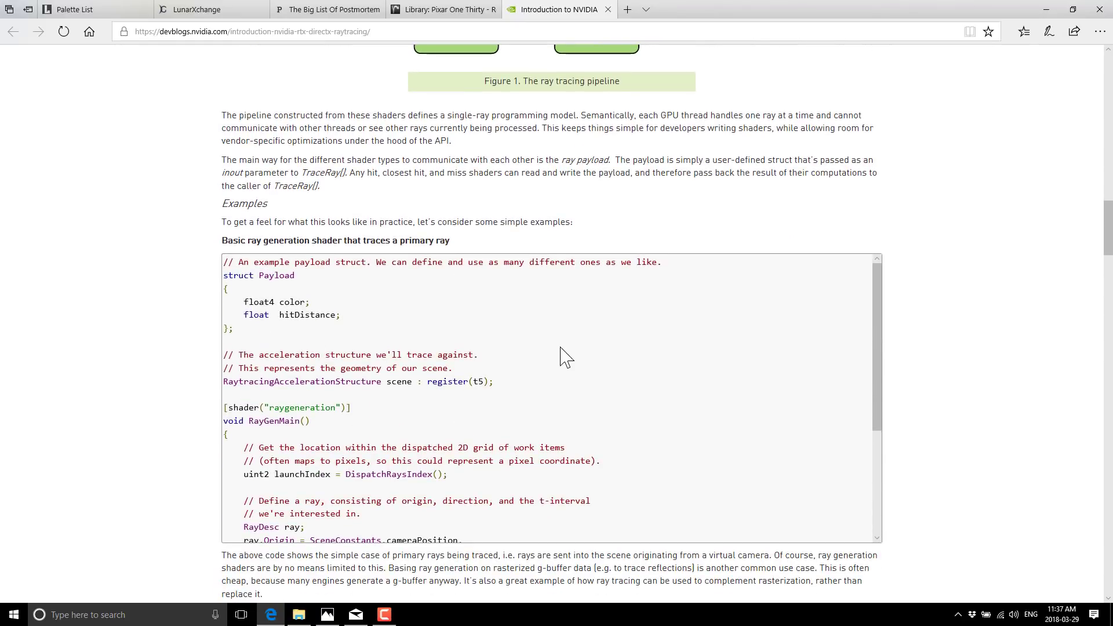
scroll(down, 3)
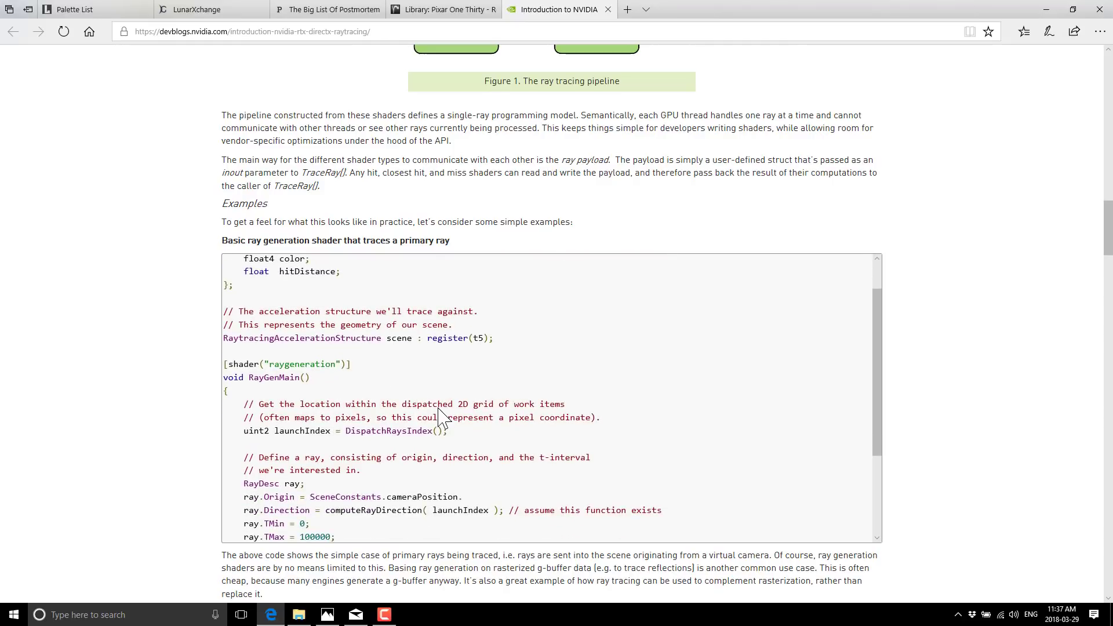
scroll(down, 3)
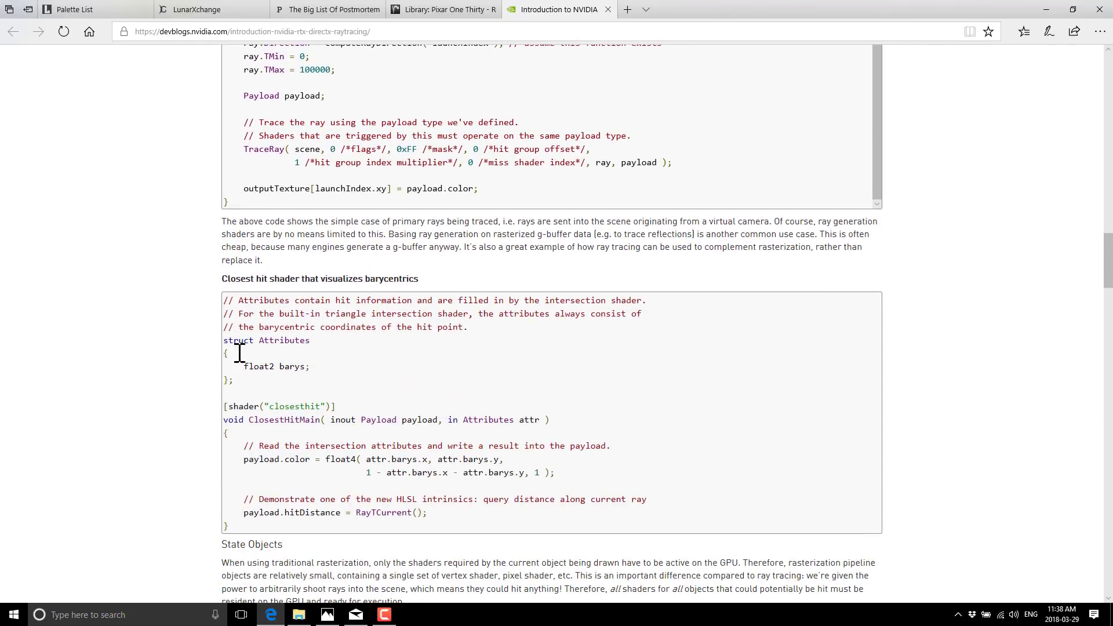
scroll(down, 3)
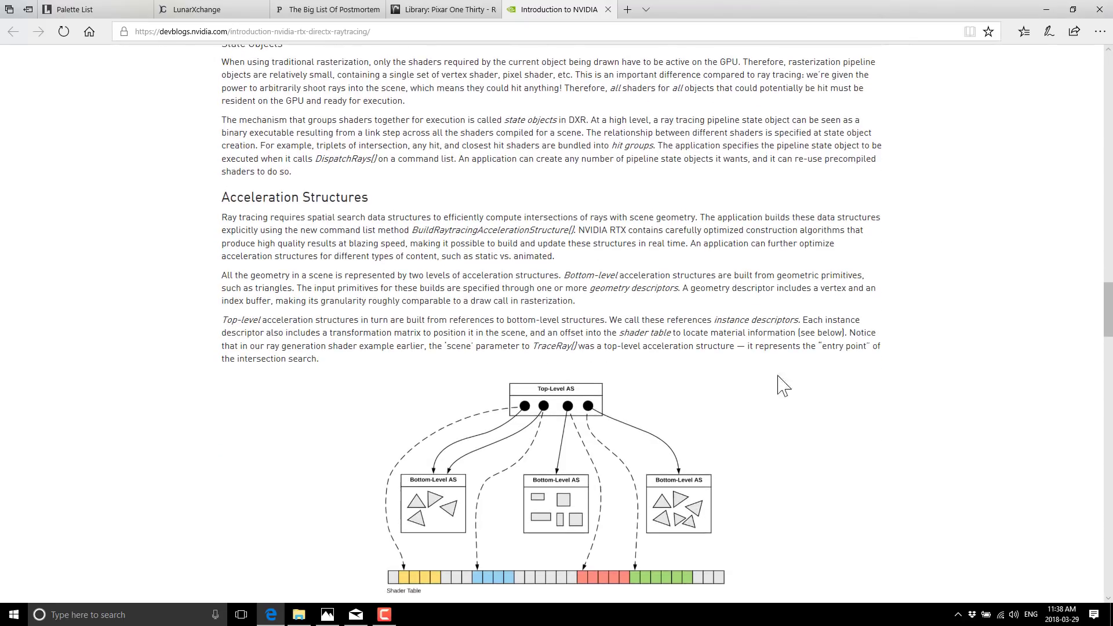
scroll(down, 3)
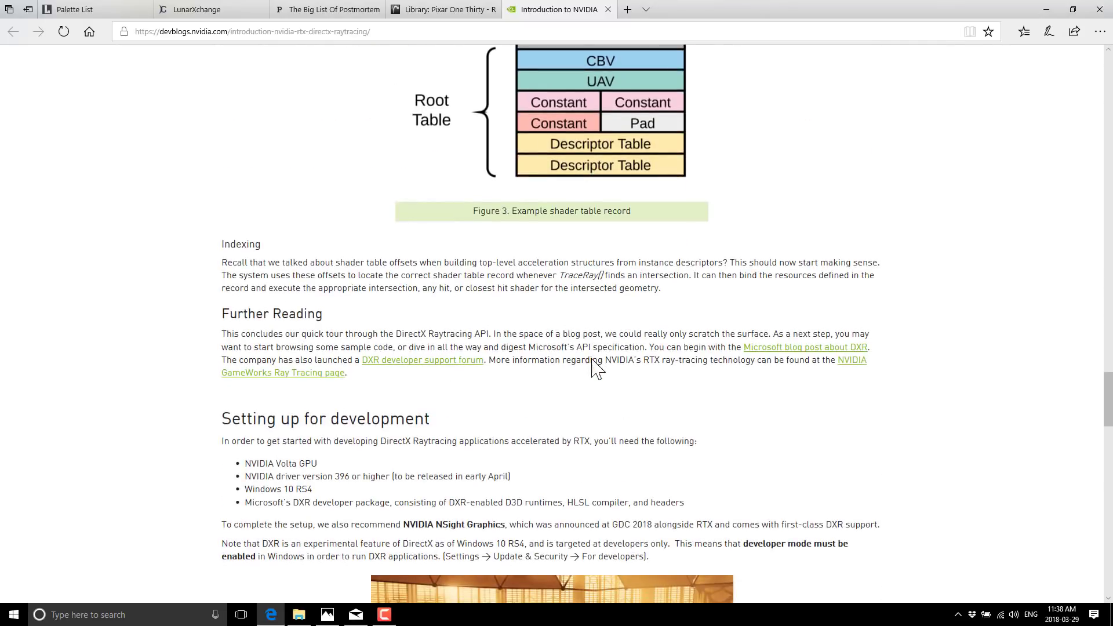
scroll(down, 3)
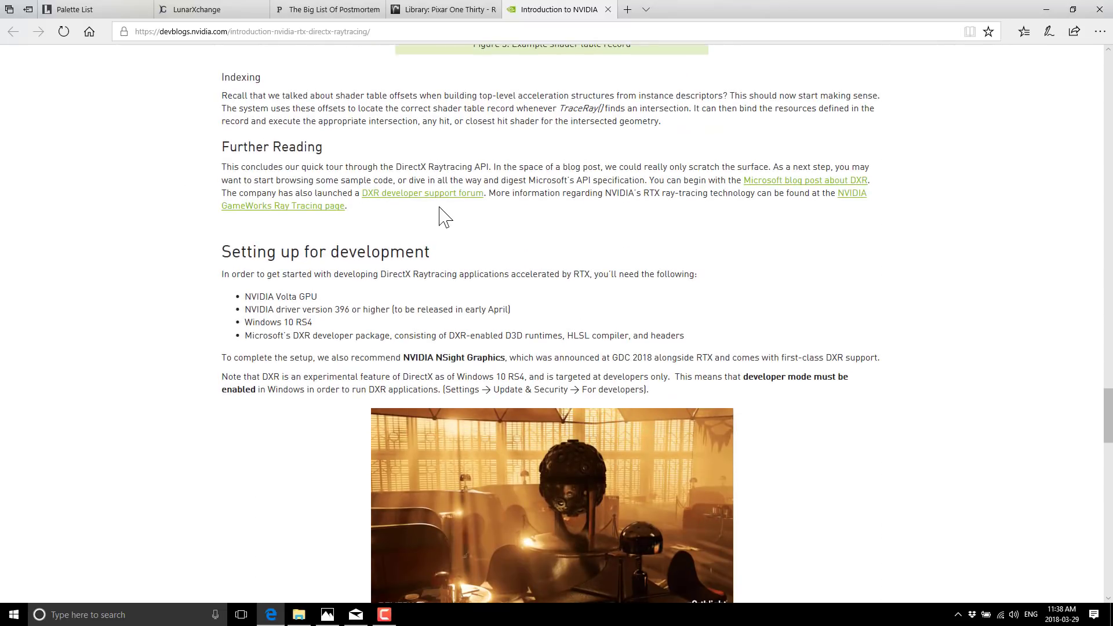
mouse_move(831, 184)
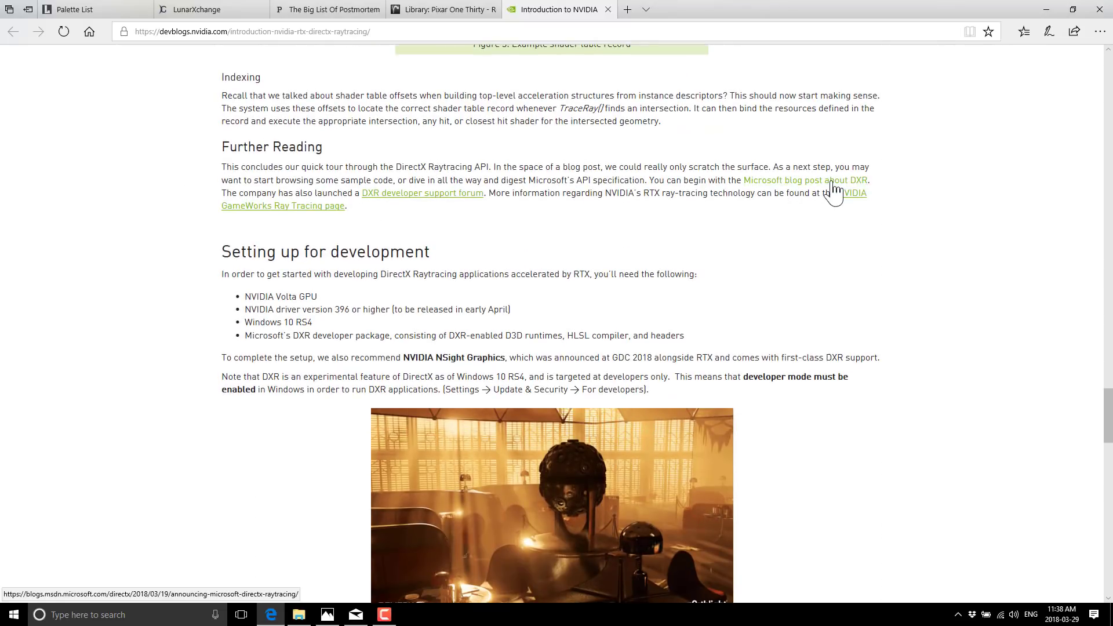
Skim Microsoft's DXR announcement post to its comments, then return to NVIDIA's article.
click(626, 9)
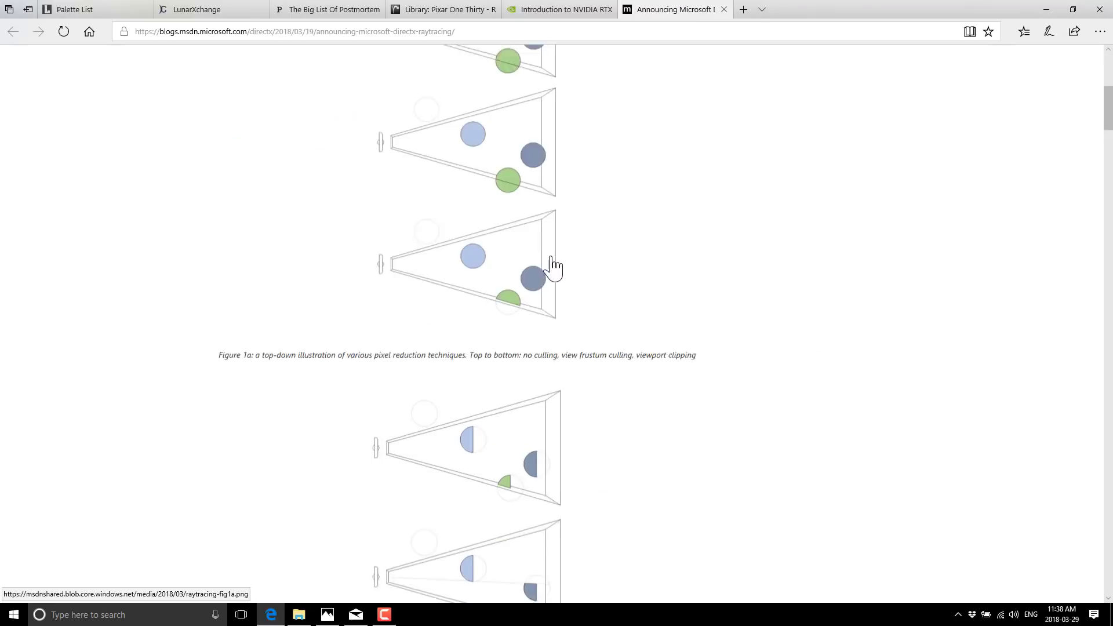
scroll(down, 3)
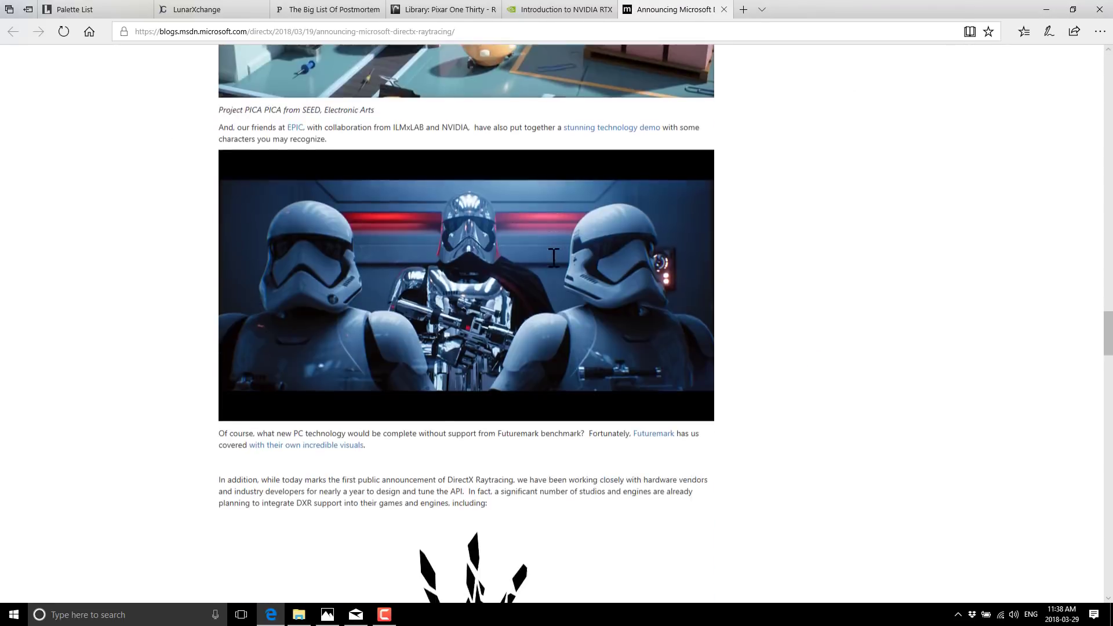
scroll(down, 3)
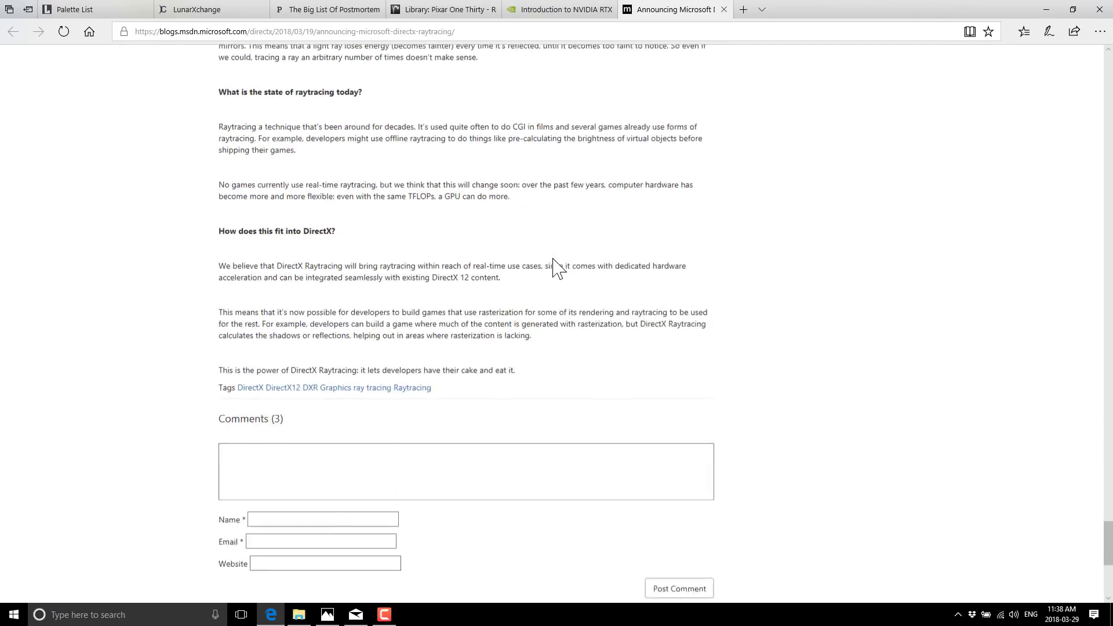
click(560, 9)
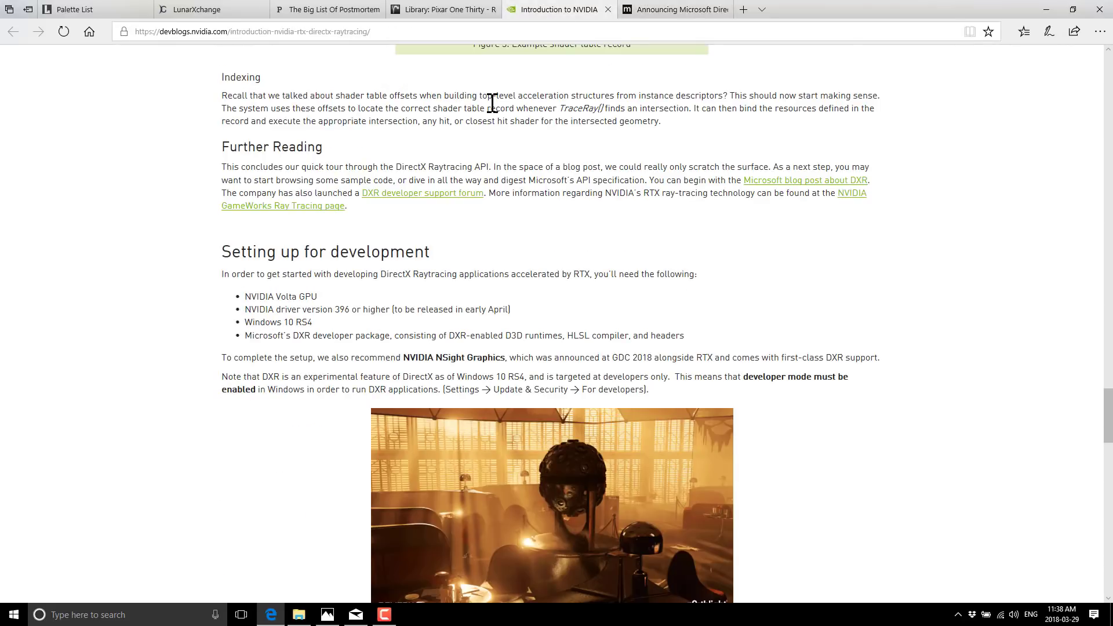
mouse_move(433, 73)
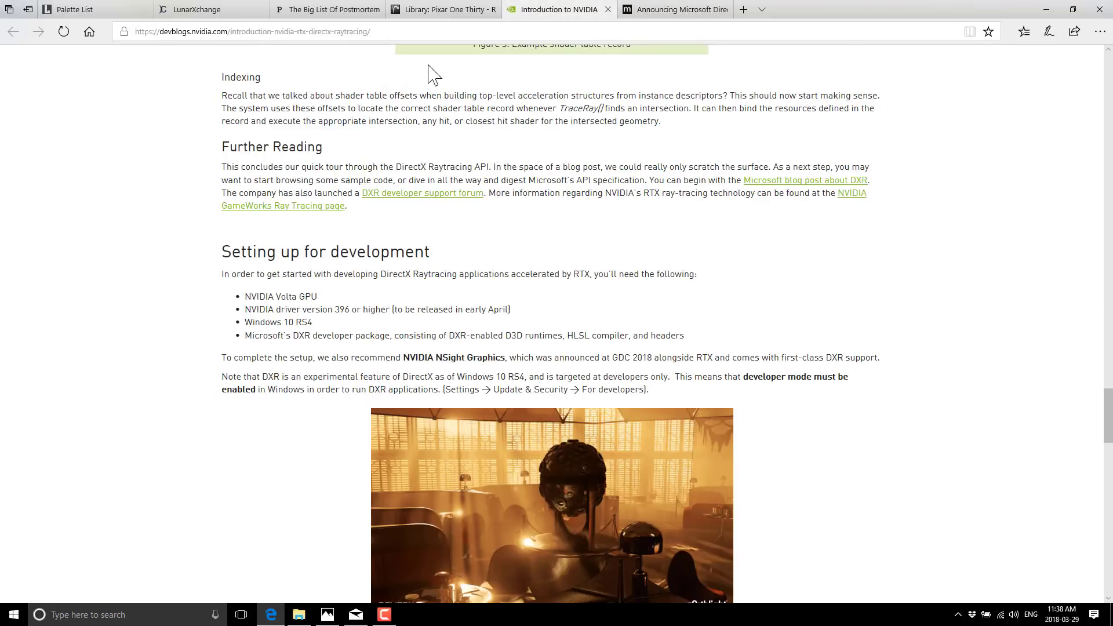